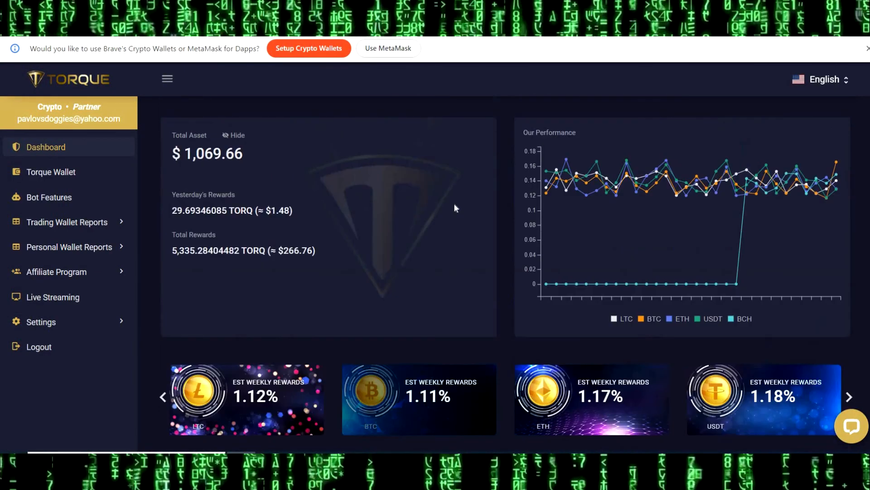
# Step: Show the Torque Conversion Report and highlight the pending 0.01981515 BTC withdrawal amount
pyautogui.scroll(-3)
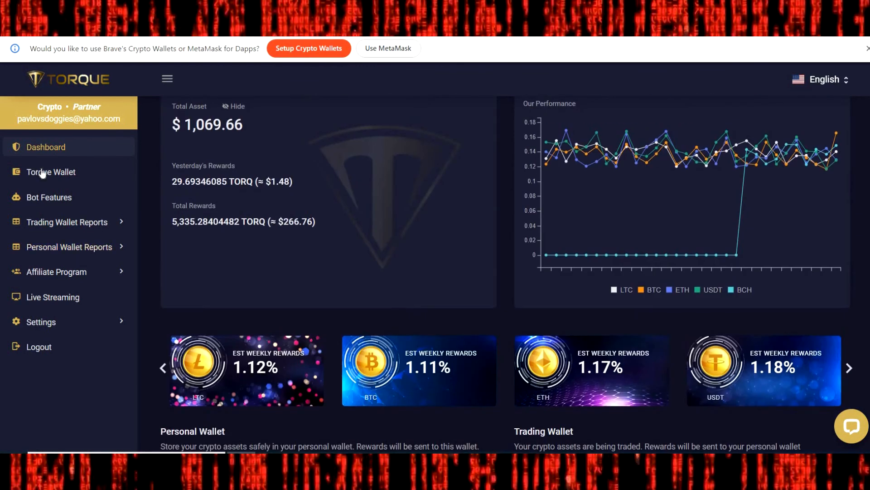
pyautogui.click(49, 172)
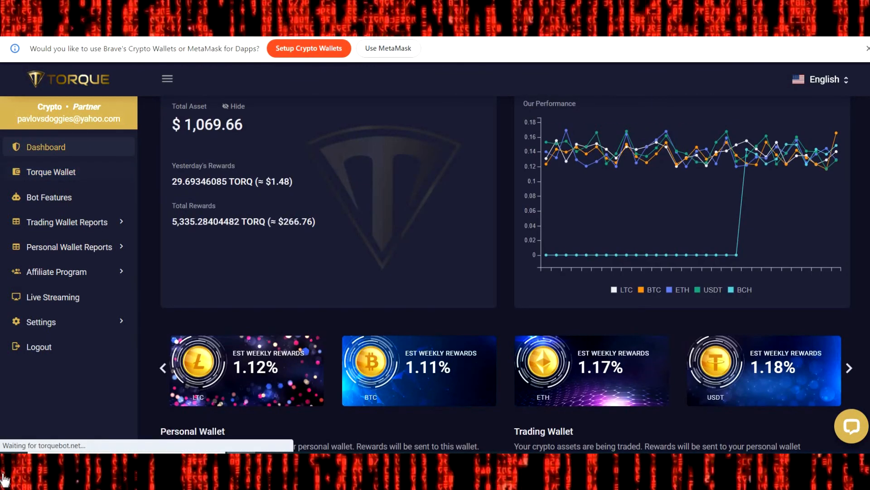
pyautogui.click(50, 171)
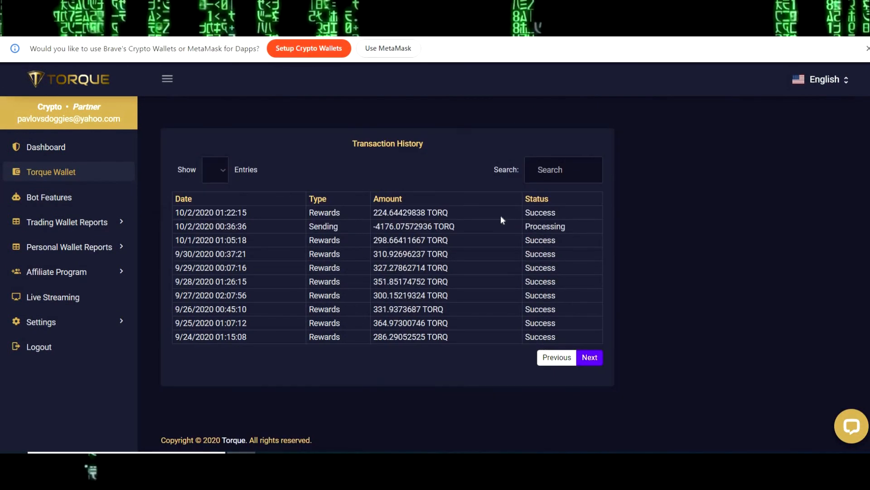
pyautogui.moveTo(264, 251)
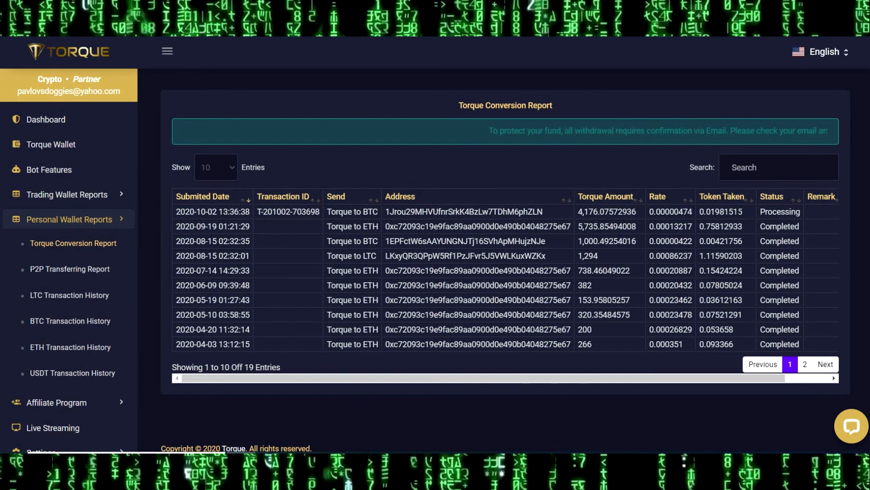
pyautogui.doubleClick(721, 211)
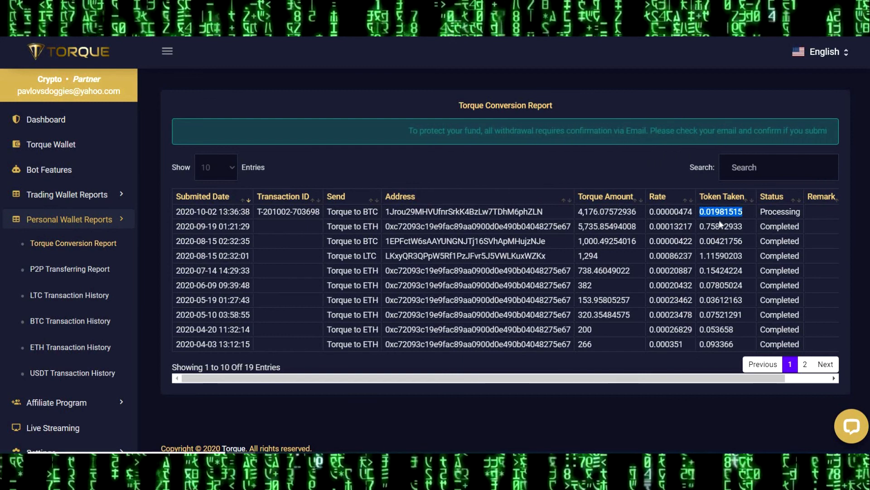
pyautogui.moveTo(509, 283)
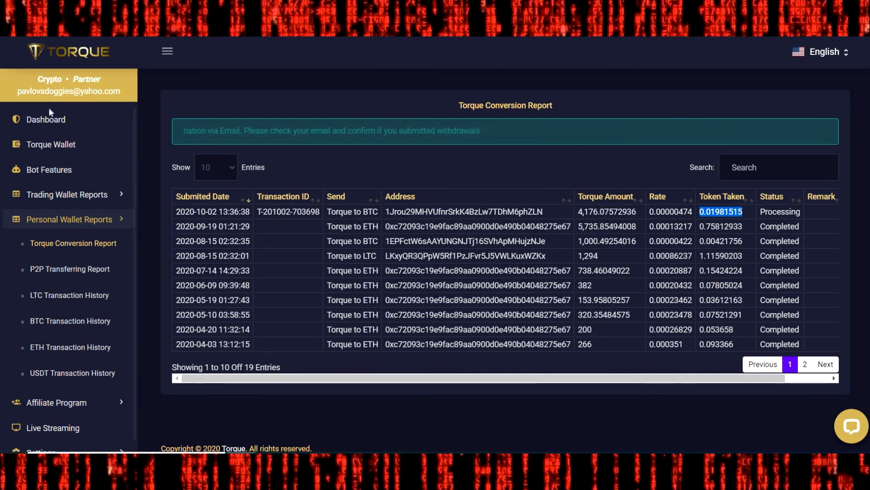
pyautogui.moveTo(46, 120)
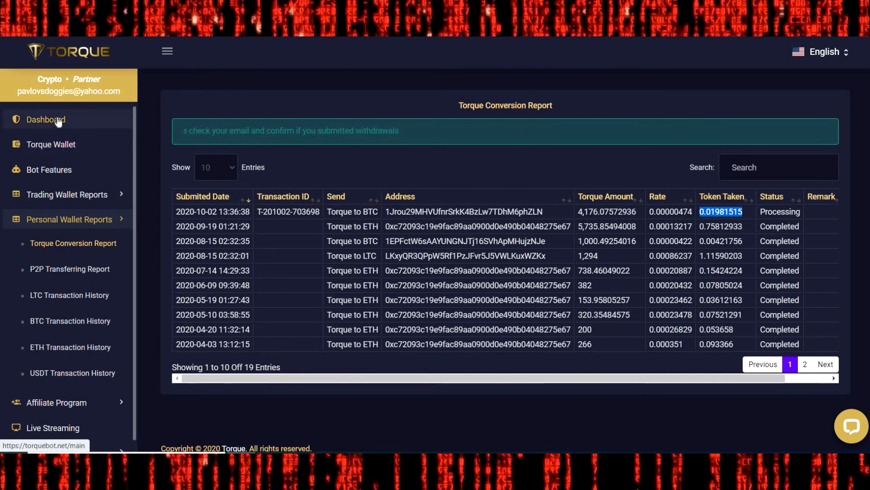
# Step: Return to the Torque dashboard and view the $11.24 personal and $1,057.77 trading wallets
pyautogui.click(46, 119)
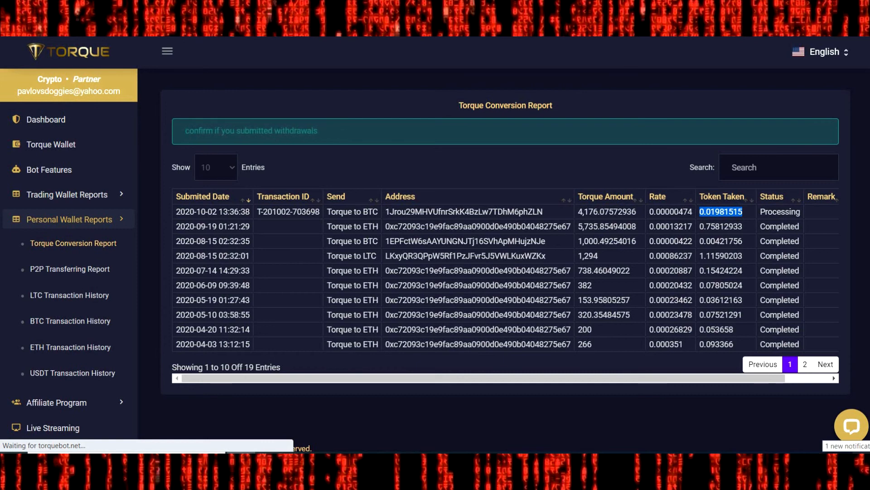
pyautogui.click(45, 119)
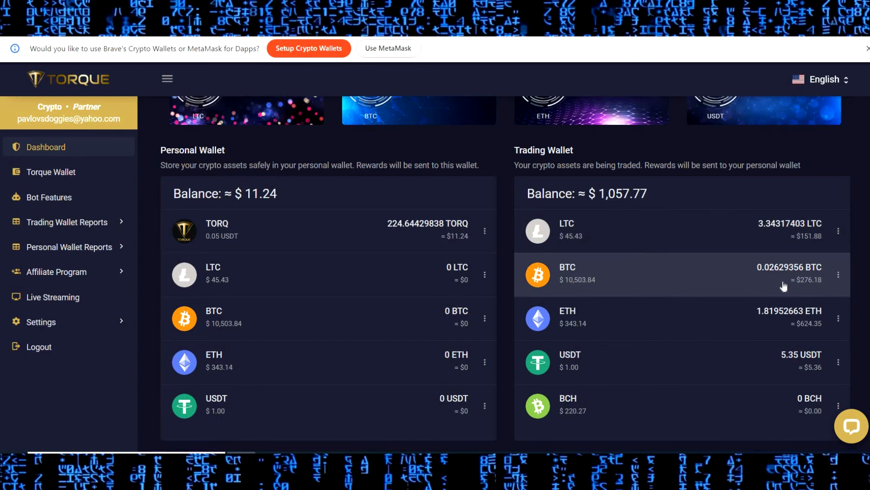
pyautogui.moveTo(734, 202)
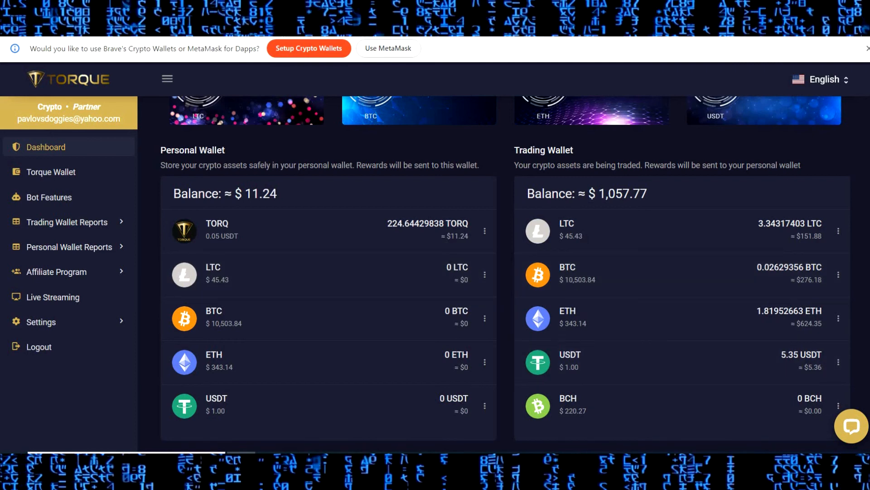
pyautogui.scroll(-3)
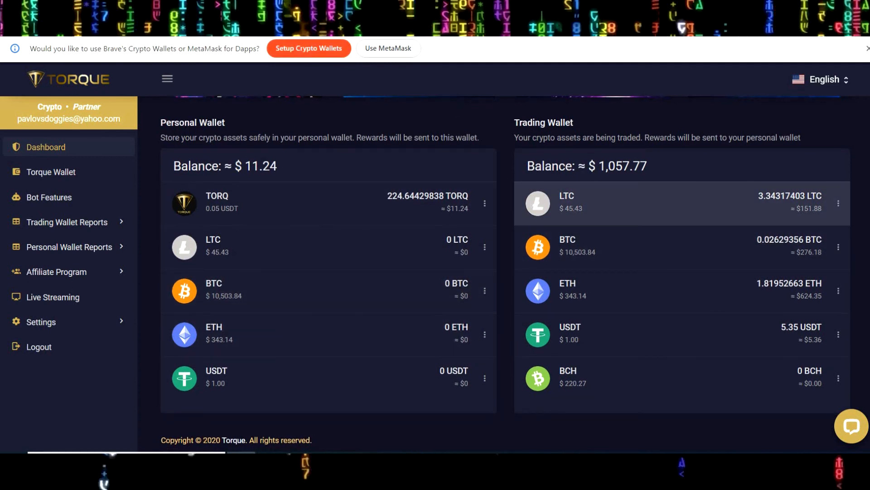
# Step: Open the Mirror Trading International project page on cryptomusic.info and review its video and feature list
pyautogui.click(45, 146)
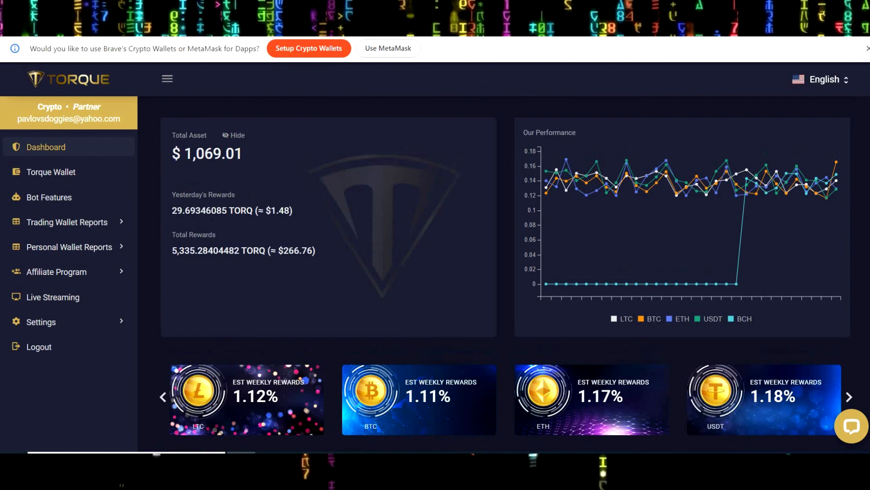
pyautogui.moveTo(641, 83)
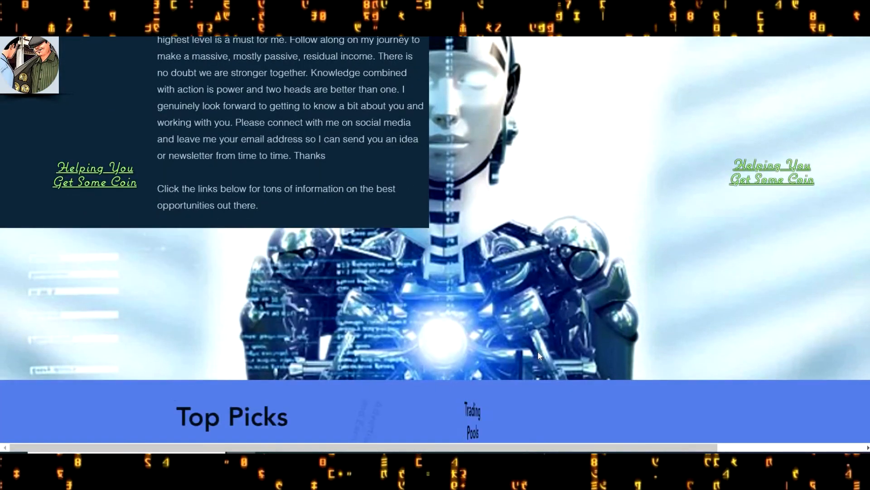
pyautogui.scroll(-3)
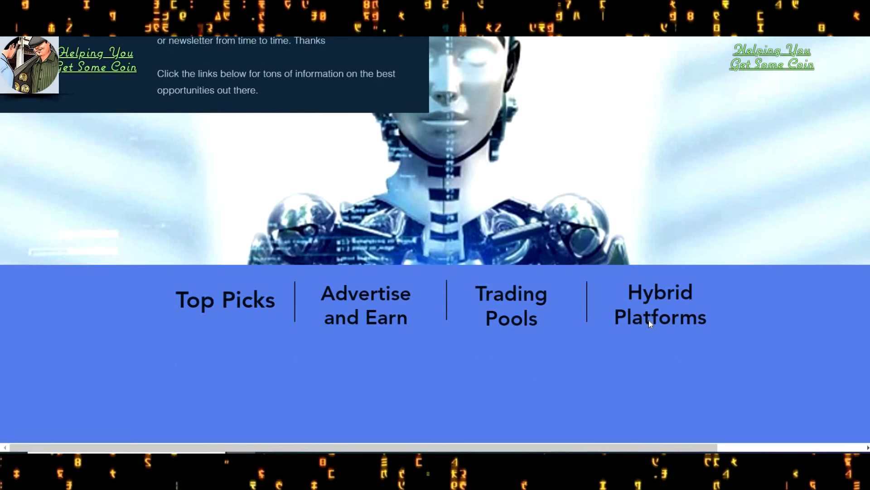
pyautogui.scroll(-3)
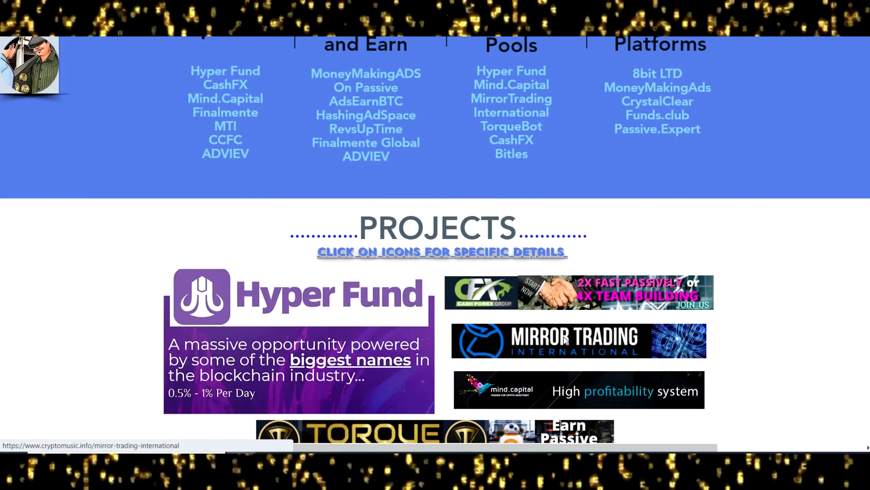
pyautogui.click(578, 340)
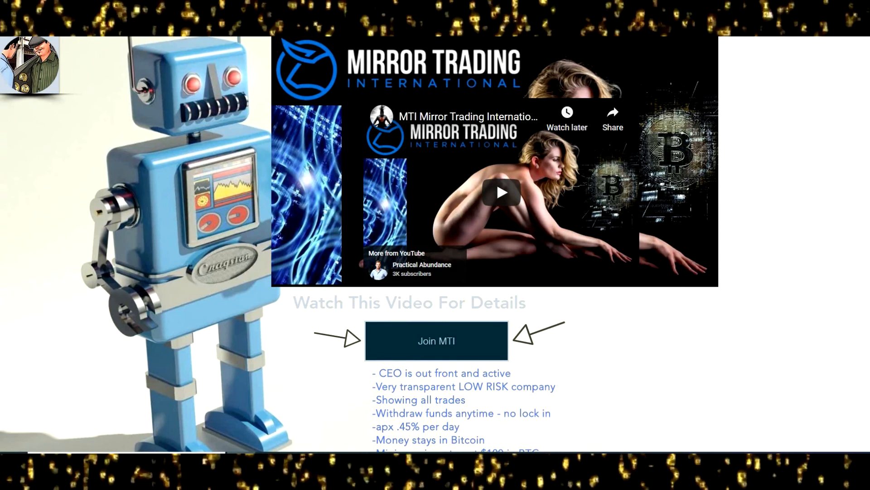
pyautogui.scroll(-3)
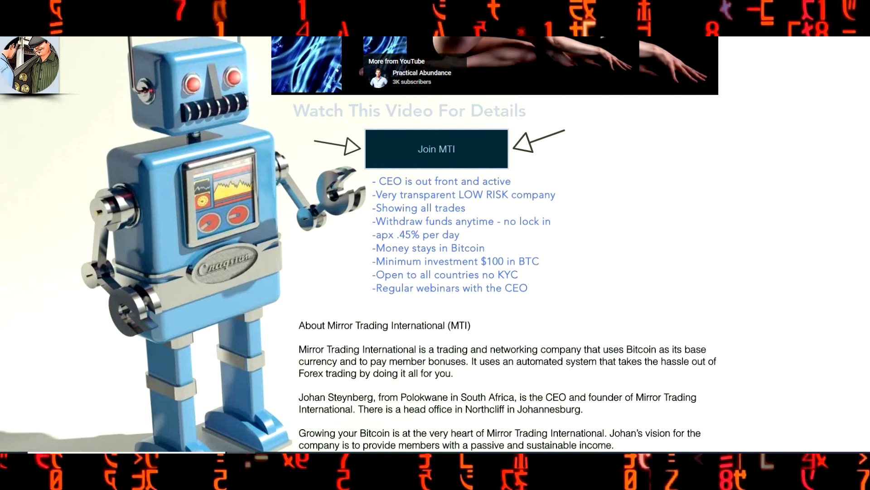
pyautogui.scroll(-3)
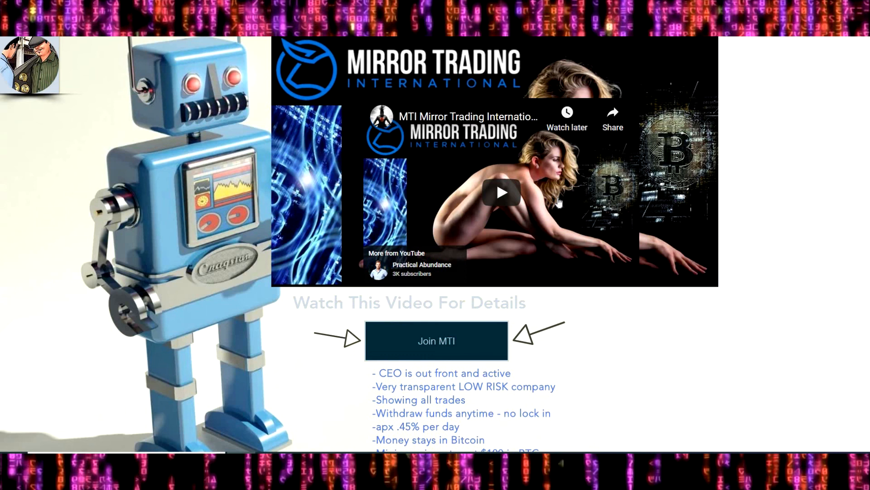
pyautogui.moveTo(79, 212)
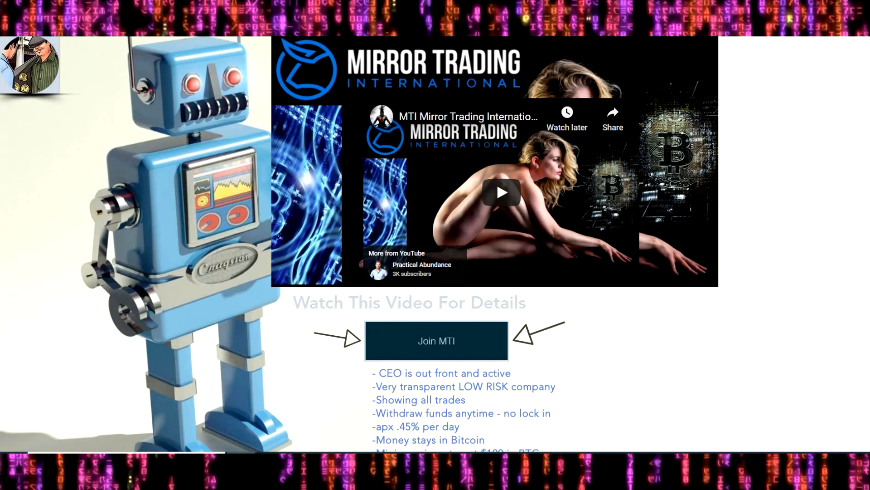
# Step: Switch to the Finalmente Global dashboard and show the lending plans table with Piscine Blu and Tre Business
pyautogui.click(436, 340)
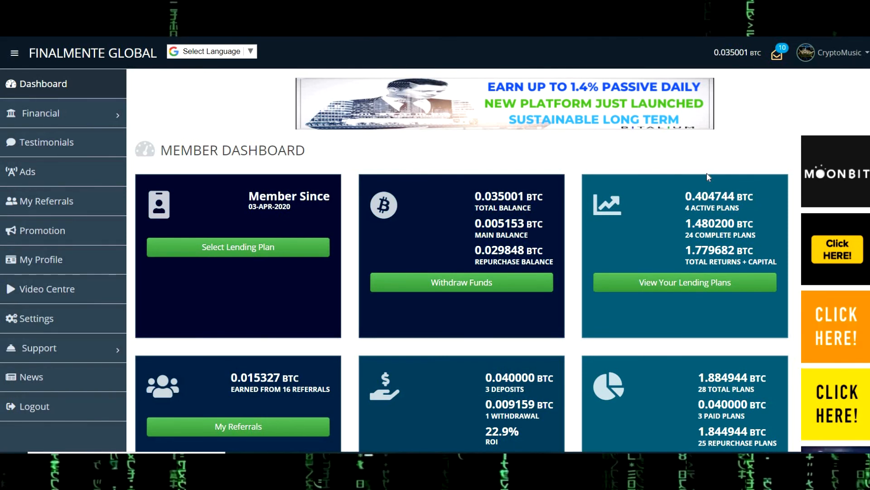
pyautogui.moveTo(762, 140)
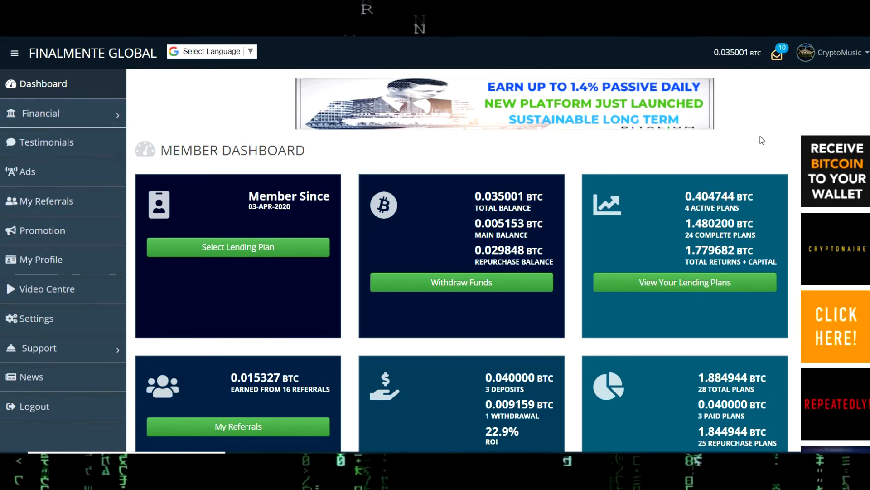
pyautogui.scroll(-3)
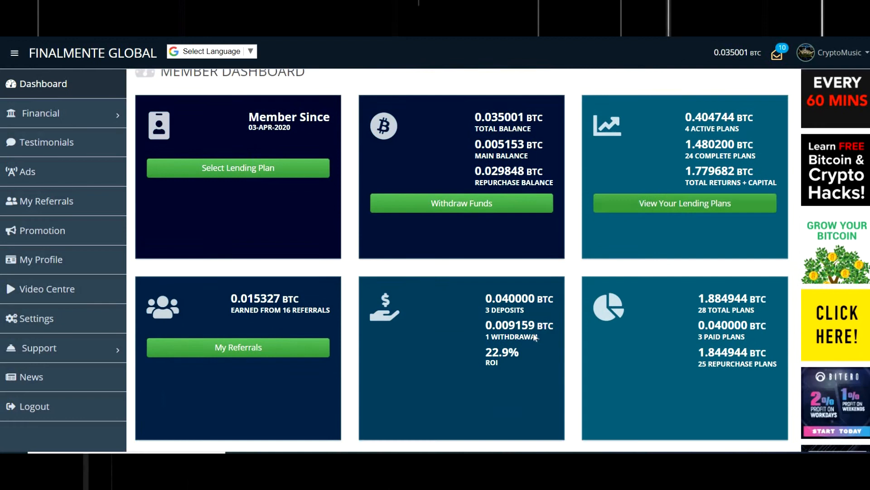
pyautogui.scroll(-3)
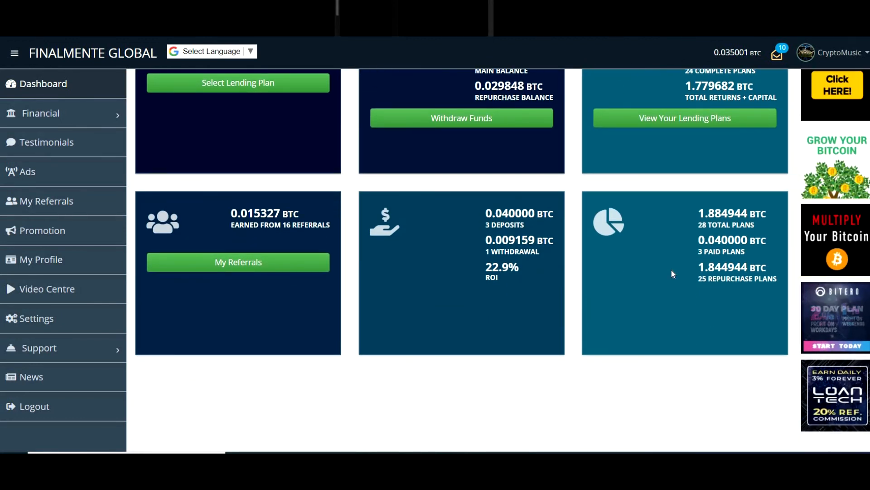
pyautogui.scroll(3)
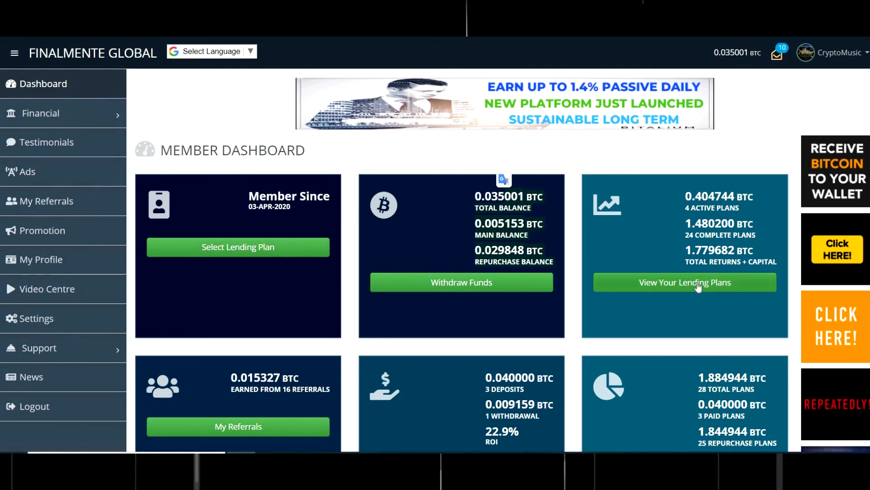
pyautogui.click(684, 282)
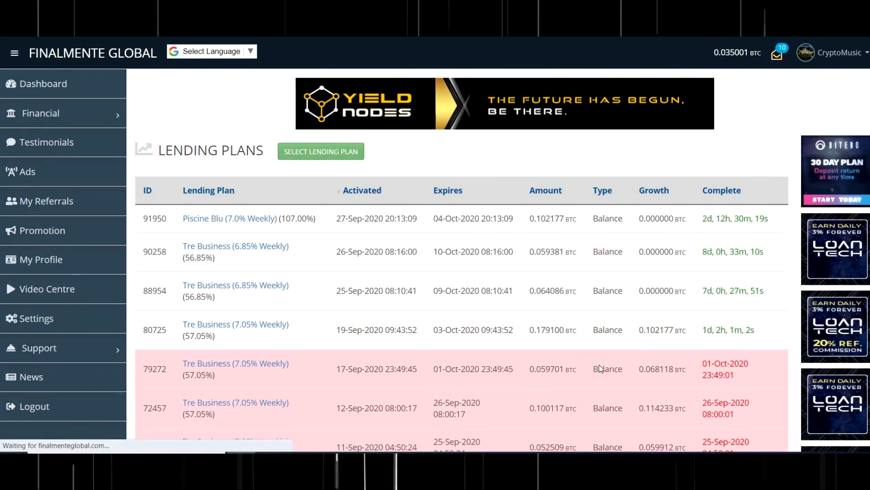
pyautogui.click(320, 151)
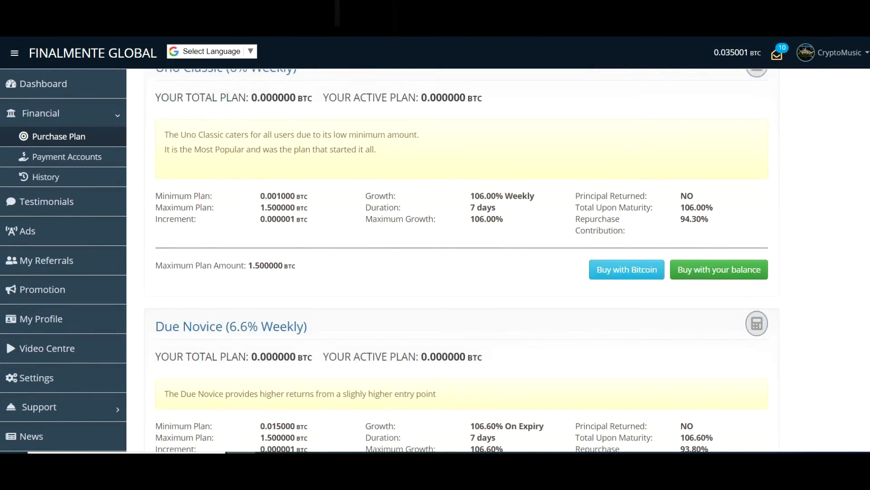
pyautogui.scroll(-3)
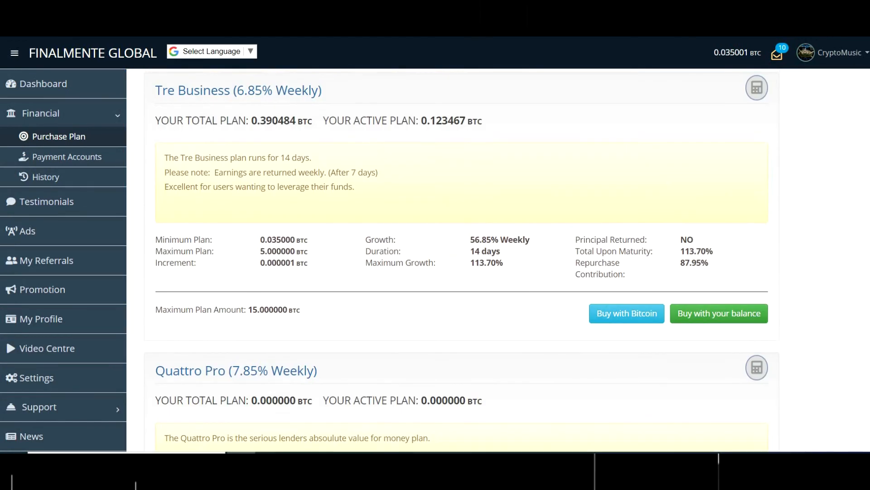
pyautogui.scroll(-3)
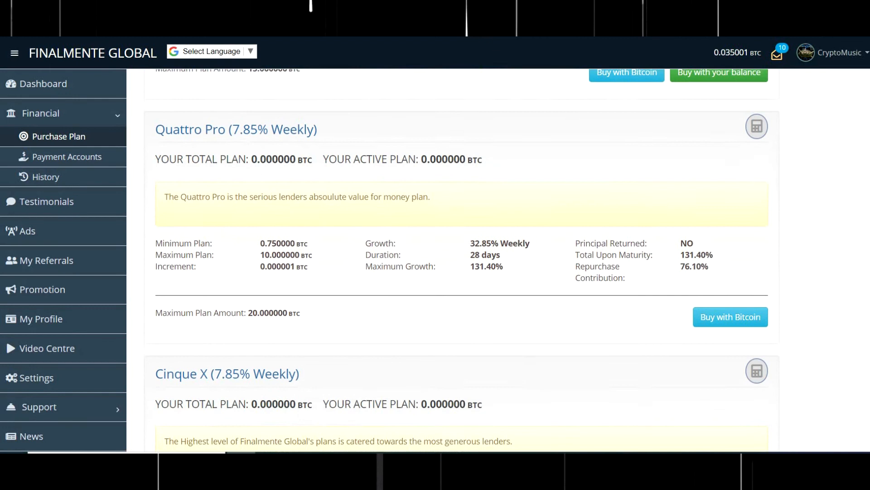
pyautogui.scroll(-3)
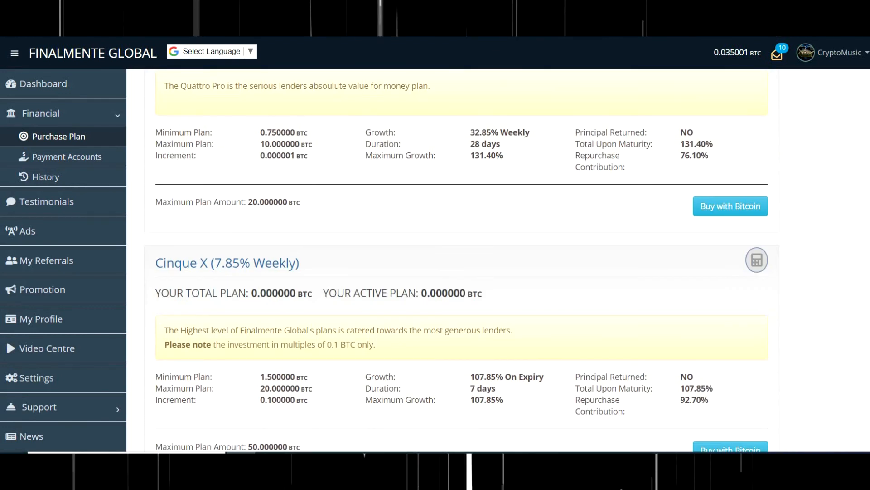
pyautogui.scroll(-3)
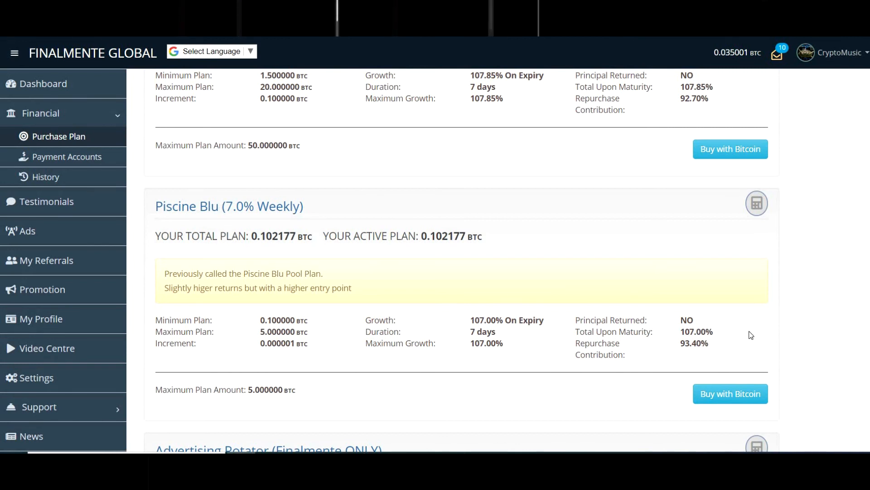
pyautogui.scroll(-3)
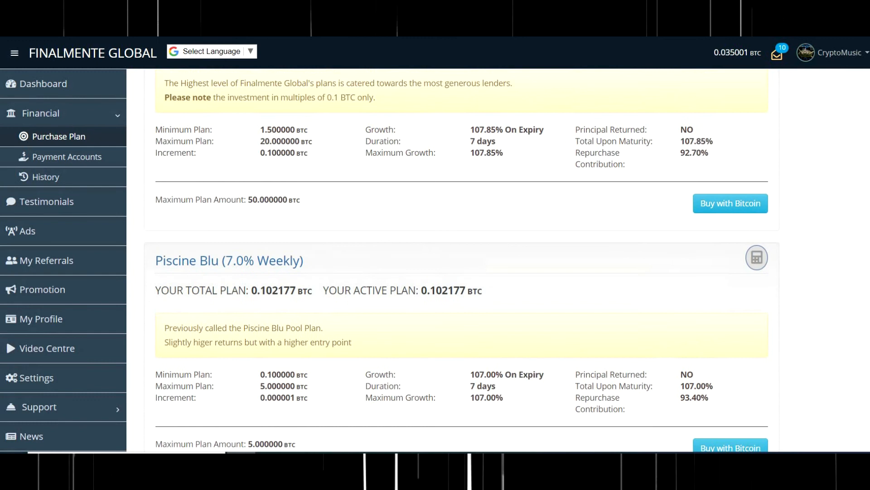
pyautogui.scroll(-3)
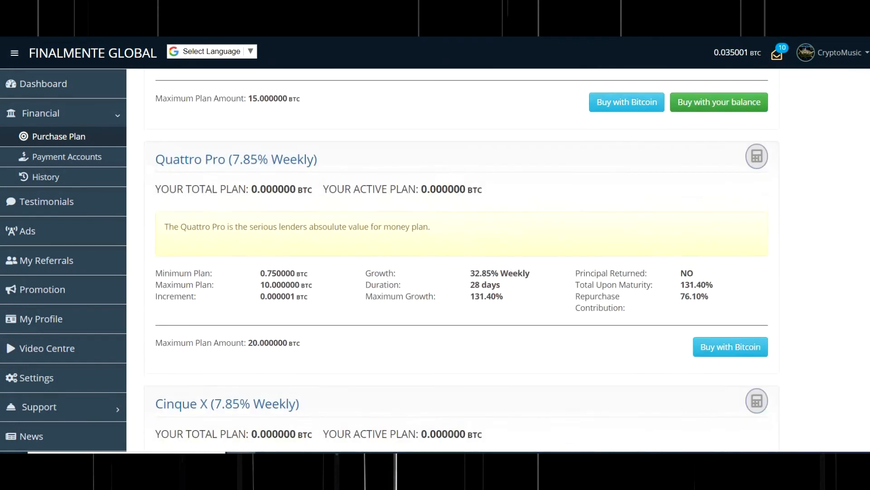
pyautogui.scroll(-3)
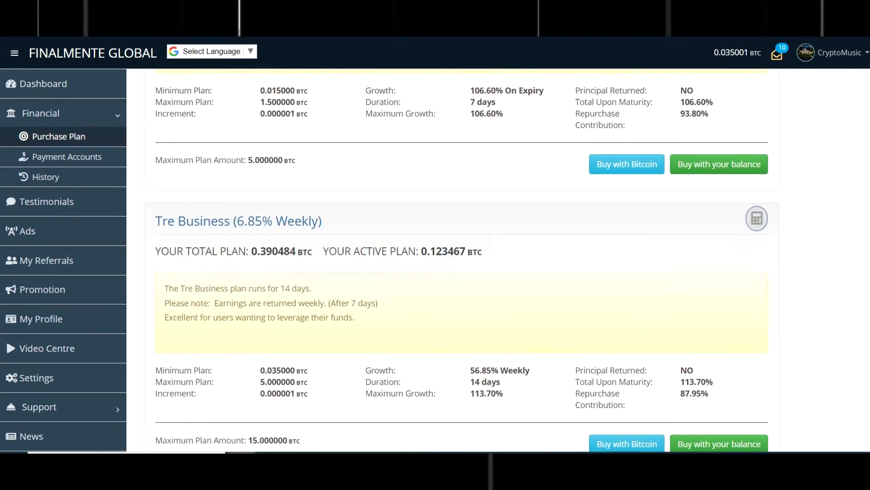
pyautogui.scroll(-3)
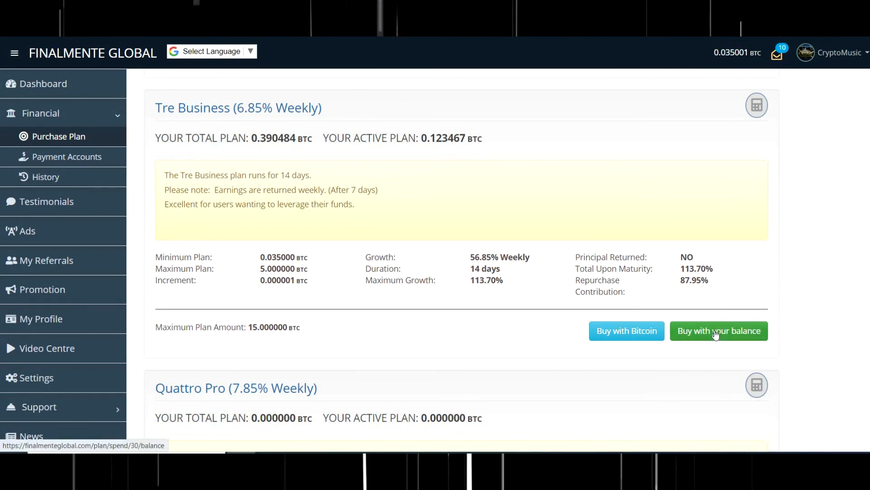
# Step: Order the Tre Business plan from balance, first at 0.035001 BTC (refused), then resubmitted at 0.035 BTC
pyautogui.click(718, 331)
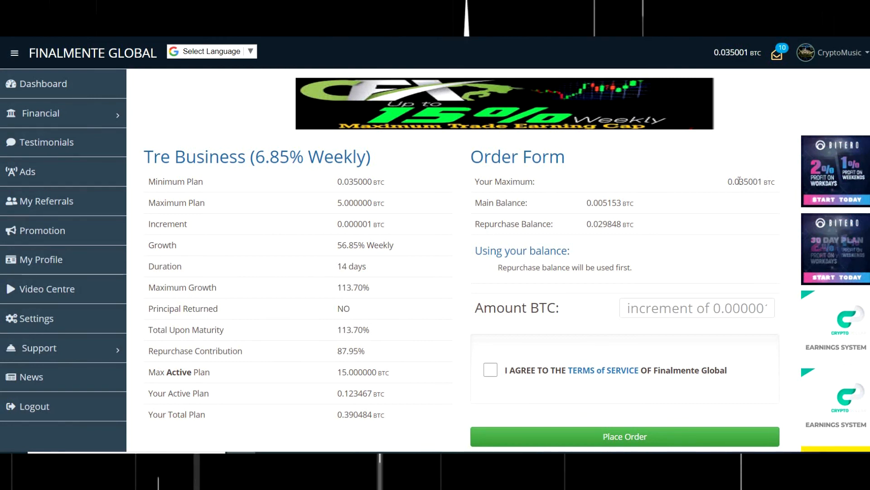
pyautogui.doubleClick(745, 182)
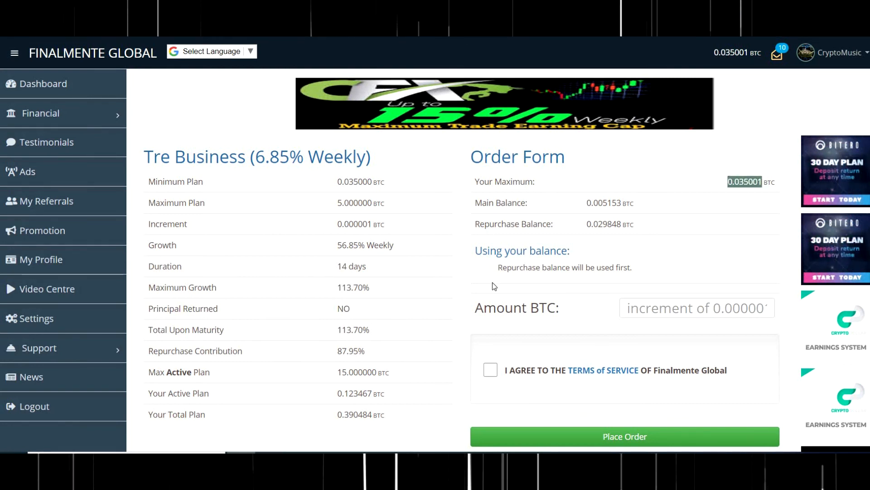
pyautogui.click(697, 308)
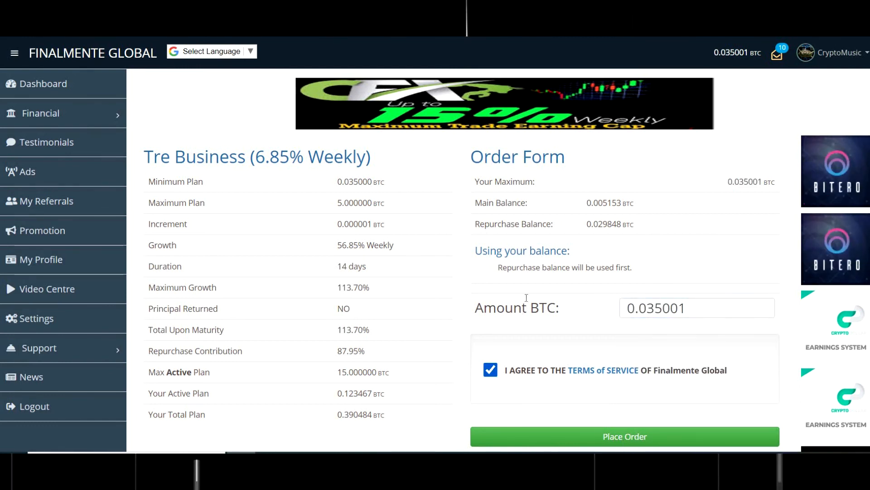
pyautogui.scroll(-3)
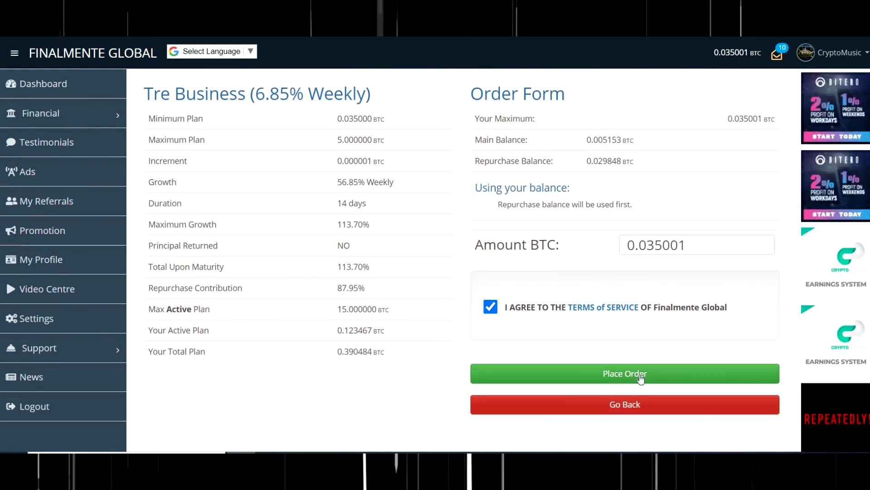
pyautogui.click(625, 372)
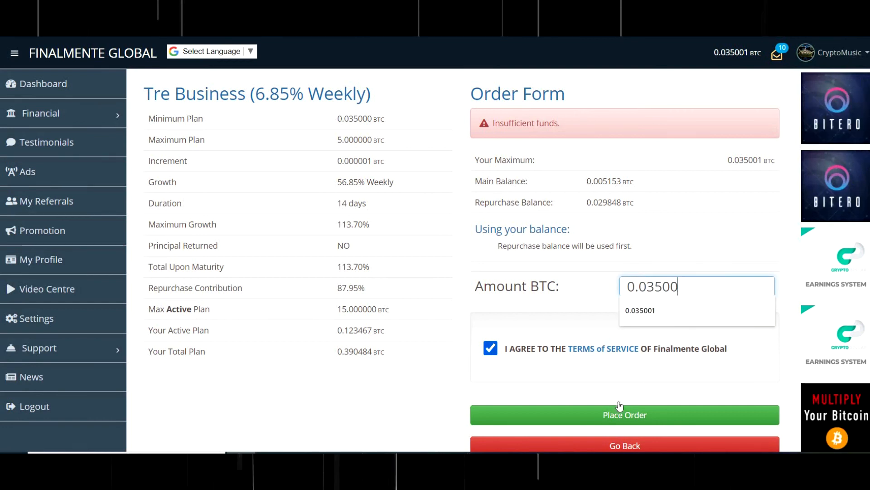
pyautogui.click(625, 415)
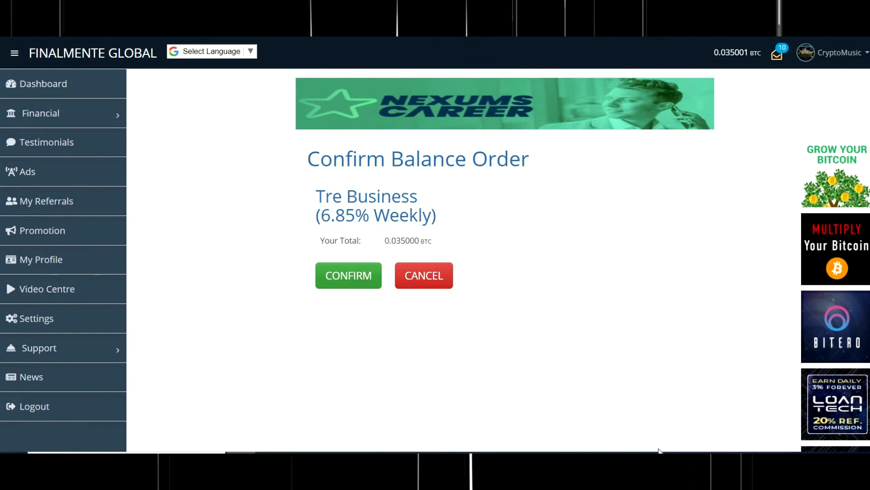
# Step: Confirm the 0.035 BTC Tre Business balance order and review the member dashboard showing it activated
pyautogui.click(348, 275)
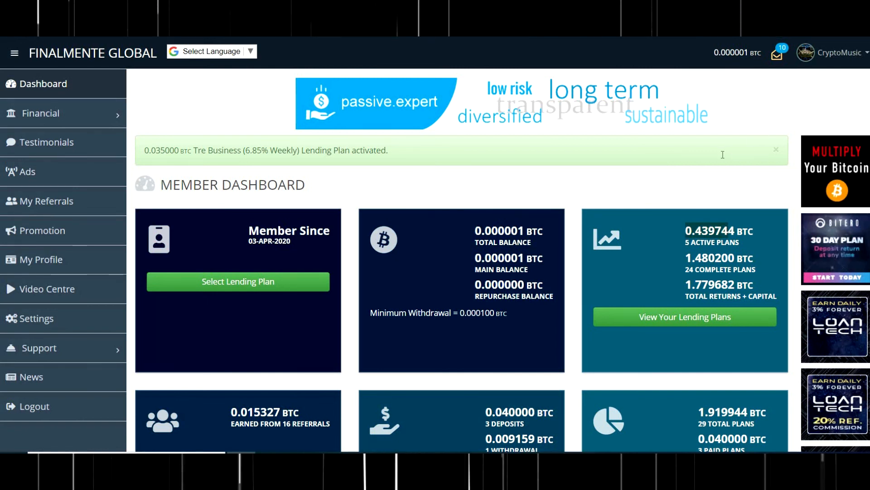
pyautogui.scroll(-3)
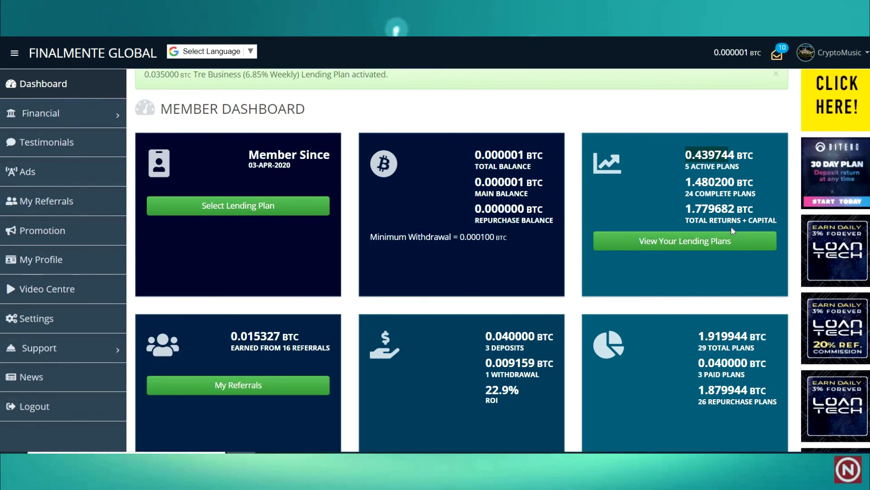
pyautogui.moveTo(684, 312)
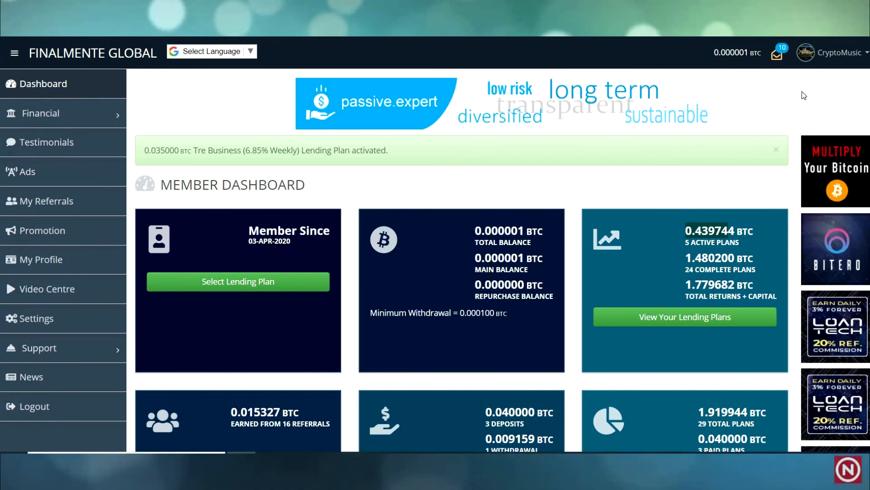
pyautogui.scroll(-3)
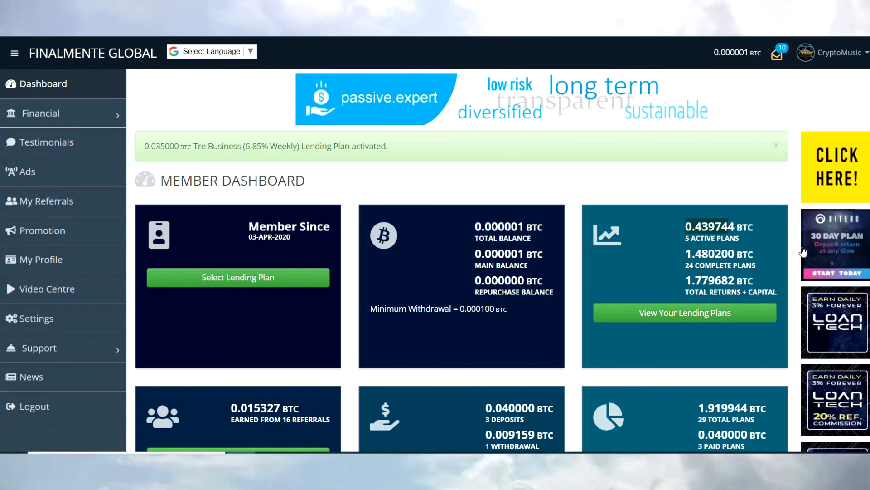
pyautogui.scroll(-3)
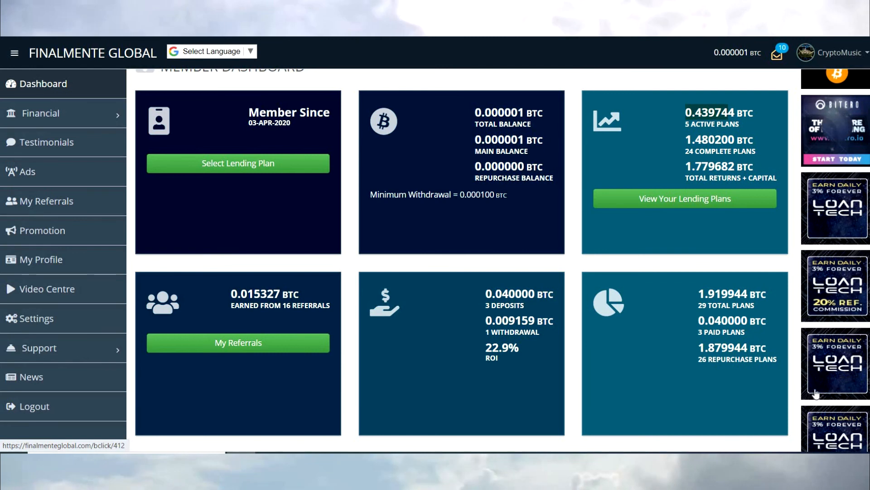
pyautogui.scroll(-3)
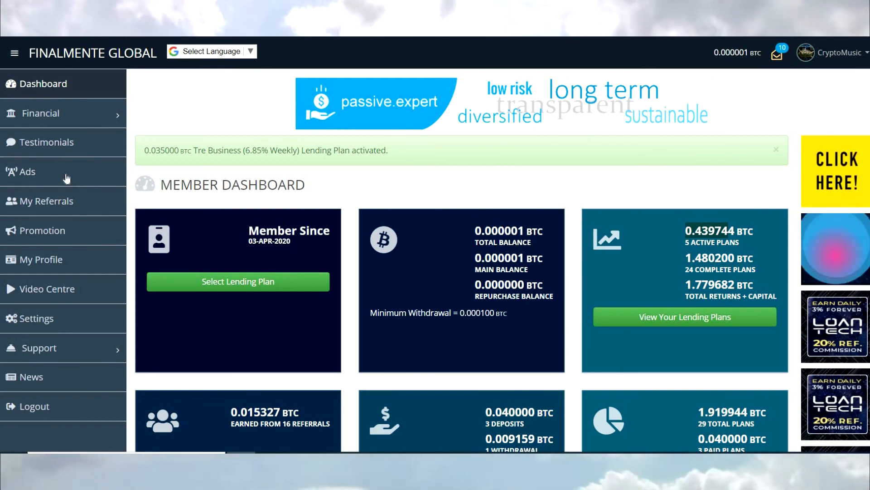
pyautogui.scroll(-3)
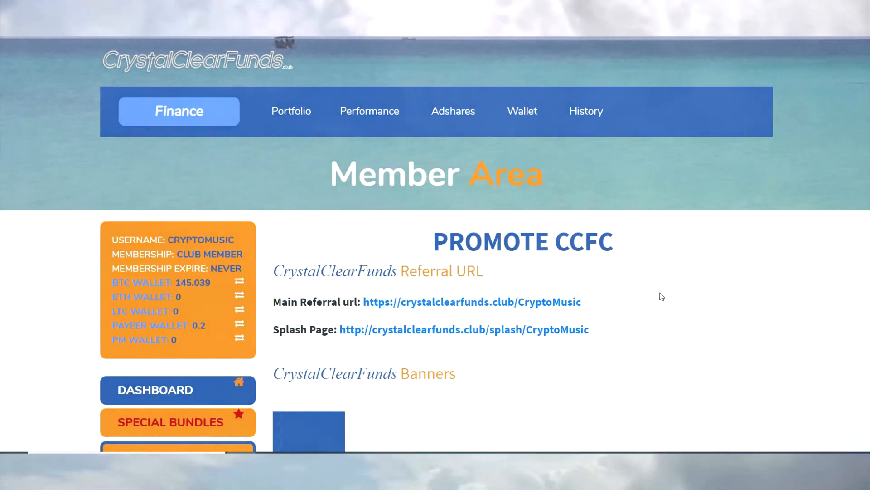
# Step: Review the CrystalClearFunds dashboard with $145.239 available balance and $743 withdrawals
pyautogui.scroll(-3)
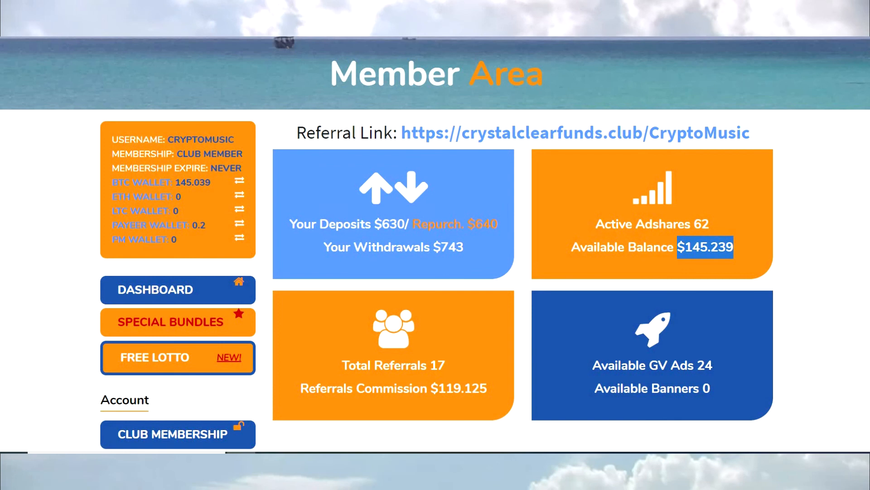
pyautogui.scroll(3)
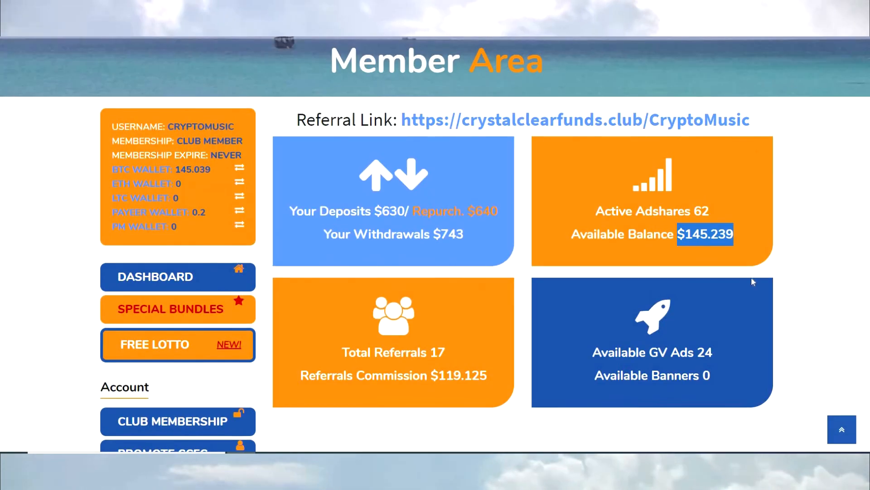
pyautogui.moveTo(857, 282)
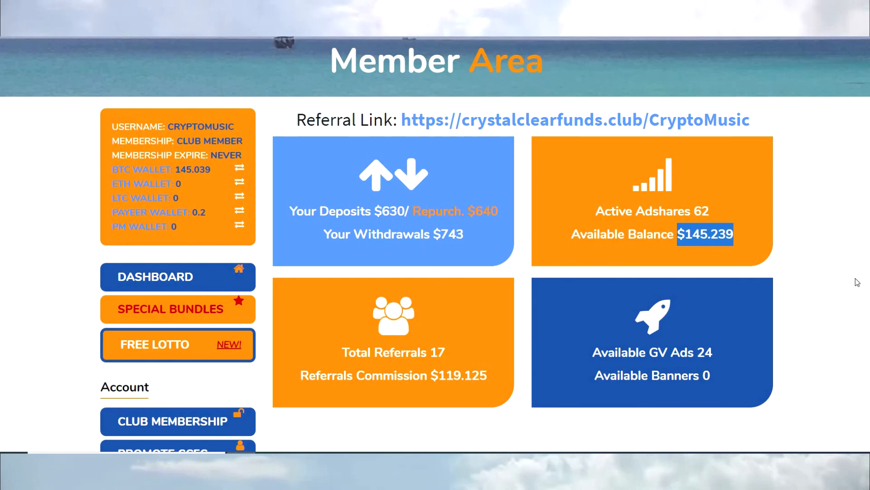
pyautogui.moveTo(226, 172)
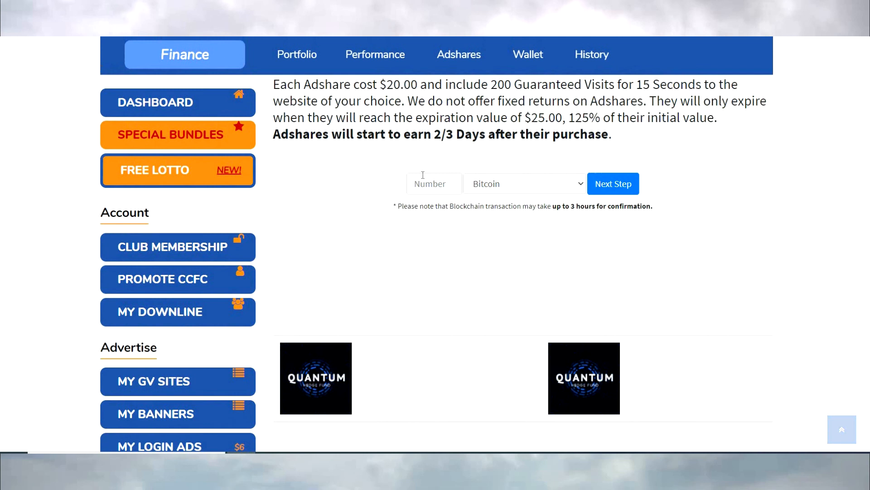
# Step: Repurchase 1 adshare for $20 from the Bitcoin balance and complete the wallet payment
pyautogui.click(433, 183)
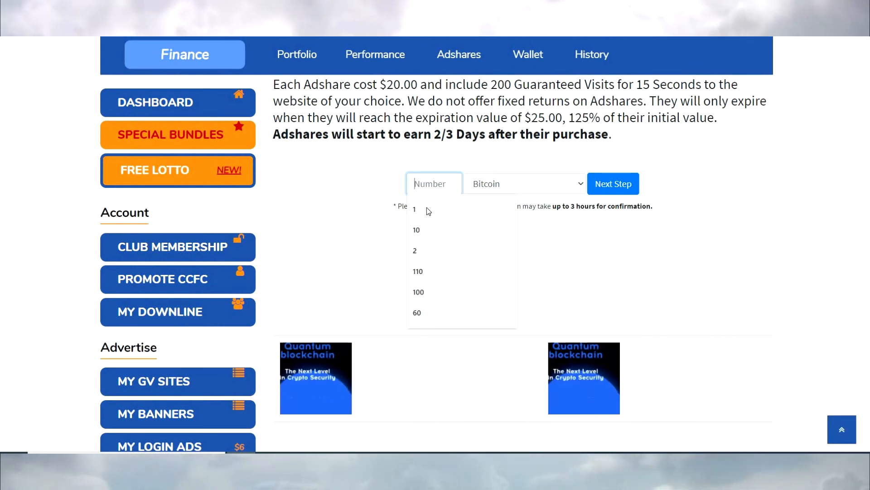
pyautogui.click(414, 209)
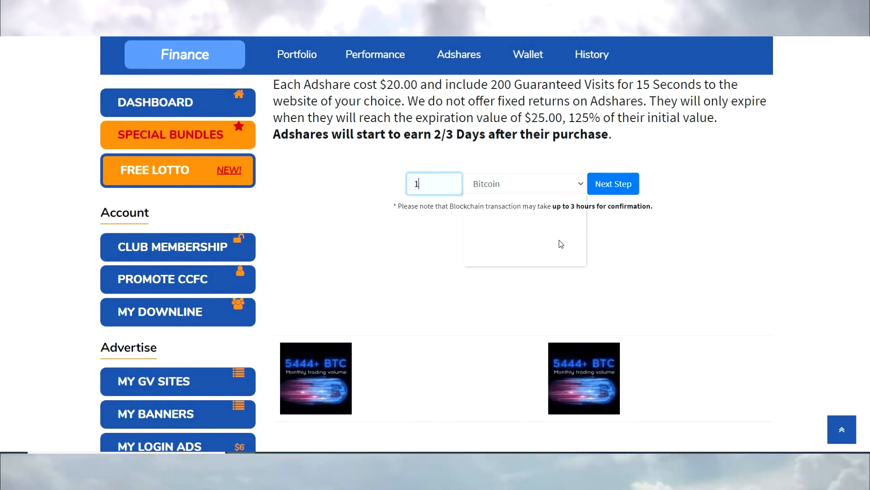
pyautogui.click(525, 184)
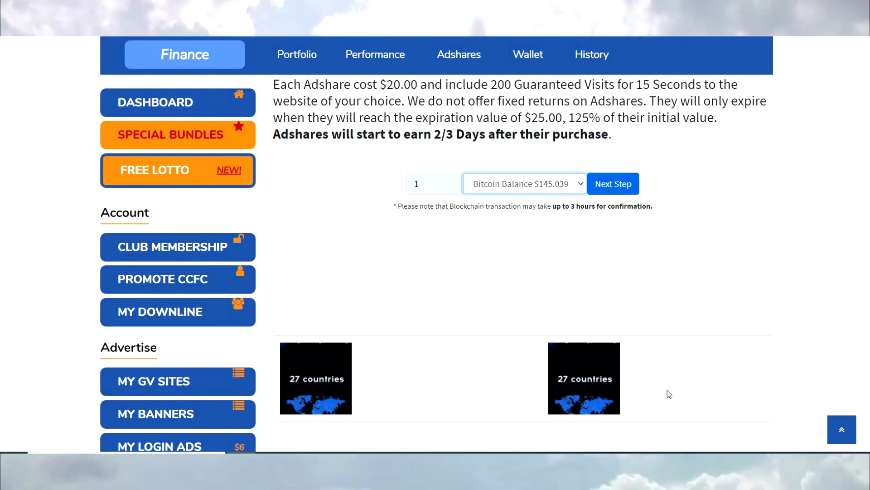
pyautogui.click(612, 184)
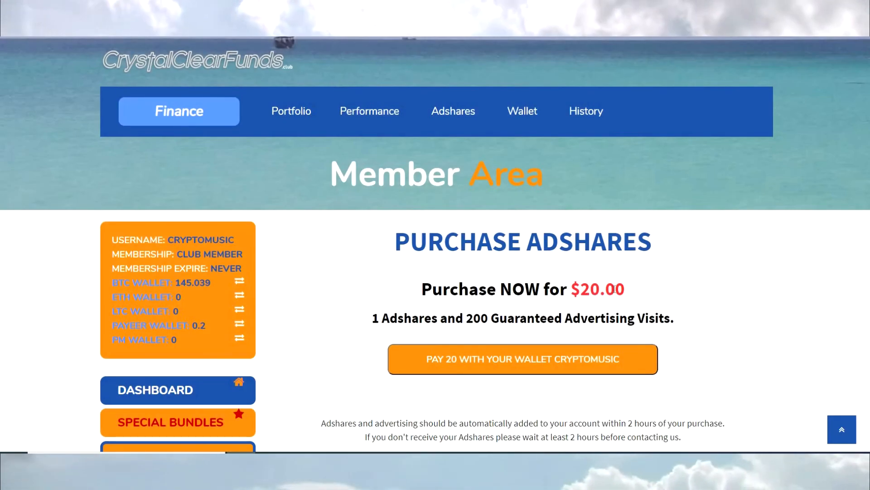
pyautogui.scroll(-3)
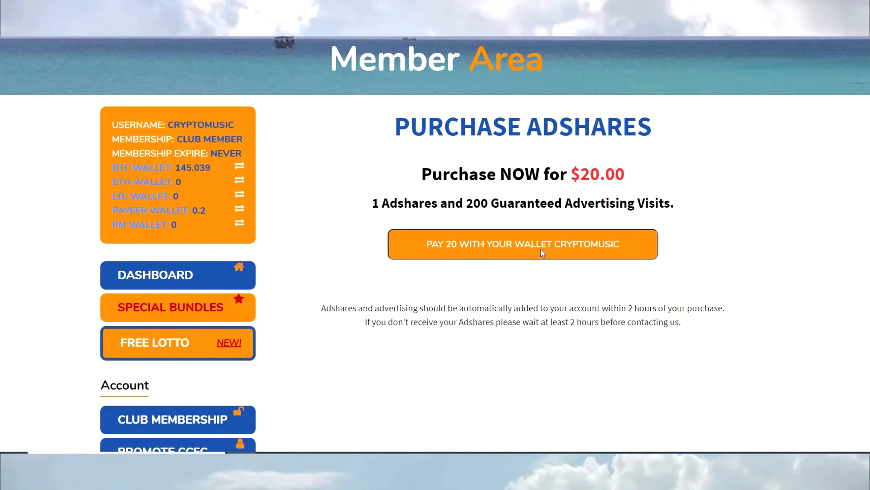
pyautogui.click(522, 244)
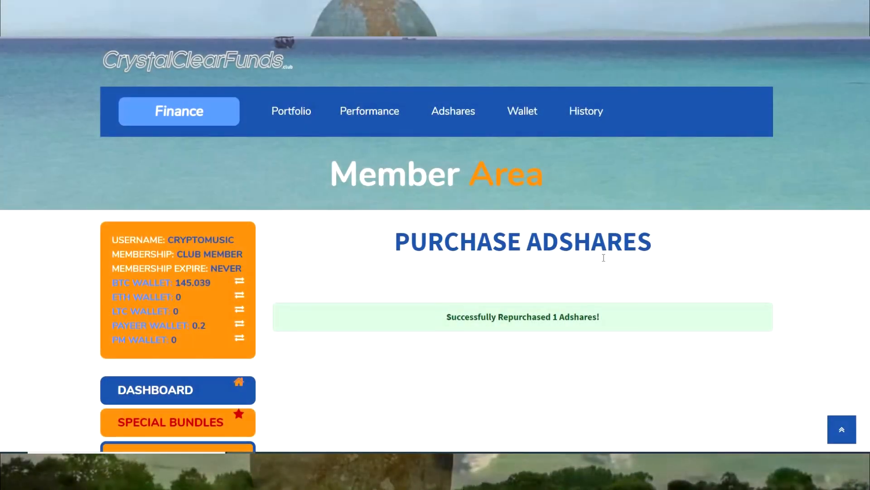
pyautogui.scroll(-3)
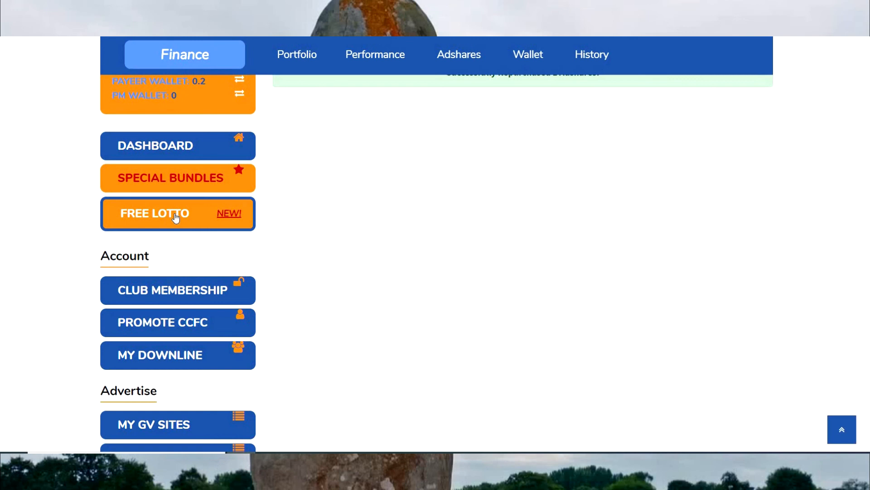
pyautogui.click(177, 213)
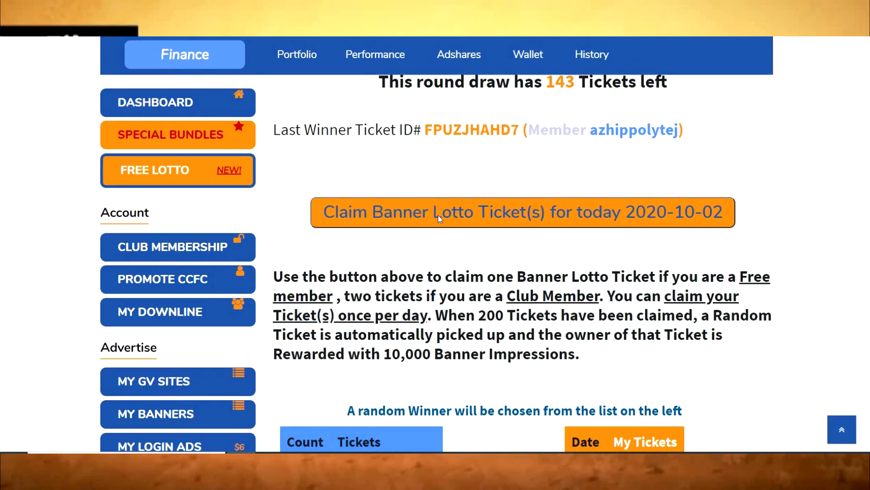
pyautogui.click(522, 212)
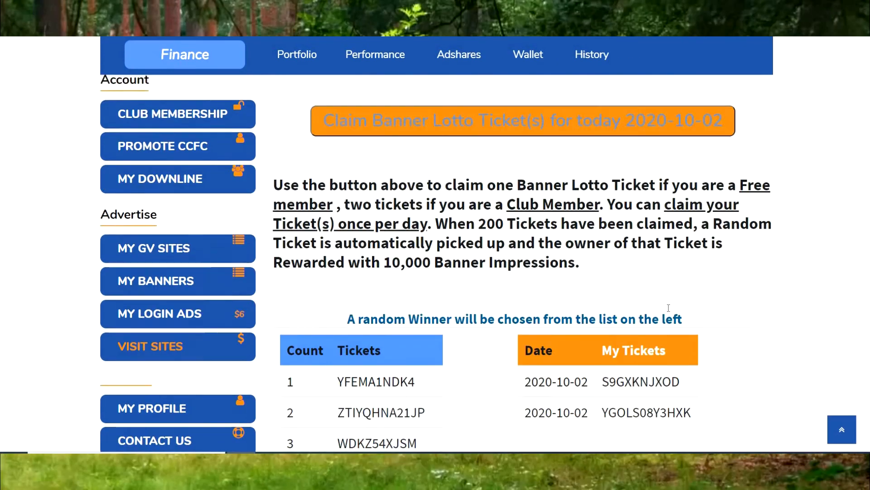
pyautogui.click(523, 120)
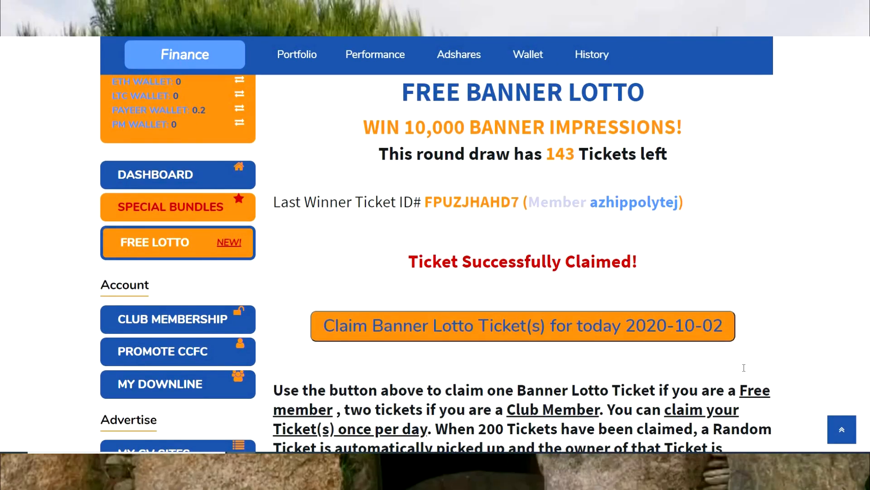
pyautogui.scroll(-3)
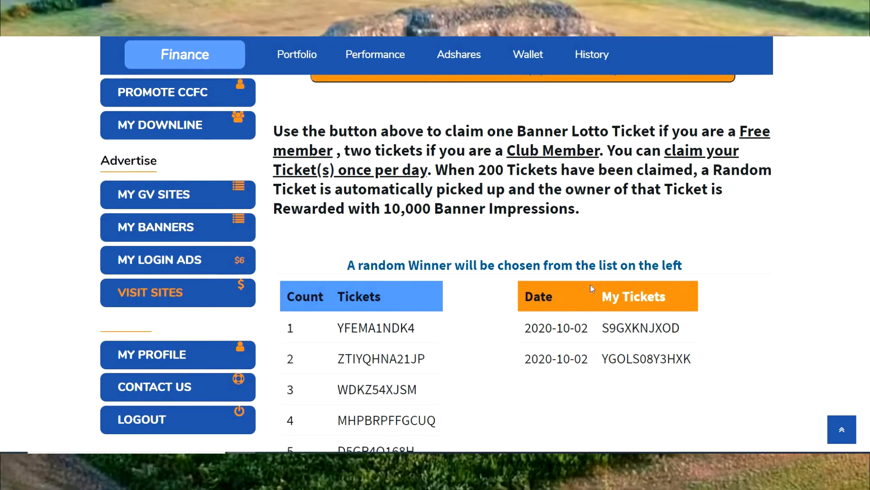
pyautogui.scroll(-3)
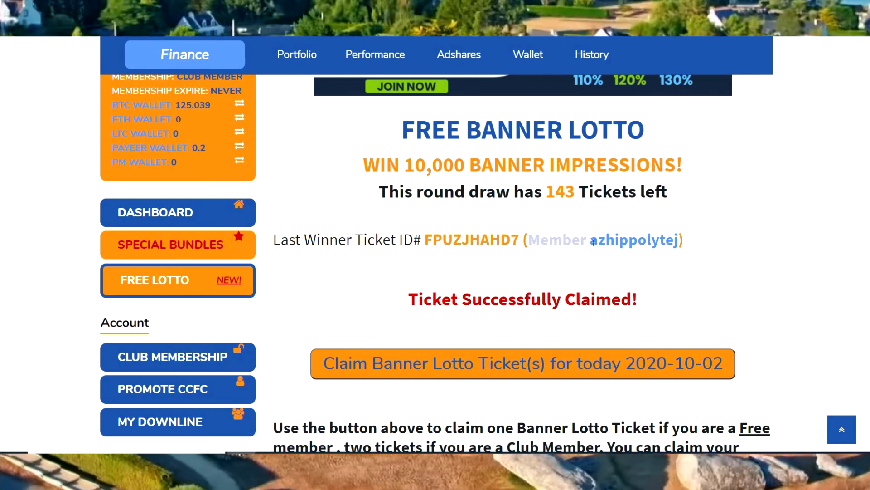
pyautogui.doubleClick(634, 240)
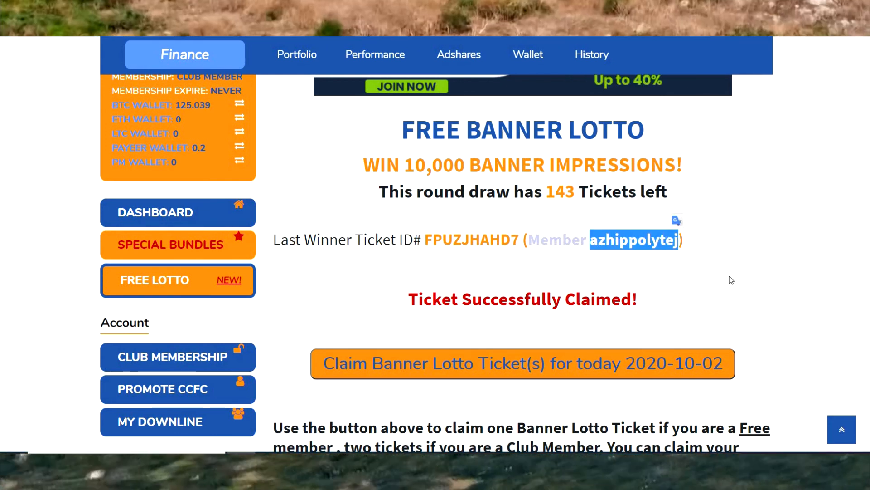
pyautogui.scroll(-3)
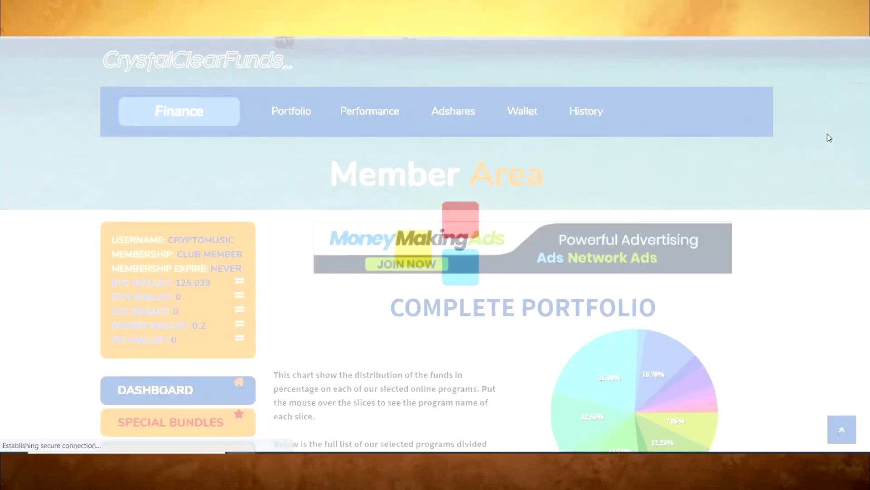
# Step: Highlight the $3500 Staking Coins deposit and its yearly reward description in the portfolio table
pyautogui.scroll(-3)
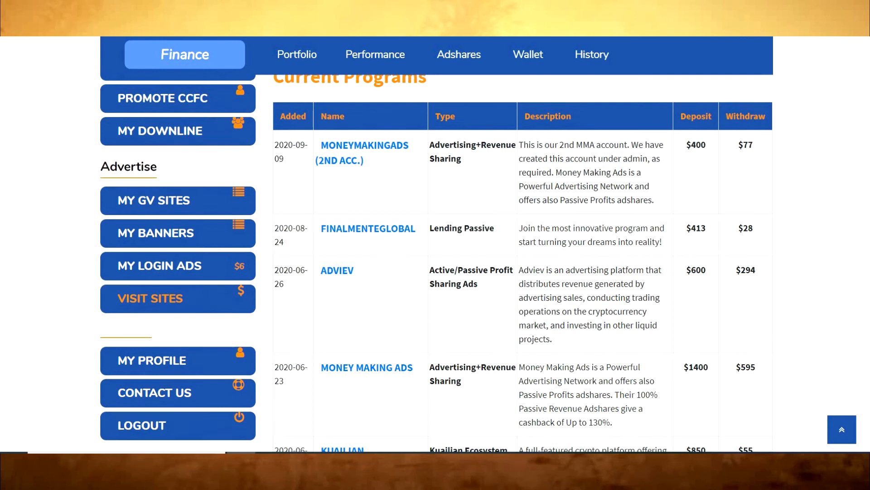
pyautogui.scroll(-3)
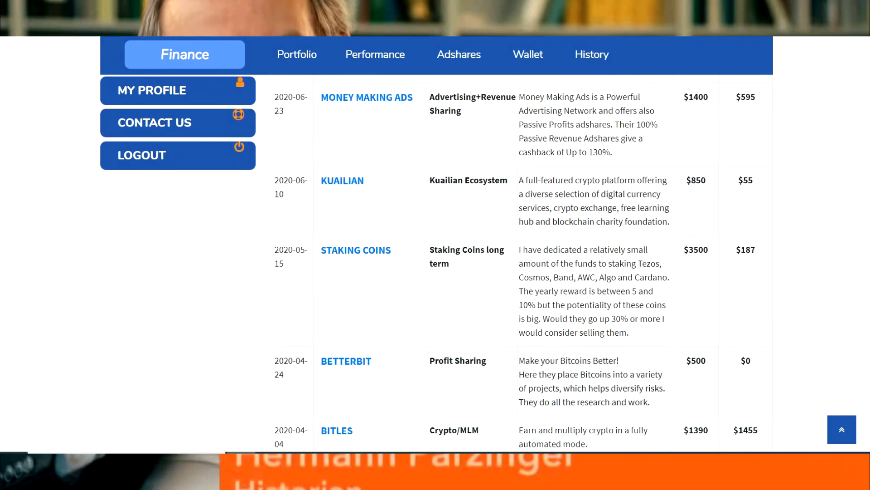
pyautogui.scroll(-3)
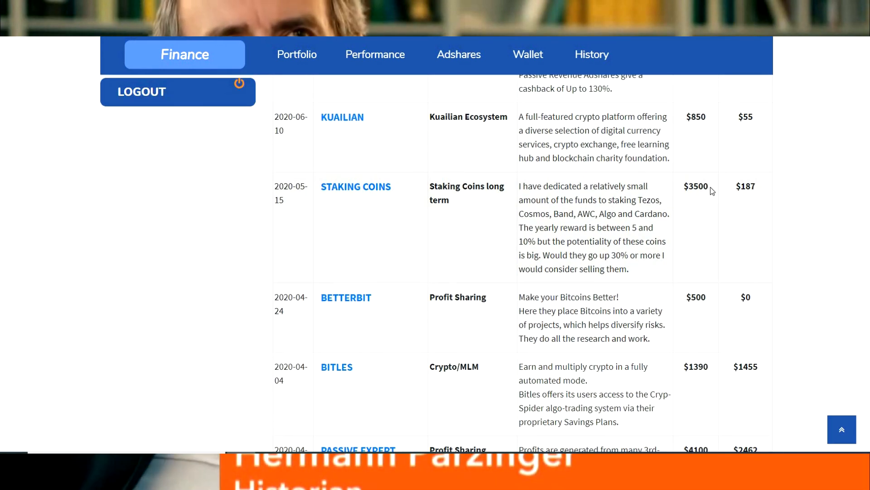
pyautogui.doubleClick(696, 189)
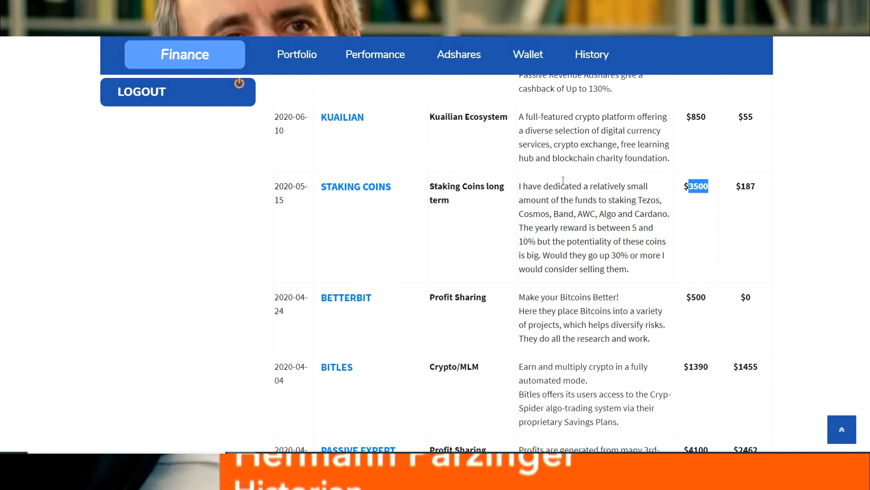
pyautogui.moveTo(735, 187)
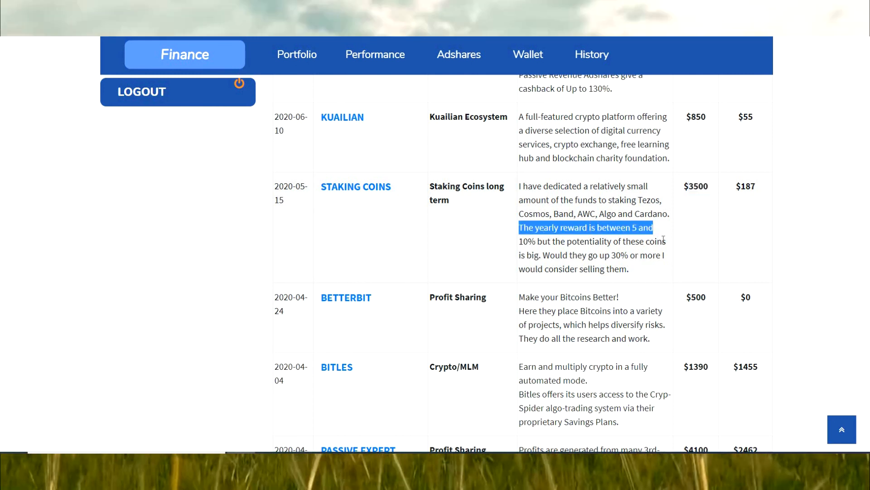
pyautogui.moveTo(654, 226); pyautogui.dragTo(664, 261)
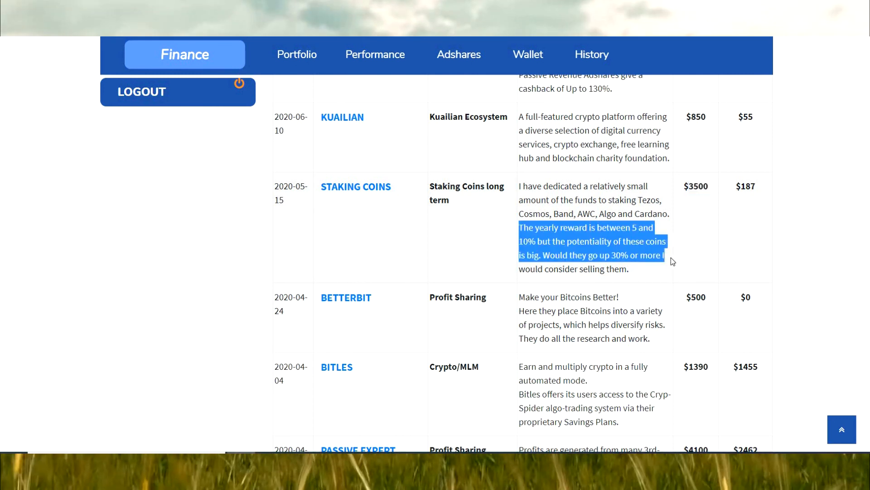
pyautogui.moveTo(672, 261); pyautogui.dragTo(629, 268)
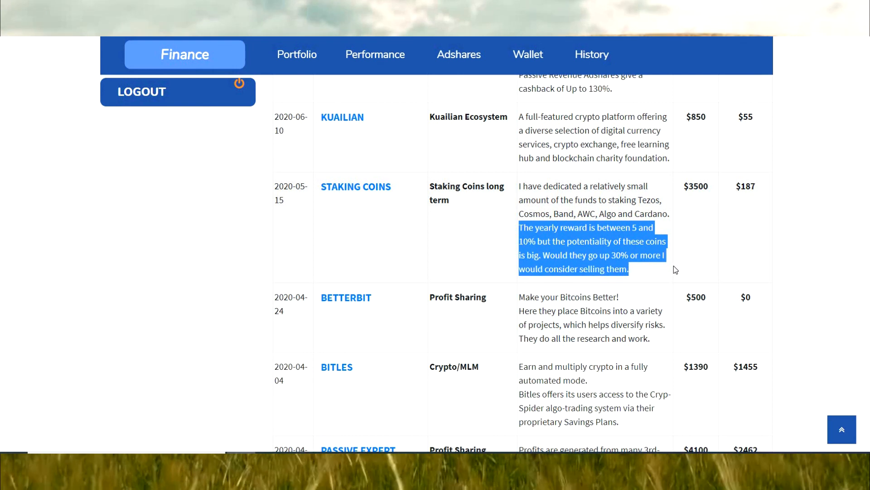
pyautogui.moveTo(725, 248)
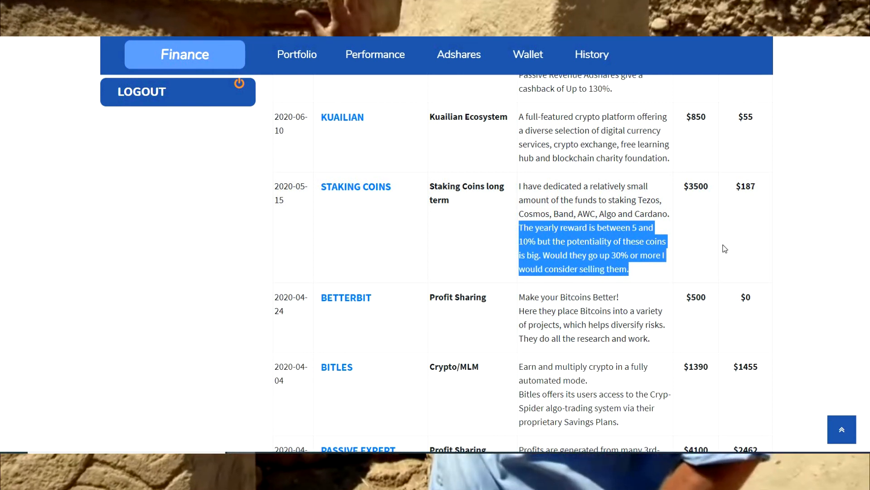
# Step: Scroll through the rest of the Current Programs table, including Finiko at $7000 and 8Bit Ltd
pyautogui.scroll(-3)
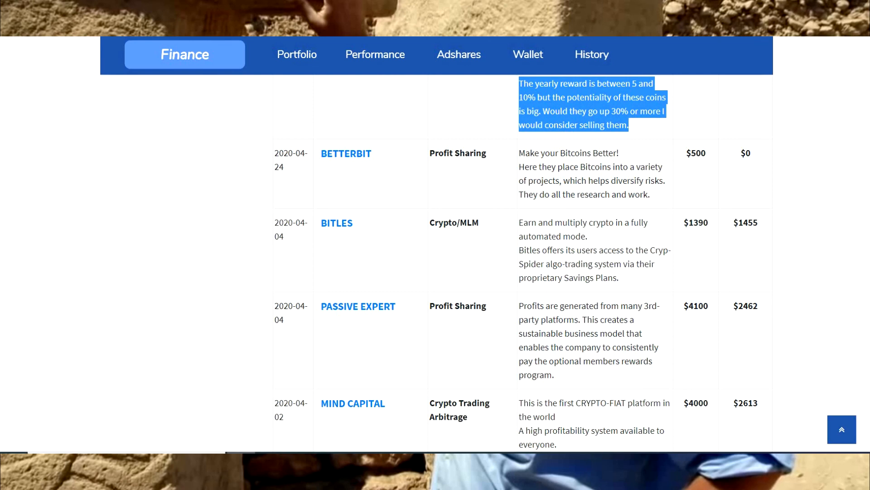
pyautogui.scroll(-3)
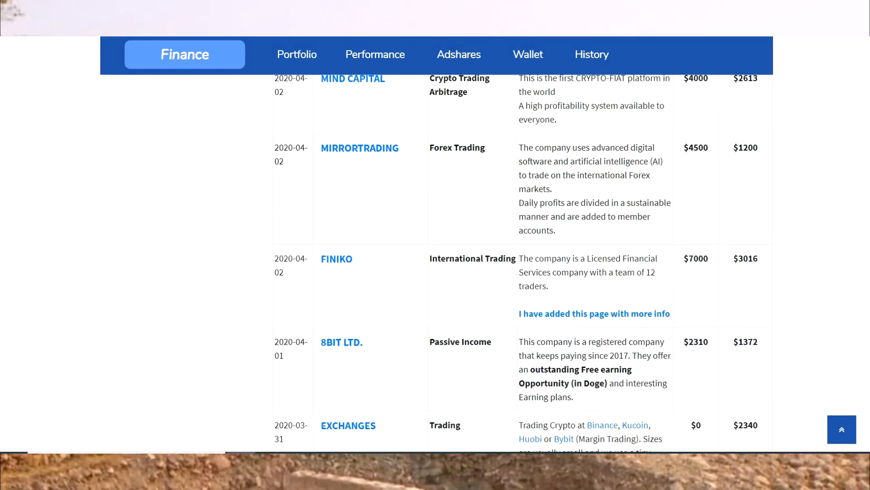
pyautogui.scroll(3)
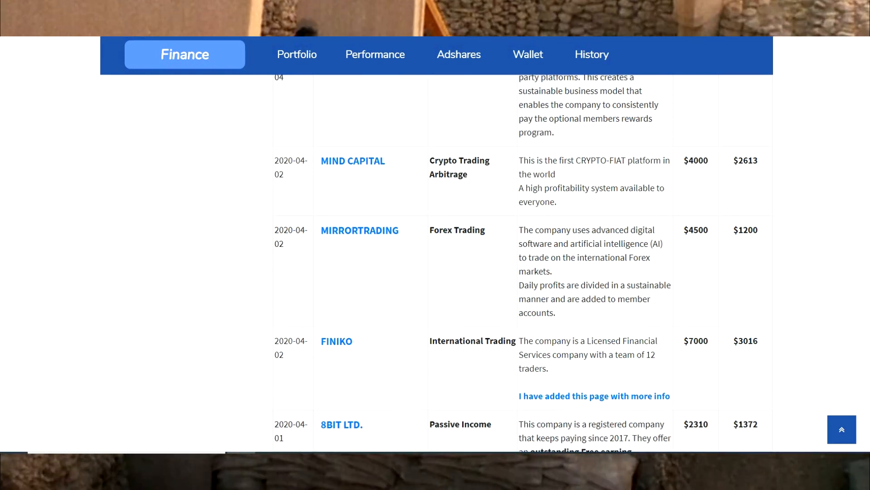
pyautogui.scroll(-3)
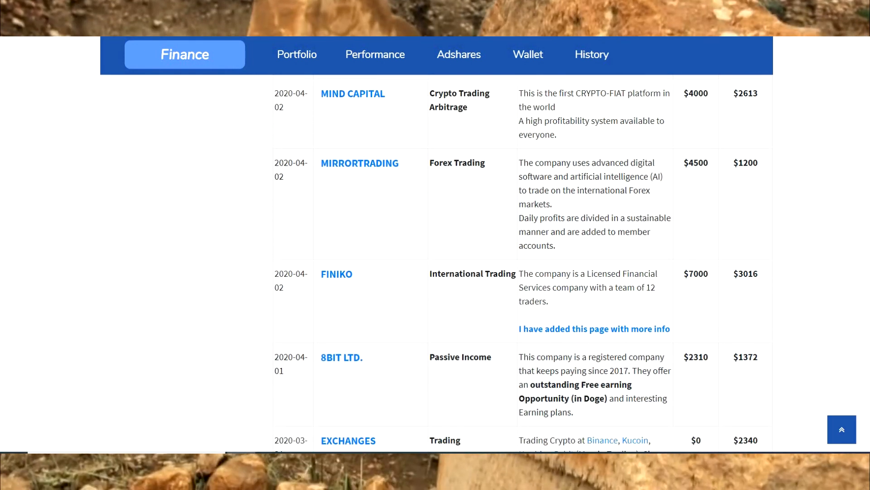
pyautogui.scroll(-3)
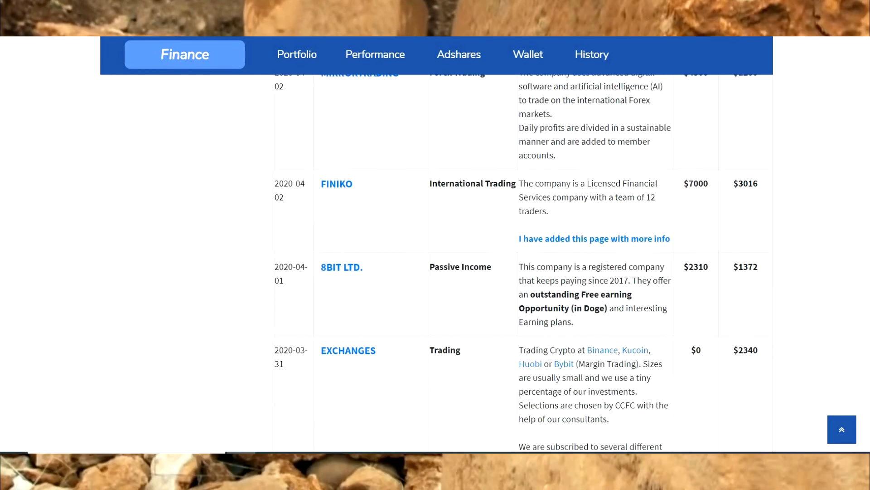
pyautogui.scroll(-3)
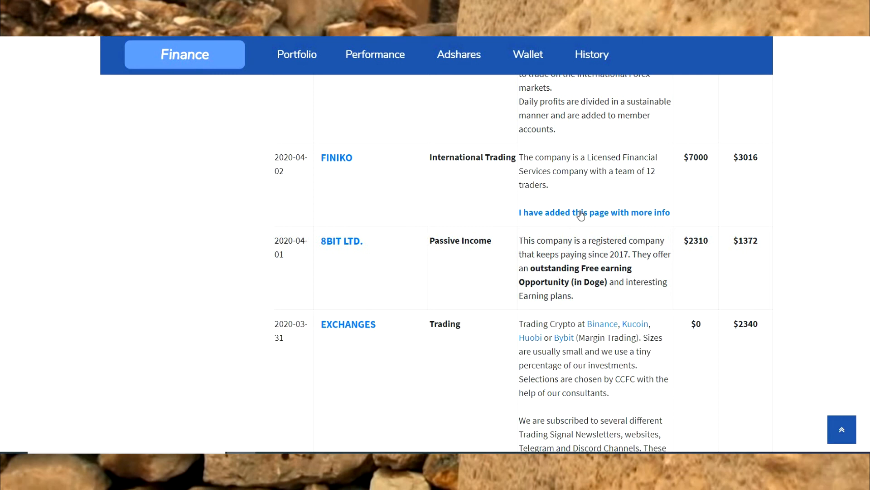
pyautogui.click(593, 212)
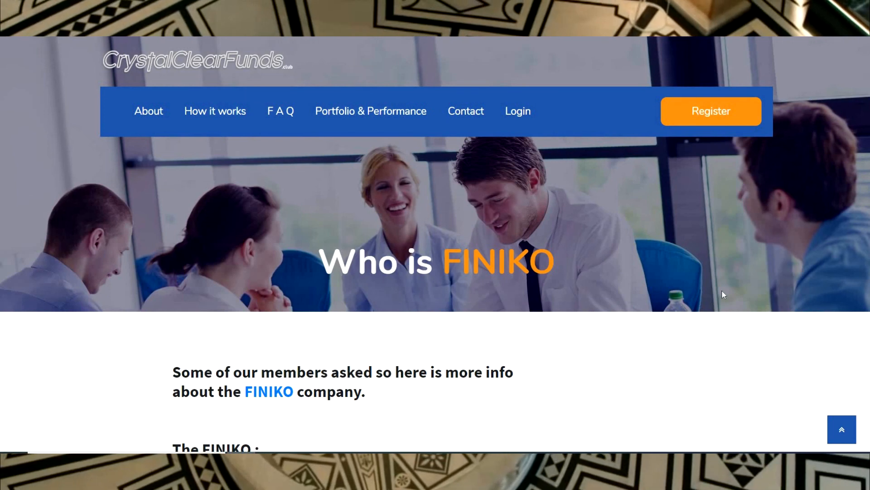
pyautogui.scroll(-3)
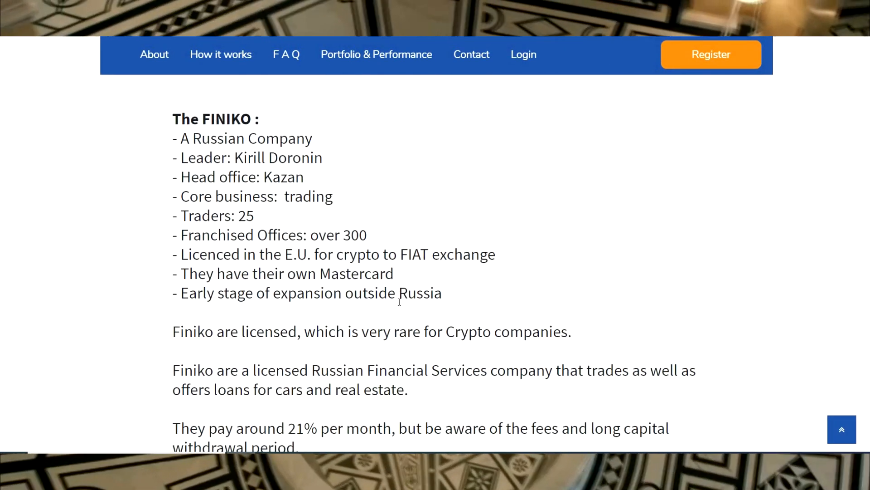
pyautogui.scroll(-3)
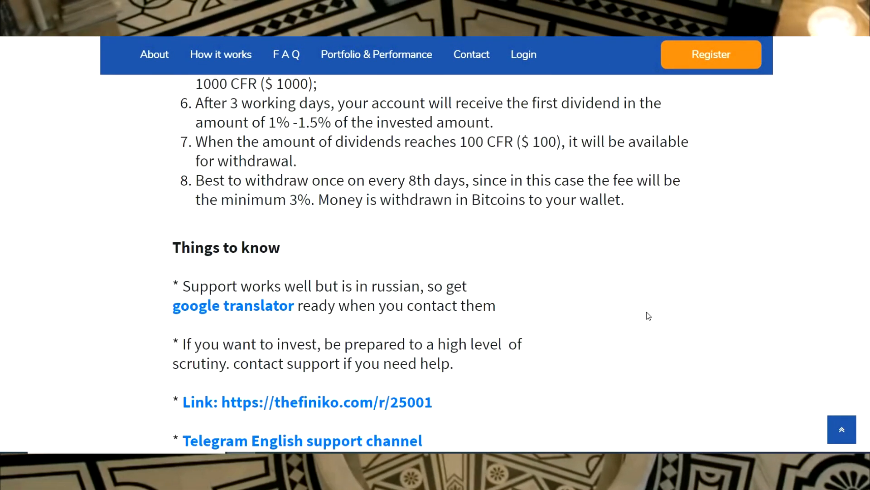
pyautogui.scroll(-3)
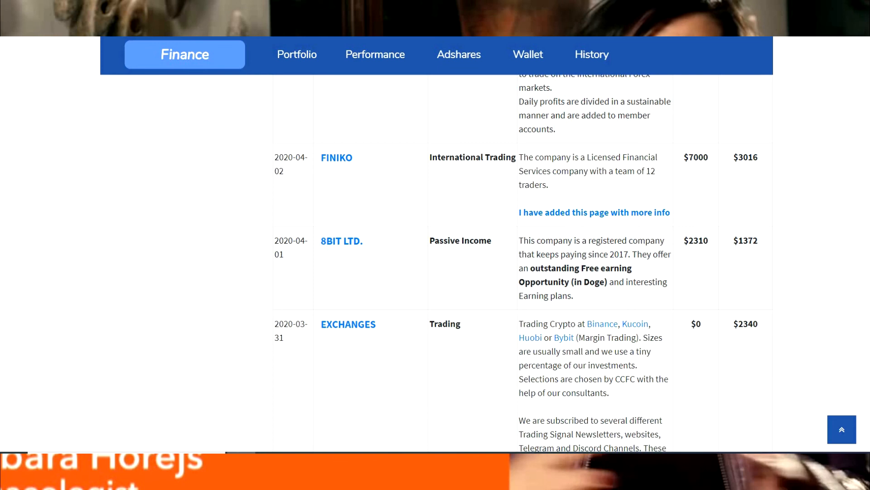
# Step: Highlight the $0 deposit of the Exchanges row and browse the remaining portfolio entries
pyautogui.scroll(-3)
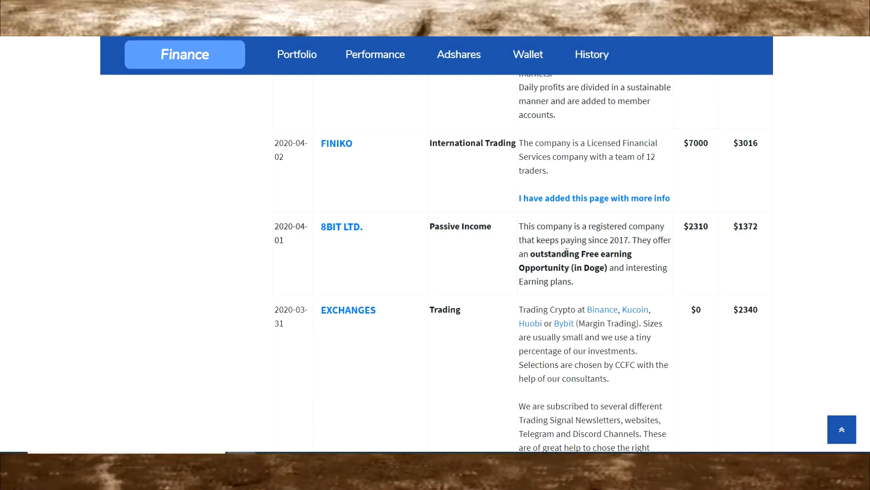
pyautogui.moveTo(764, 317)
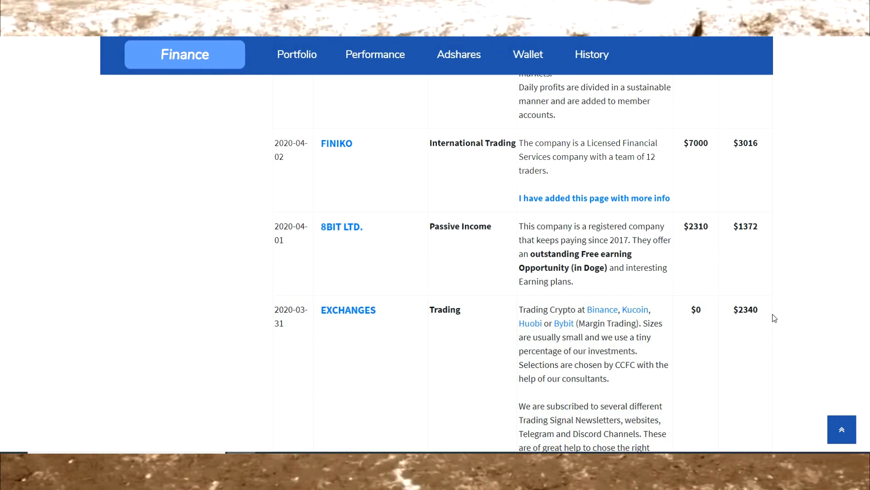
pyautogui.scroll(-3)
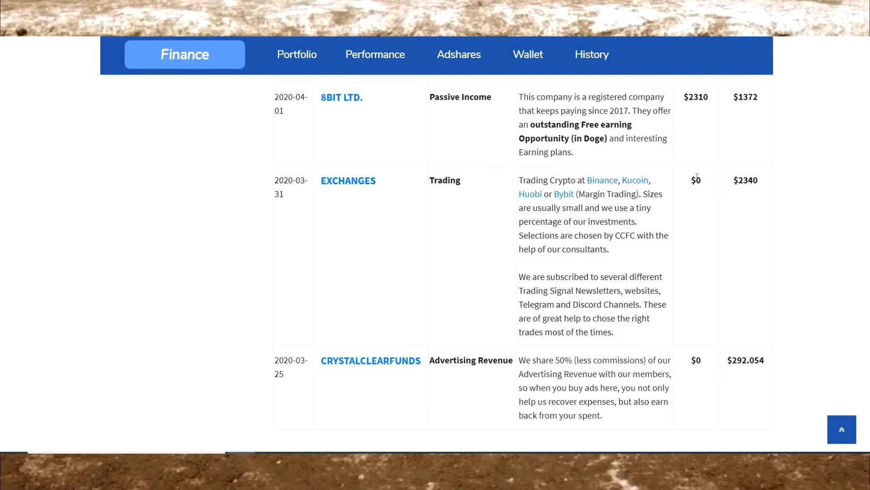
pyautogui.doubleClick(696, 179)
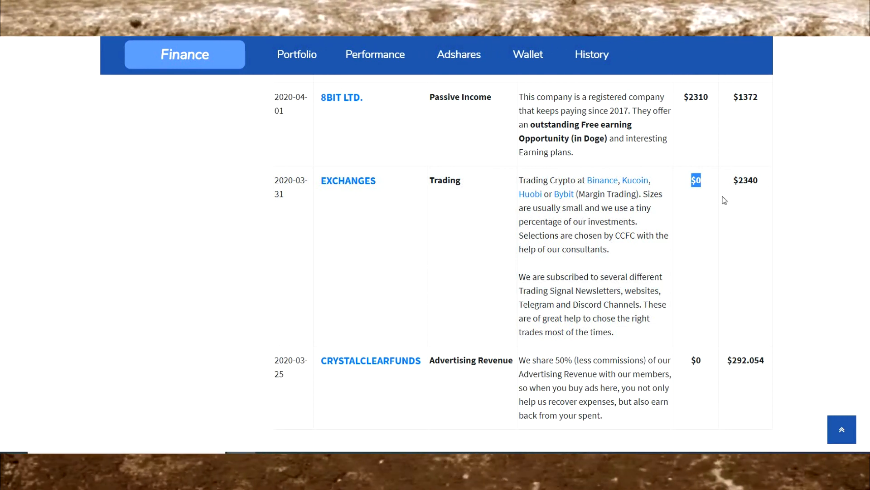
pyautogui.scroll(-3)
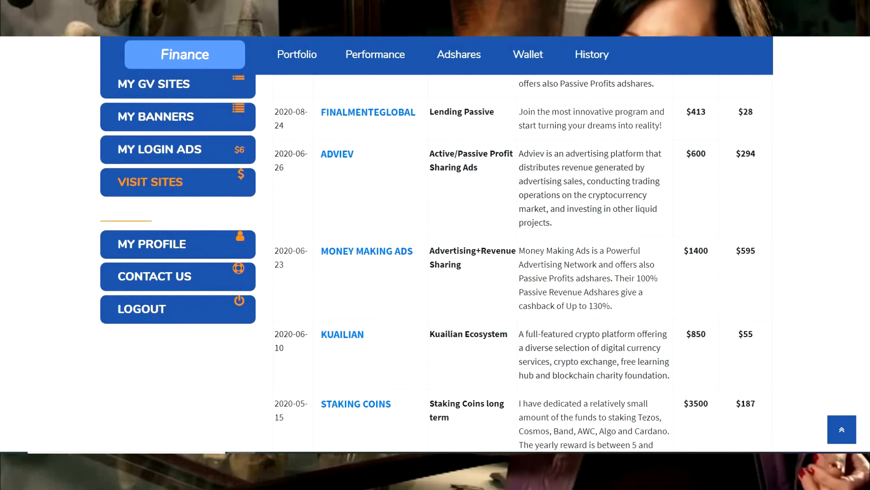
pyautogui.scroll(-3)
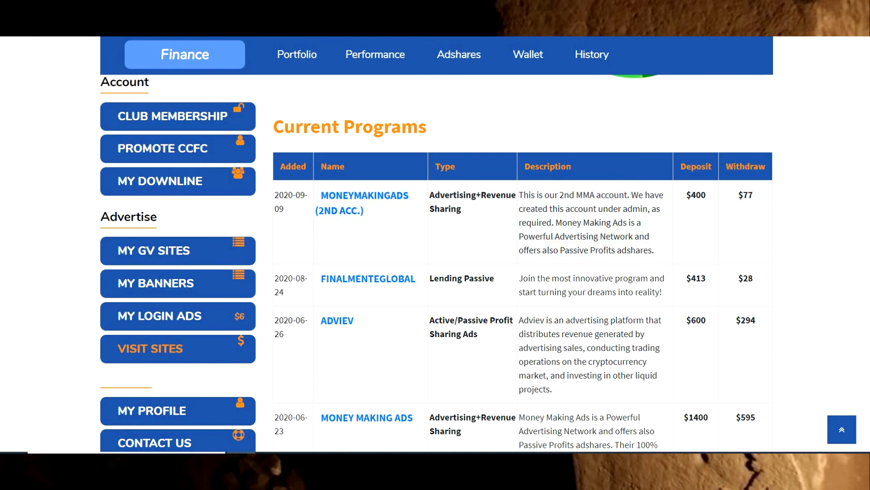
# Step: Review the daily and weekly performance page listing weekly returns such as 2.48% for 2020-09-27
pyautogui.scroll(-3)
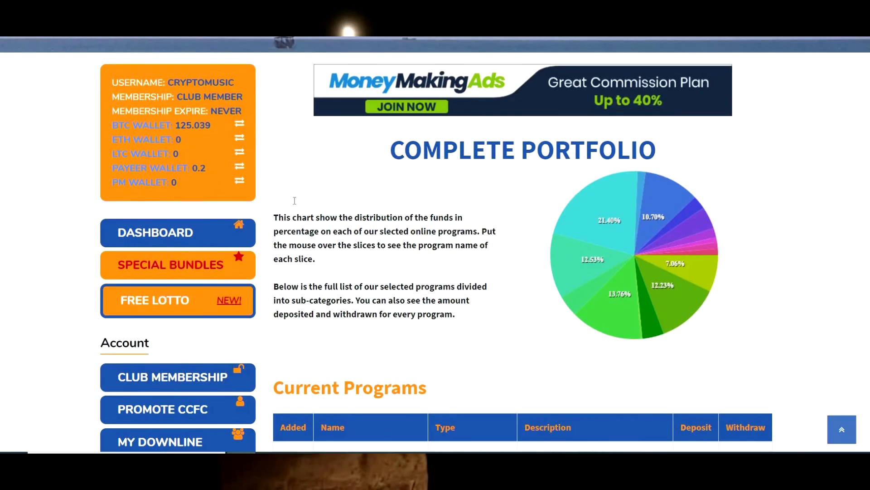
pyautogui.moveTo(598, 241)
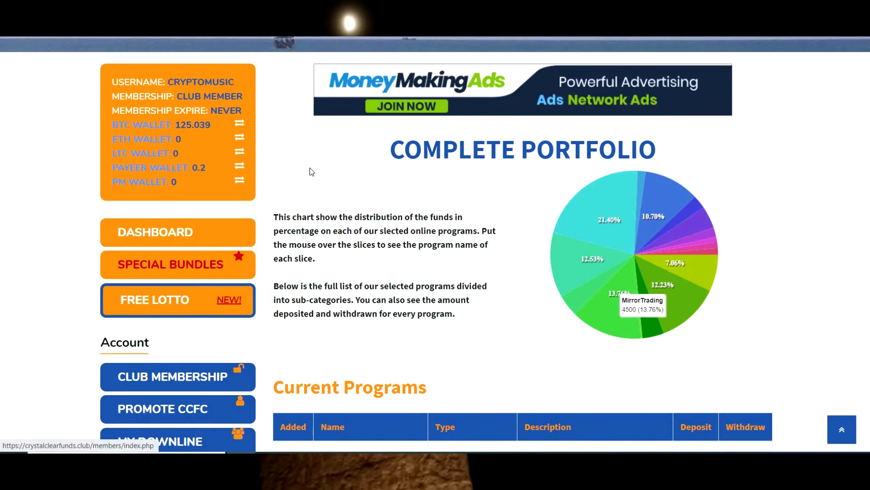
pyautogui.scroll(3)
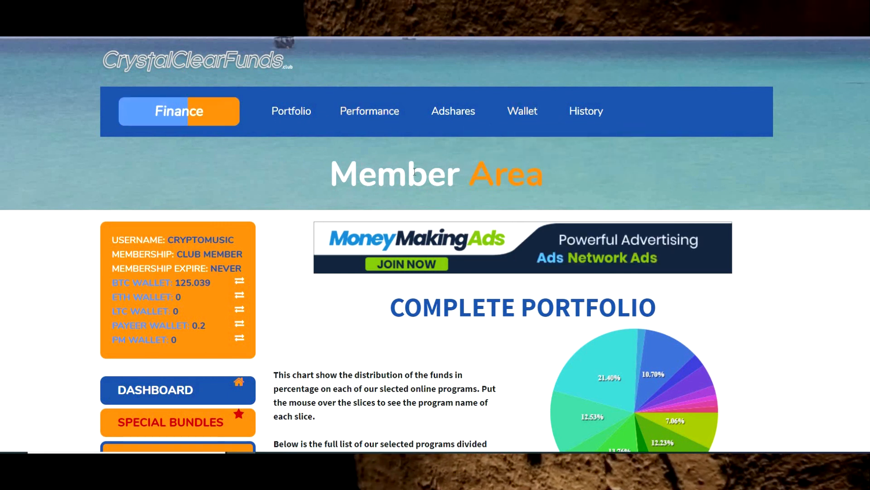
pyautogui.scroll(-3)
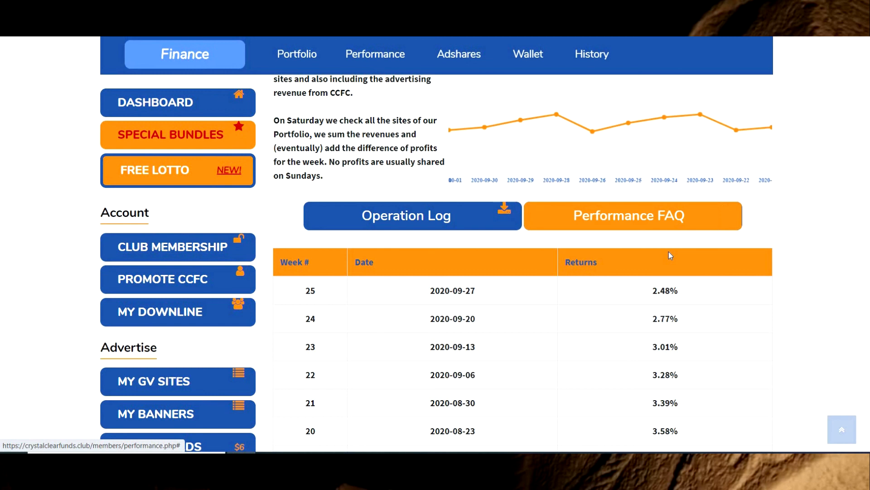
pyautogui.scroll(-3)
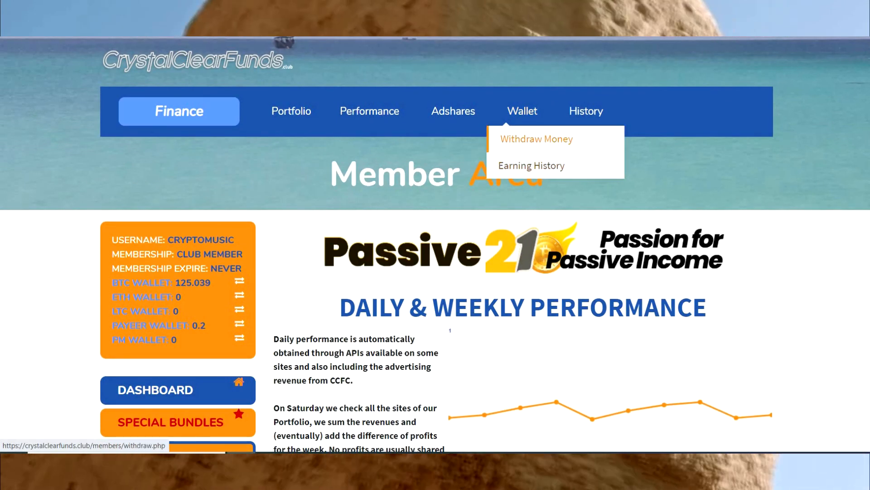
# Step: Pass the Google Authenticator check and reach the withdrawal form with the $125.04 Bitcoin balance
pyautogui.click(536, 138)
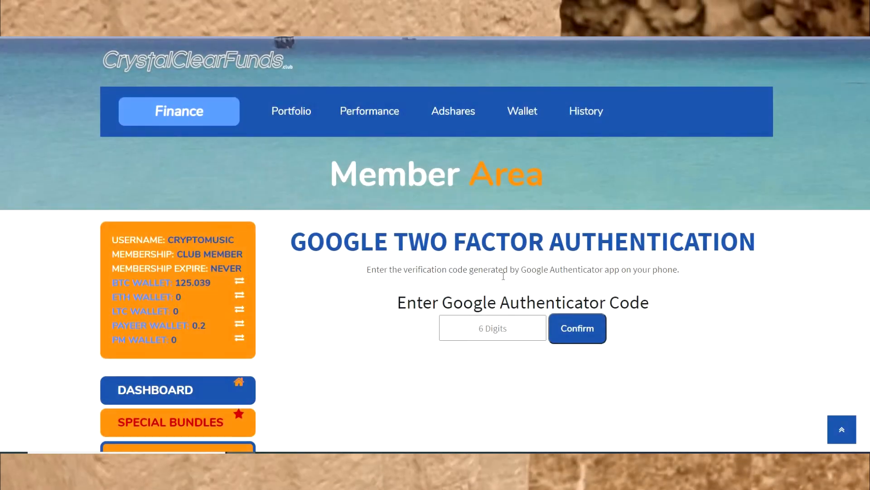
pyautogui.click(492, 328)
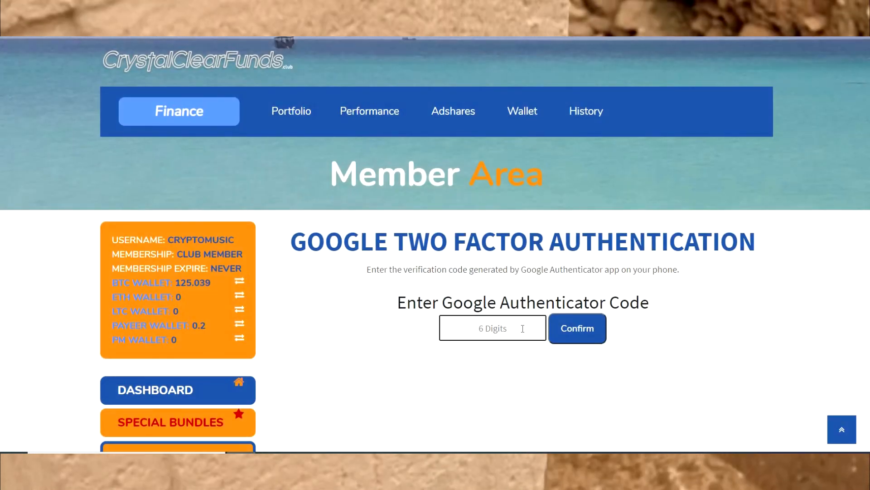
pyautogui.click(491, 328)
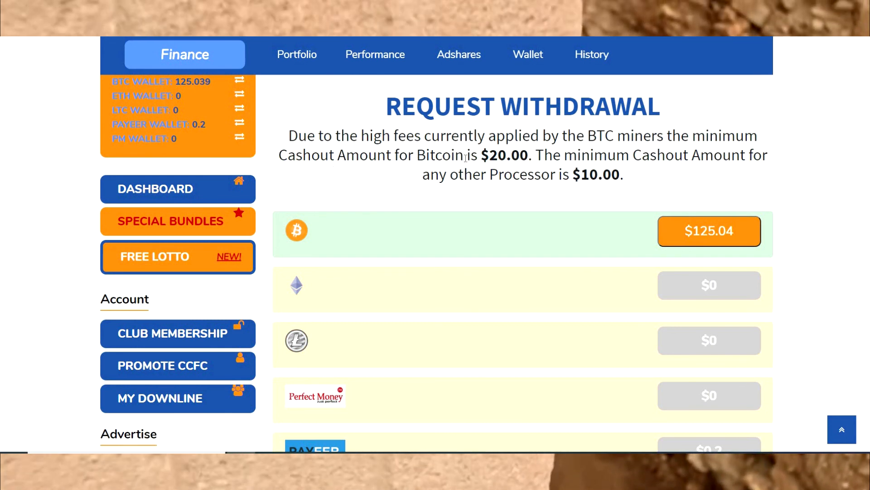
pyautogui.moveTo(774, 149)
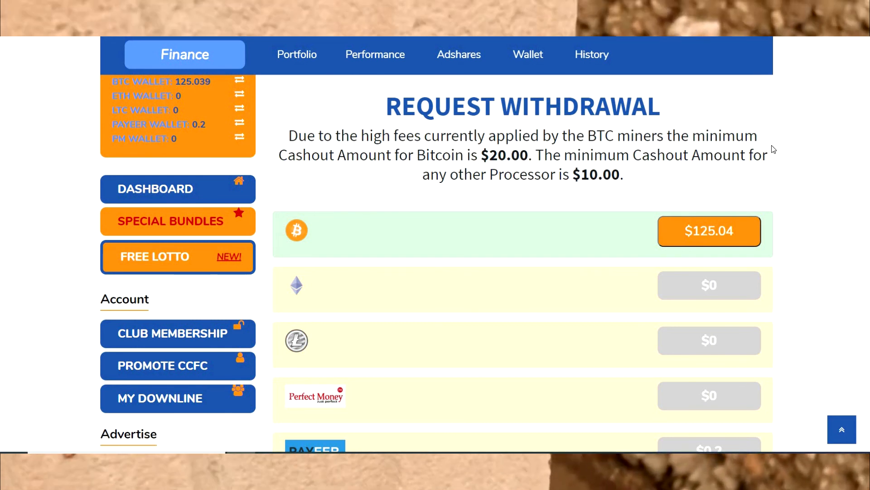
pyautogui.moveTo(543, 157)
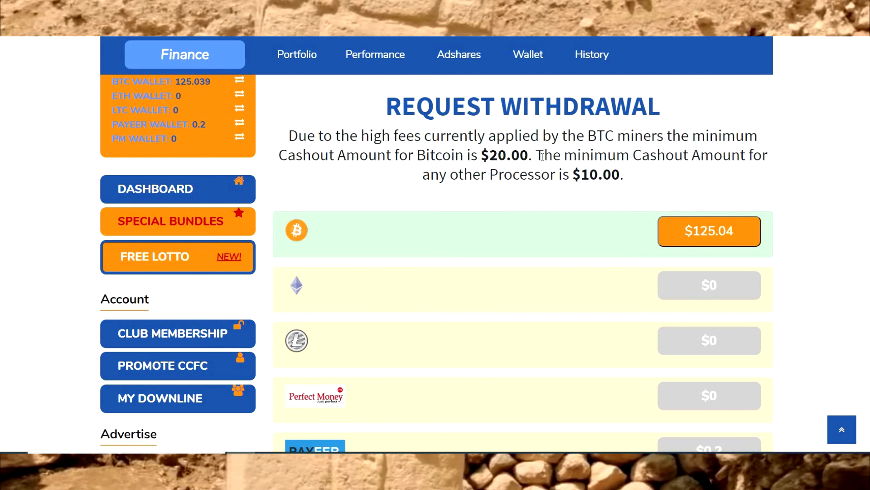
pyautogui.scroll(-3)
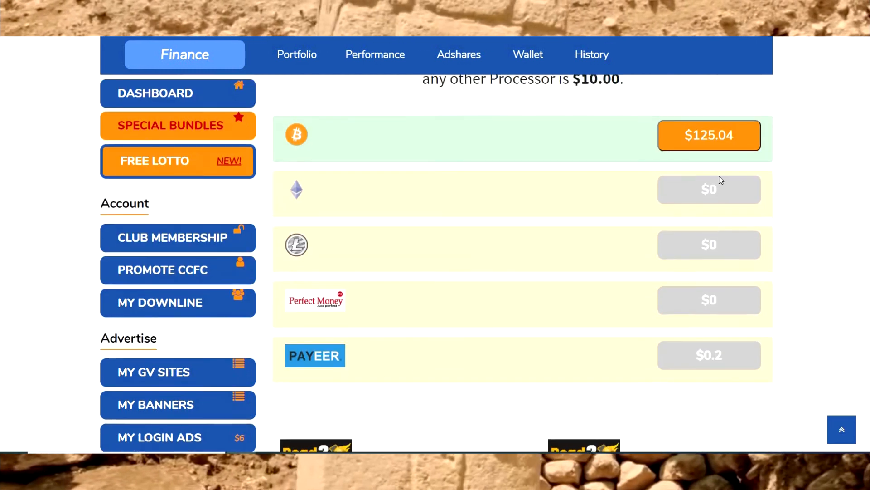
pyautogui.scroll(-3)
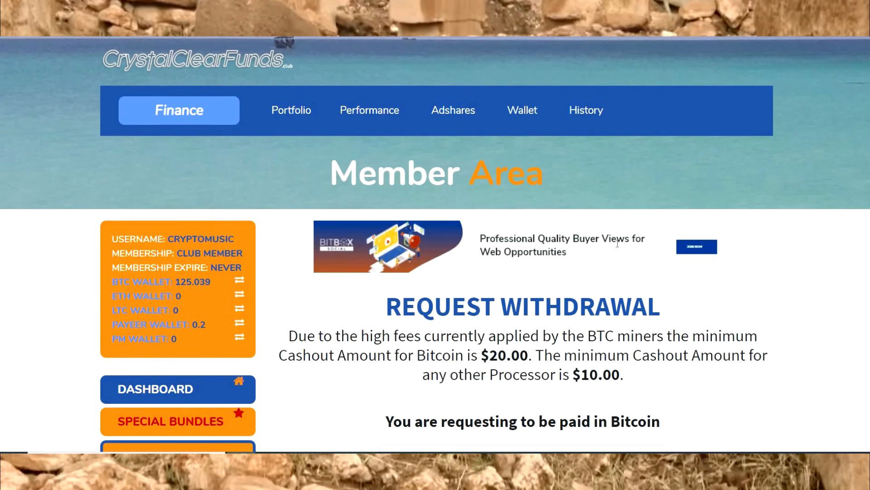
pyautogui.scroll(-3)
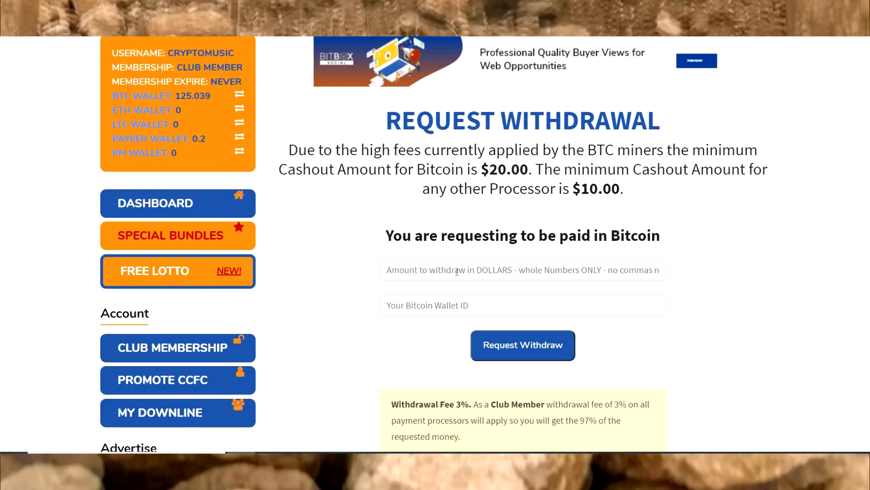
pyautogui.click(522, 270)
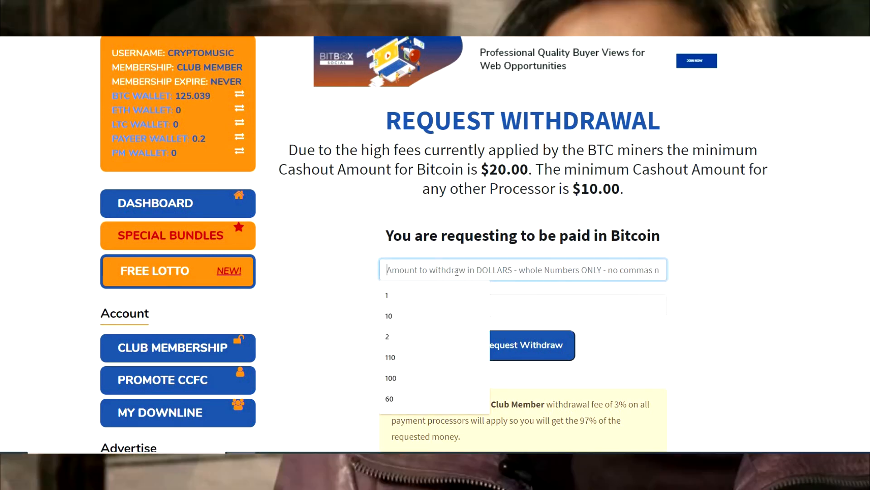
pyautogui.write('125')
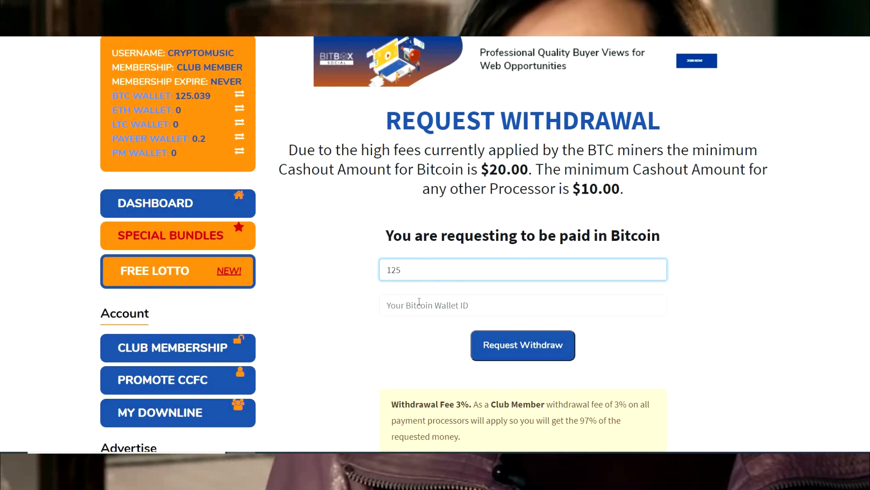
pyautogui.write('1Jrou29MHVUfnrSrkK4BzLw7TDhM6phZLN')
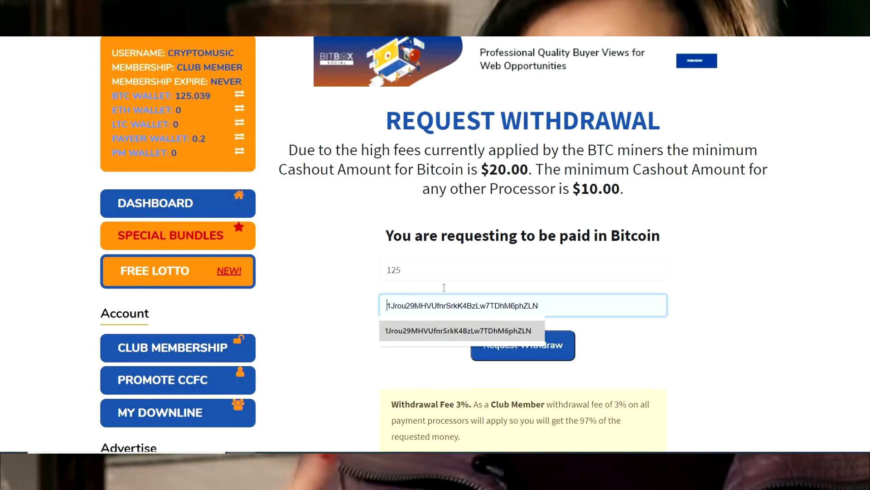
pyautogui.click(457, 330)
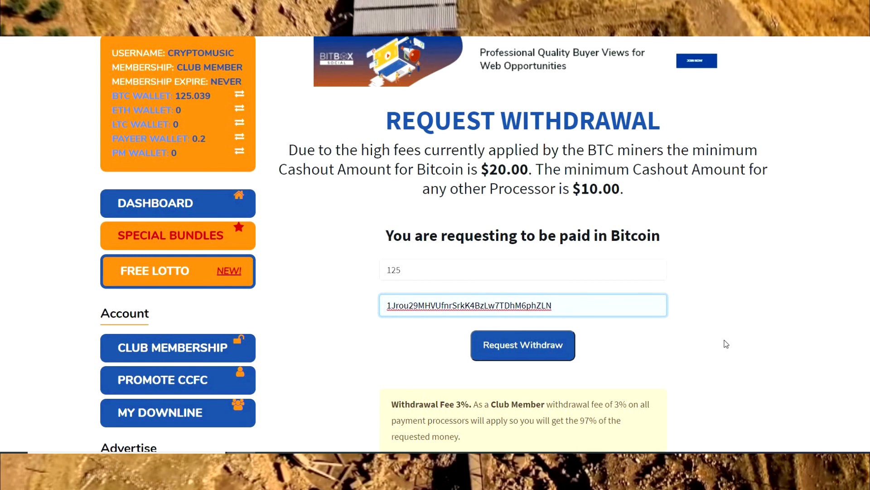
# Step: Submit the $125 Bitcoin withdrawal request pending email confirmation
pyautogui.scroll(-3)
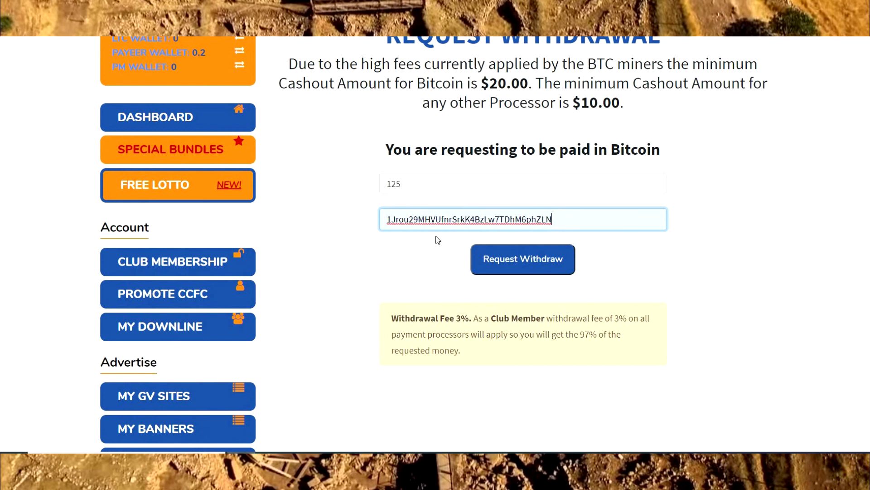
pyautogui.scroll(-3)
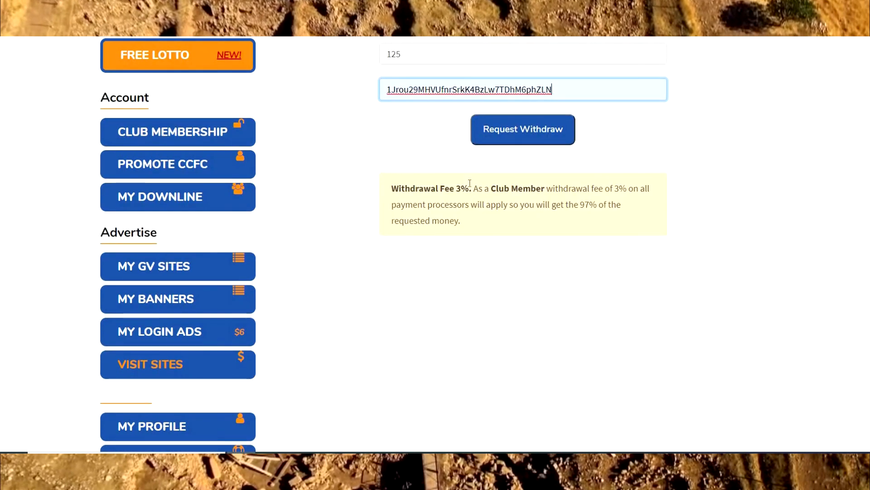
pyautogui.moveTo(618, 200)
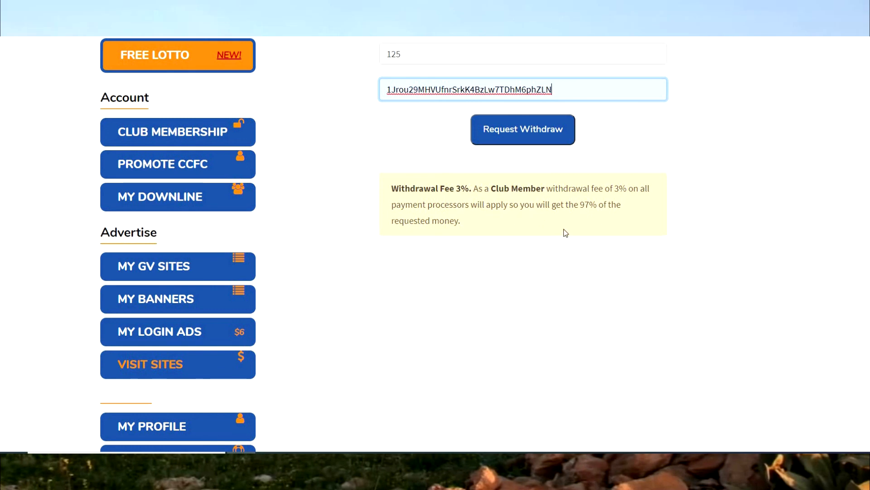
pyautogui.moveTo(651, 356)
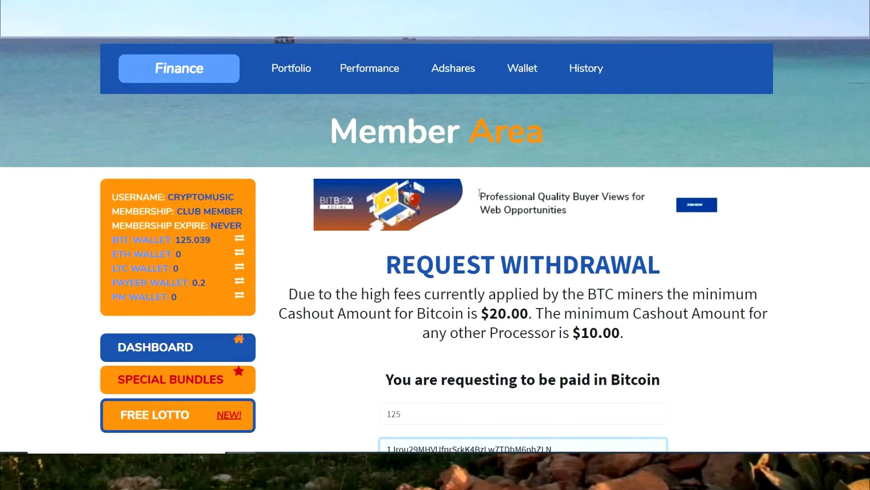
pyautogui.scroll(-3)
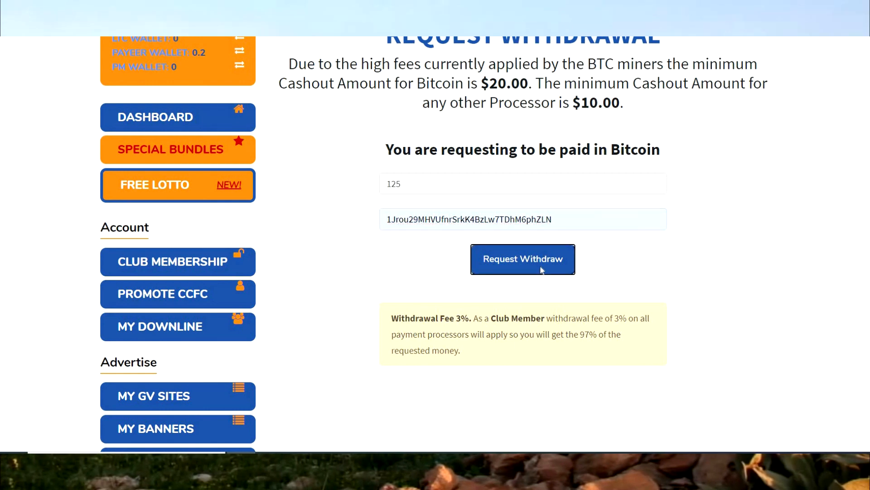
pyautogui.click(522, 259)
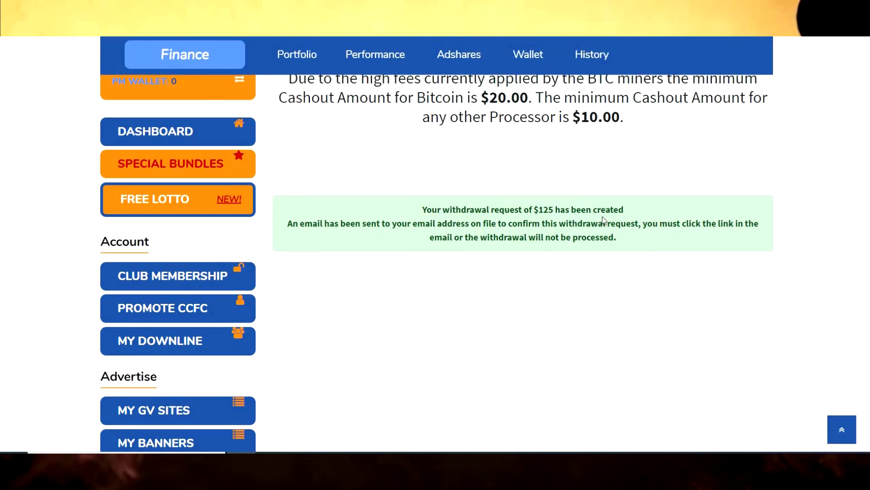
pyautogui.moveTo(413, 227)
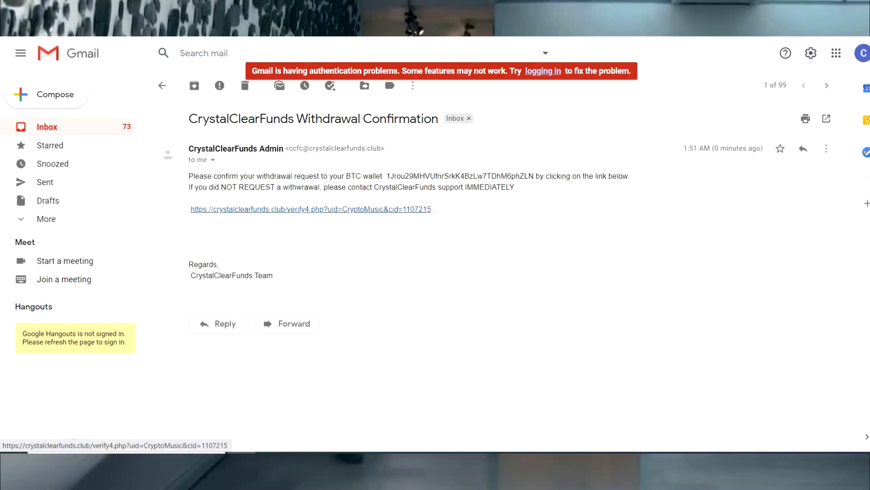
# Step: Follow the verify link in the CrystalClearFunds withdrawal confirmation email
pyautogui.click(310, 210)
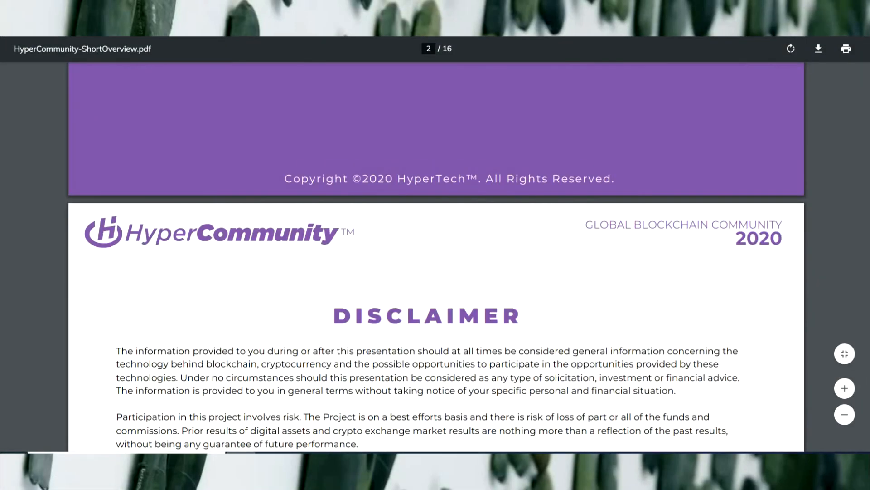
pyautogui.scroll(-3)
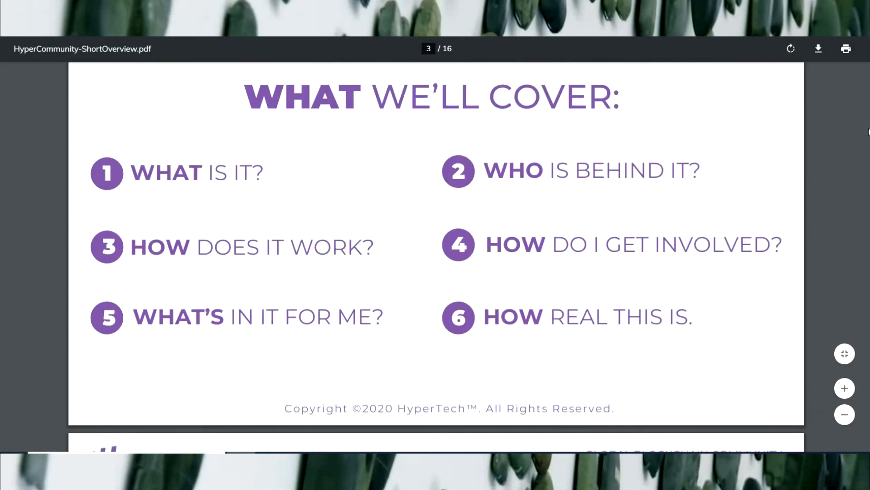
pyautogui.scroll(-3)
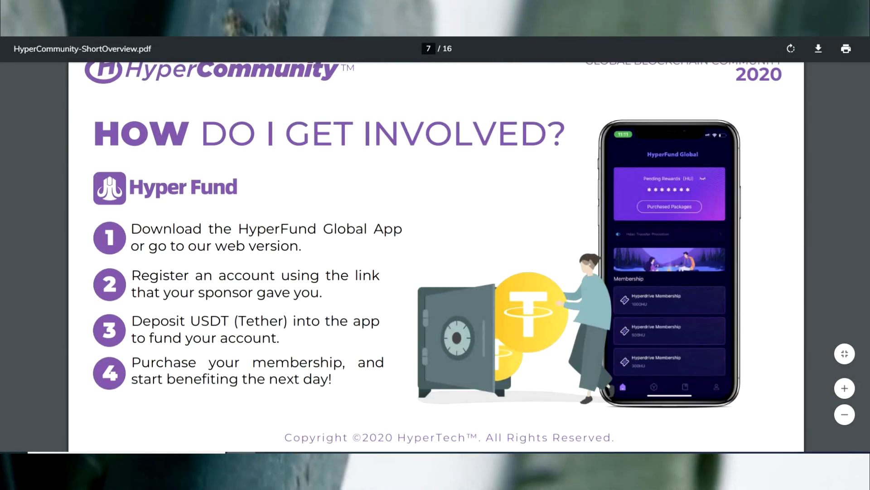
pyautogui.scroll(-3)
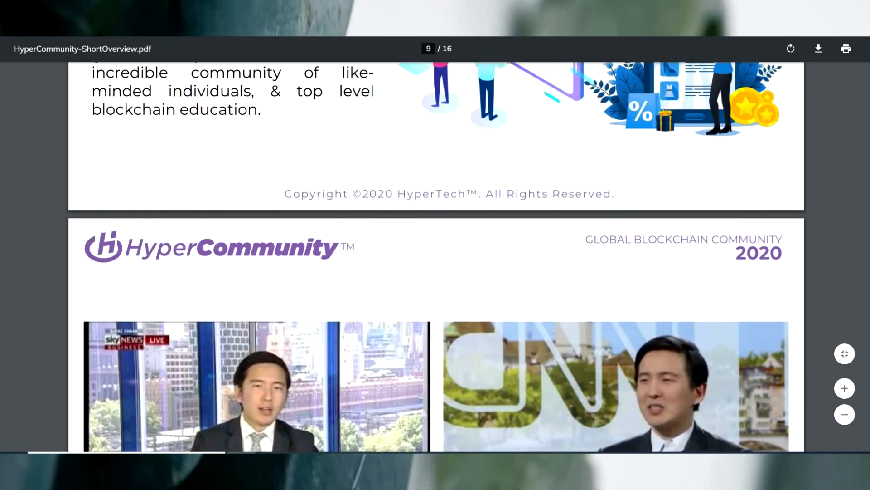
pyautogui.scroll(-3)
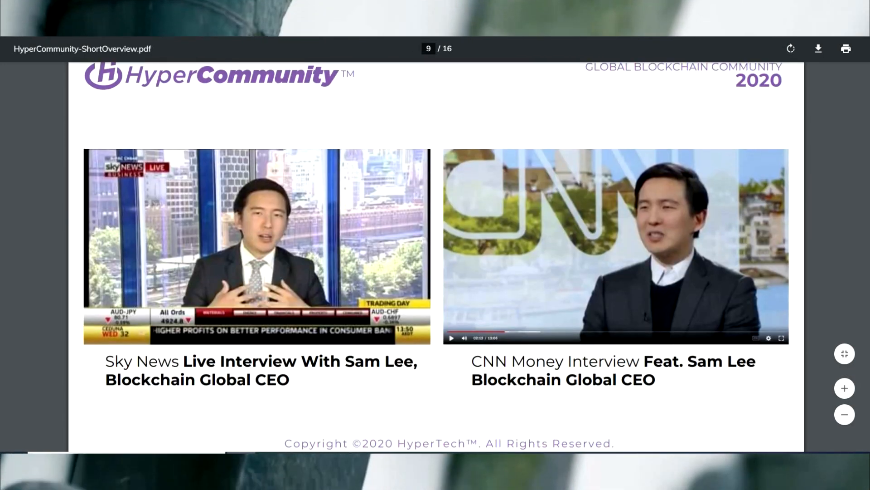
pyautogui.scroll(-3)
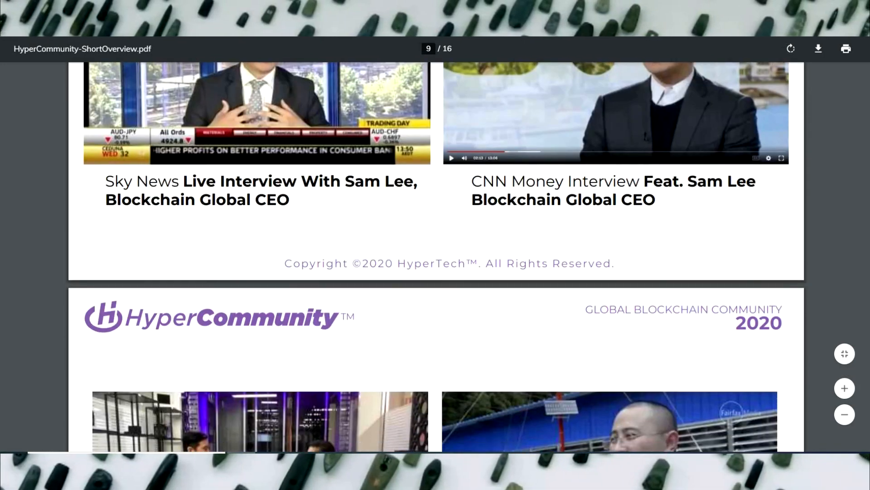
pyautogui.scroll(-3)
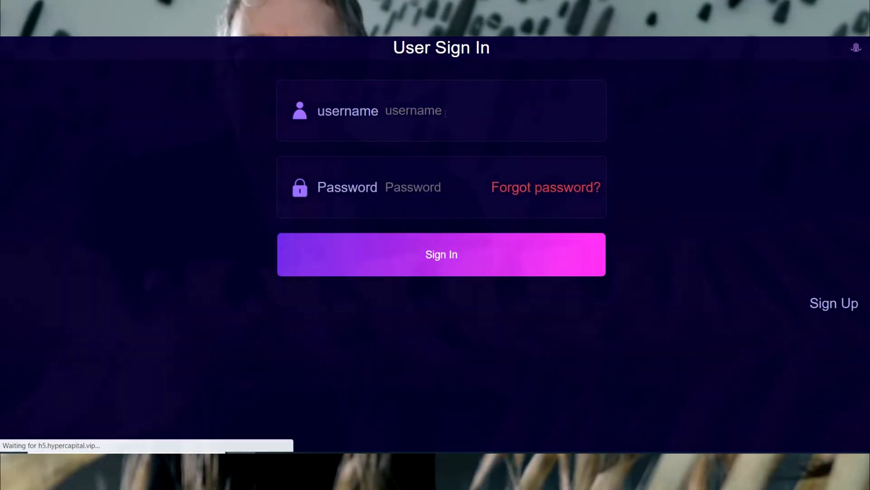
# Step: Sign in to HyperFund Global and review the two releasing purchased packages
pyautogui.click(441, 254)
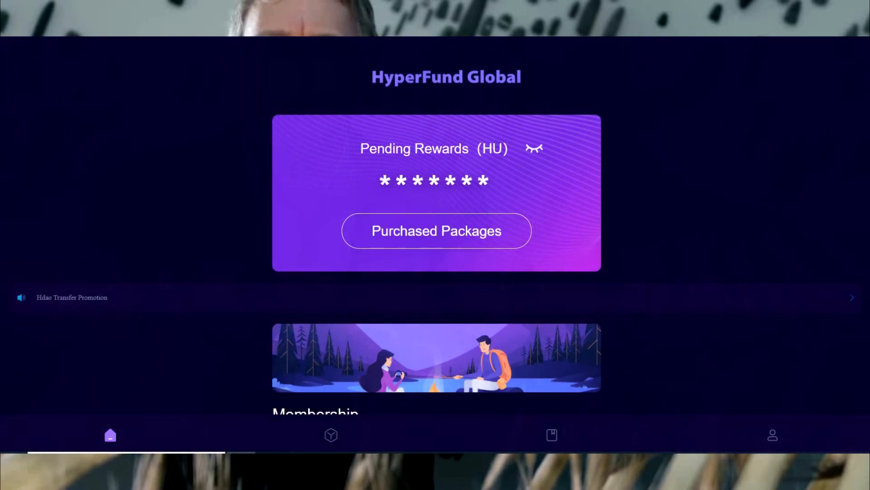
pyautogui.click(436, 231)
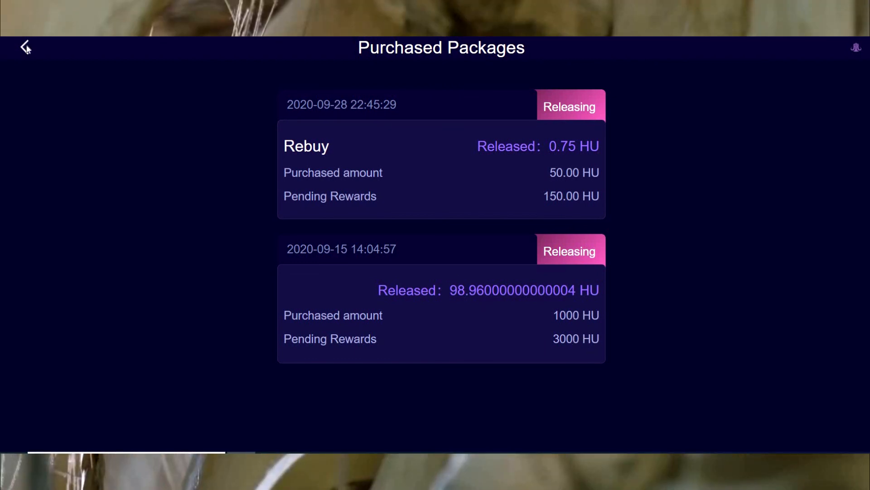
pyautogui.click(25, 47)
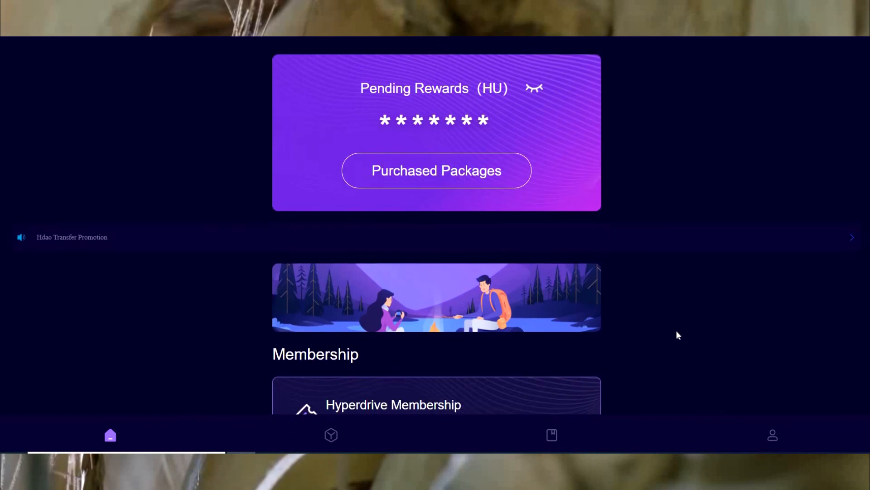
# Step: Look over the 1000 HU Hyperdrive membership order page and leave it
pyautogui.scroll(-3)
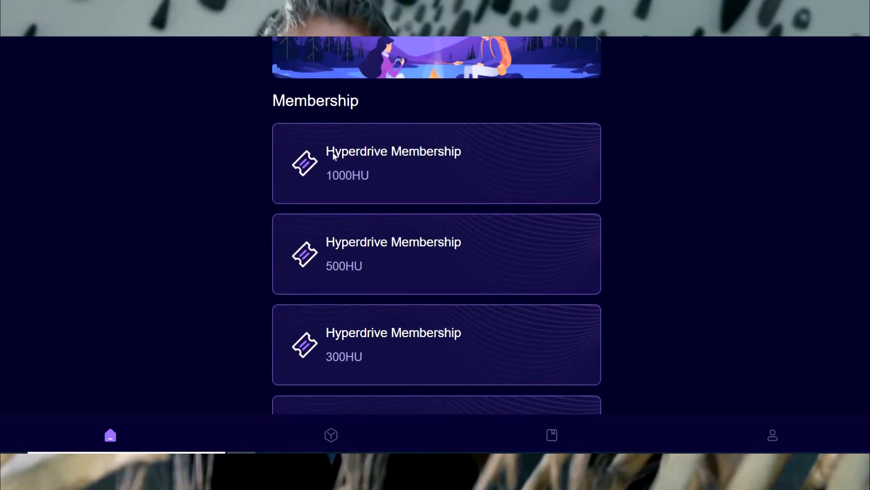
pyautogui.moveTo(442, 177)
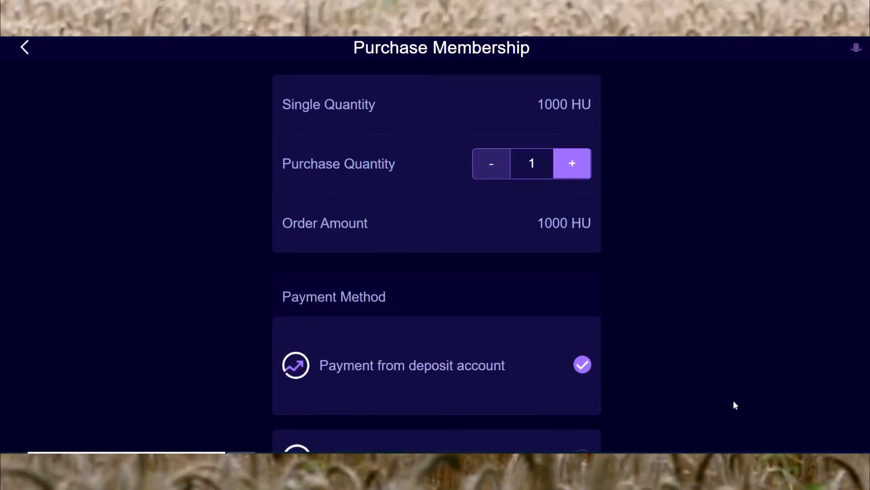
pyautogui.scroll(-3)
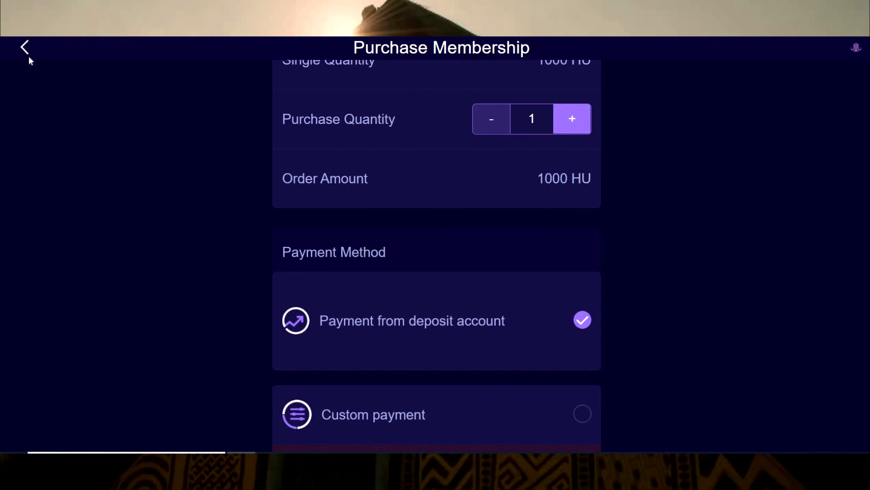
pyautogui.click(25, 47)
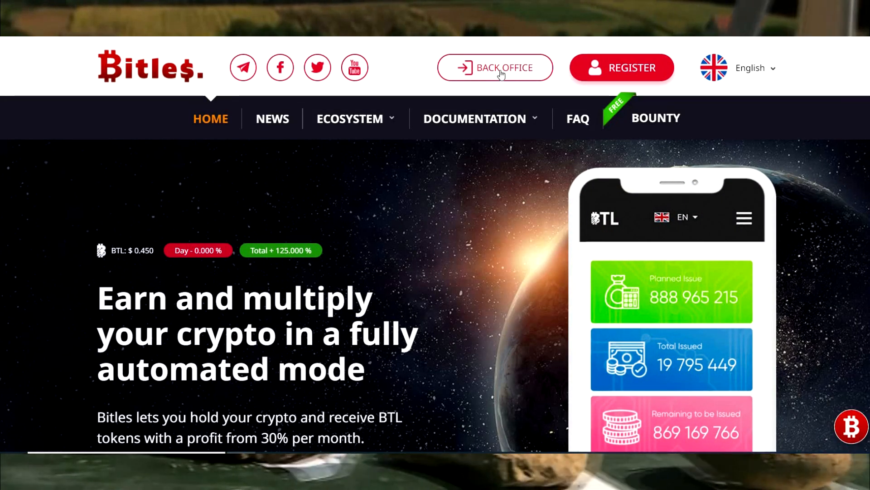
# Step: Log in to the Bitles back office and switch it to the dark theme
pyautogui.click(495, 67)
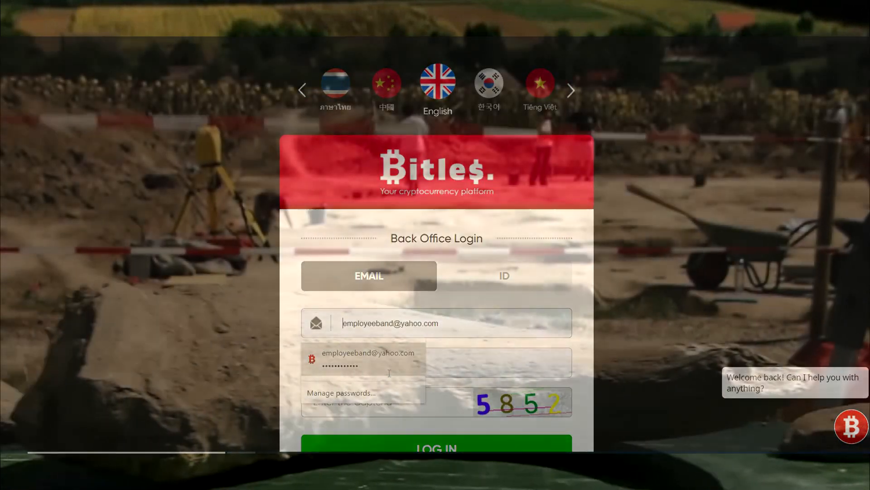
pyautogui.click(436, 447)
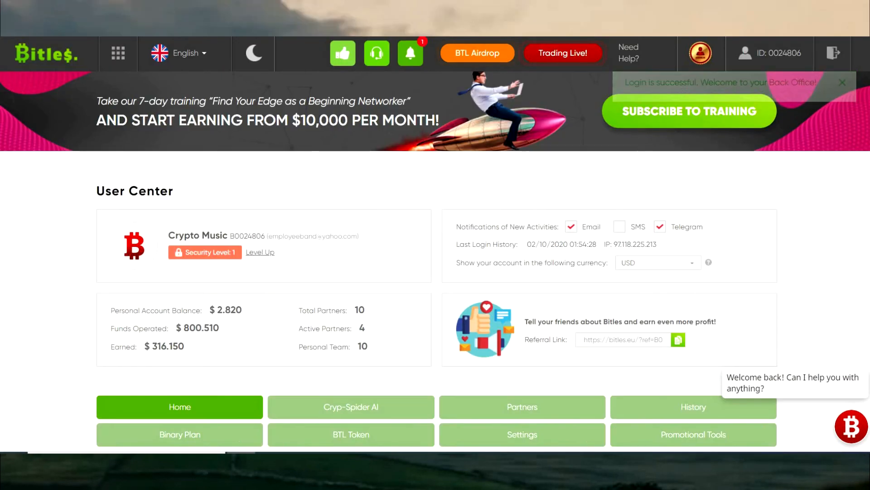
pyautogui.click(843, 82)
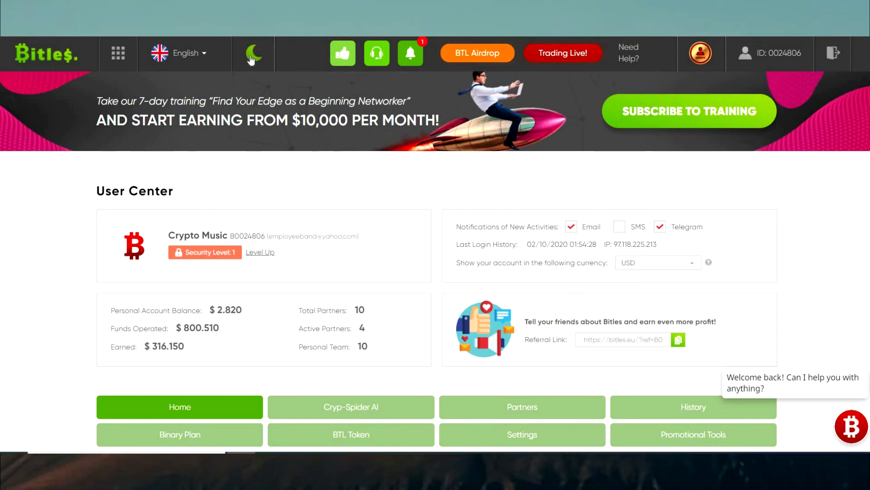
pyautogui.click(253, 53)
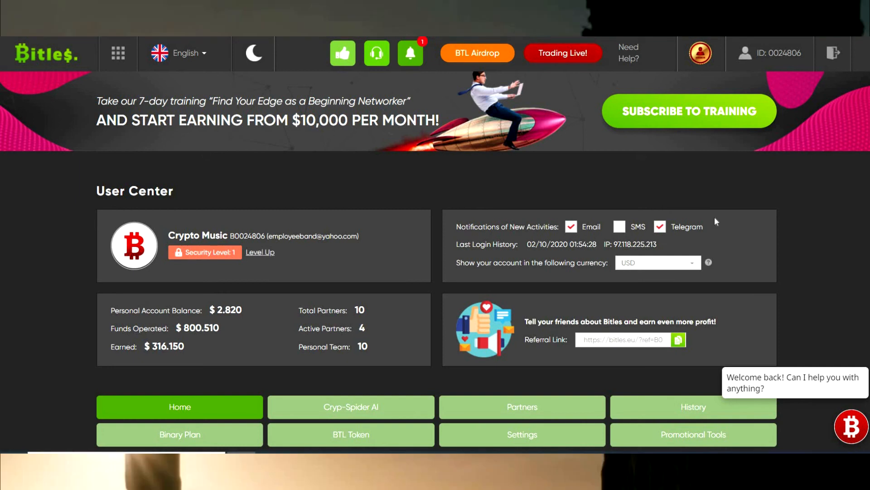
# Step: Review the transaction history listing 5.43 BTL rewards from freezing tokens
pyautogui.scroll(-3)
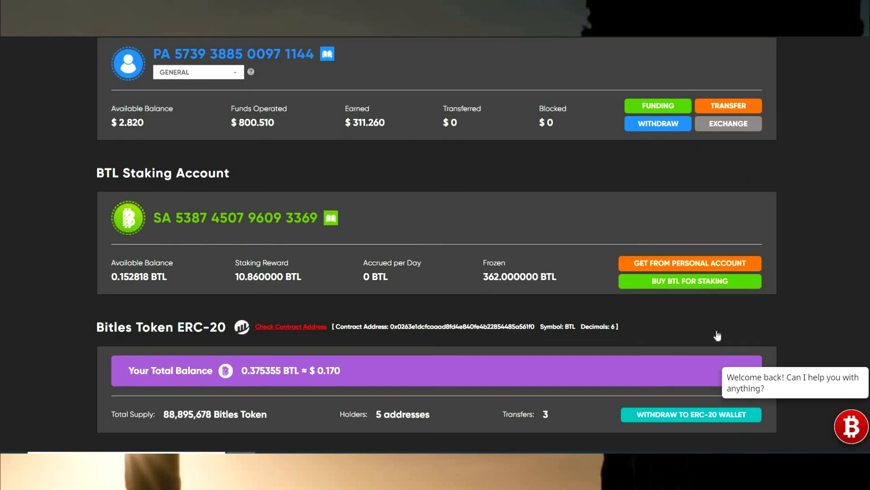
pyautogui.scroll(-3)
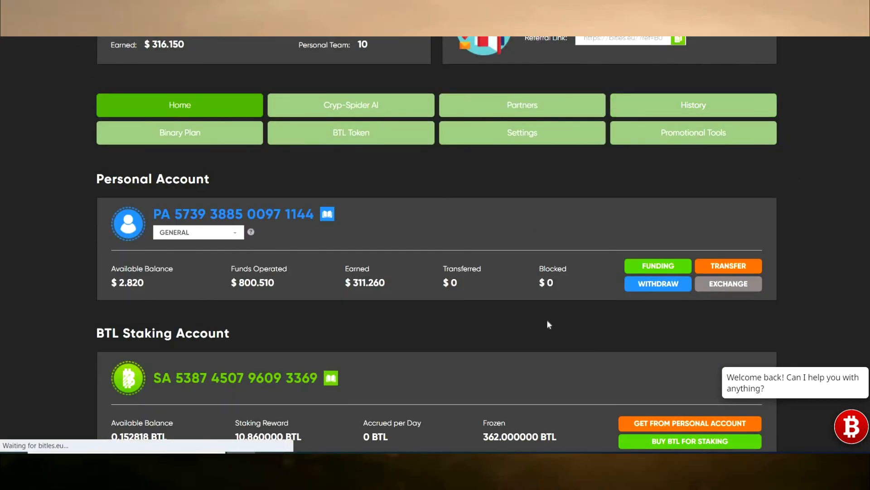
pyautogui.click(691, 105)
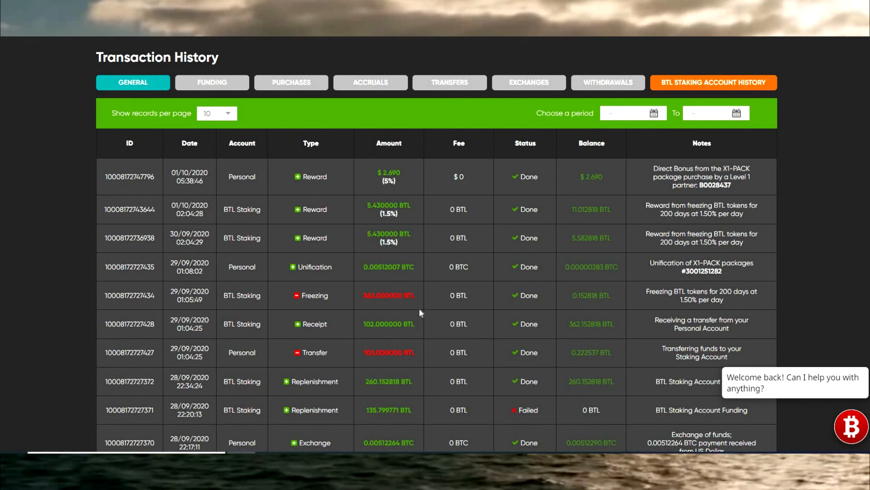
pyautogui.moveTo(403, 249)
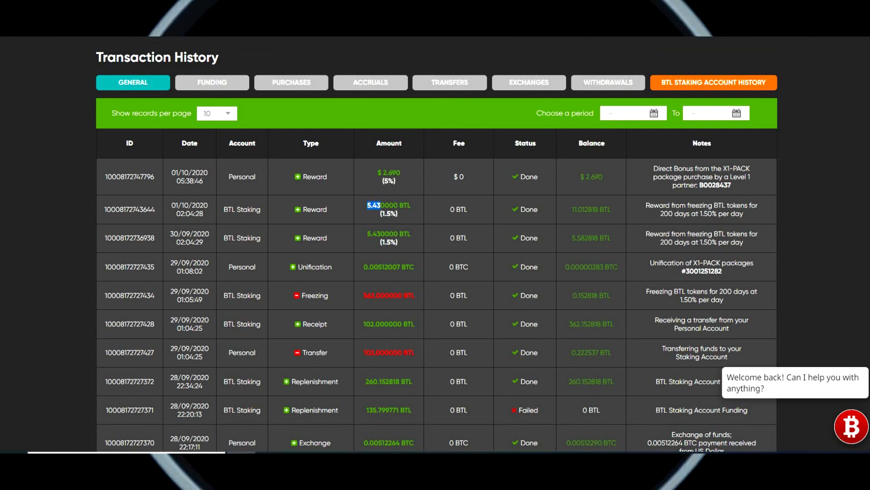
pyautogui.moveTo(450, 163)
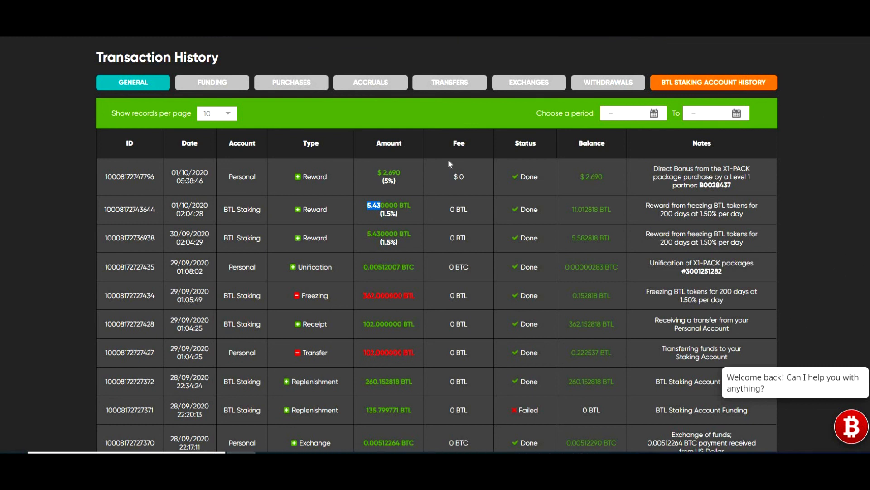
pyautogui.moveTo(374, 245)
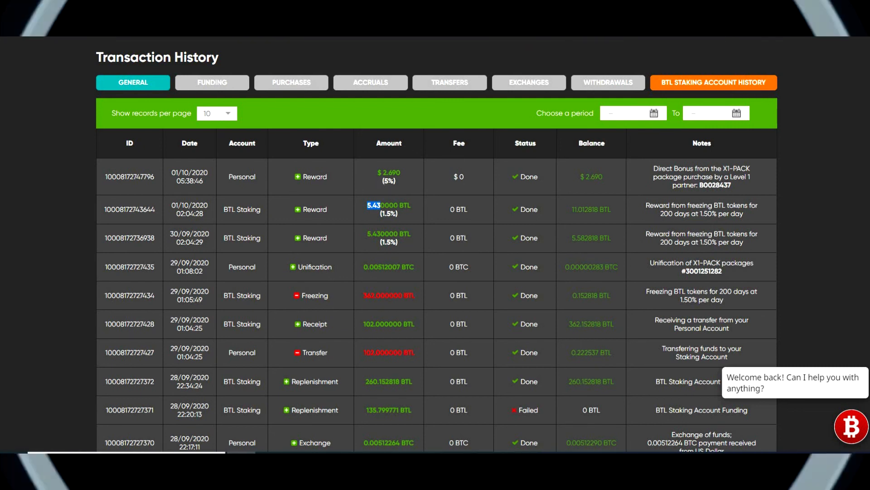
pyautogui.moveTo(401, 225)
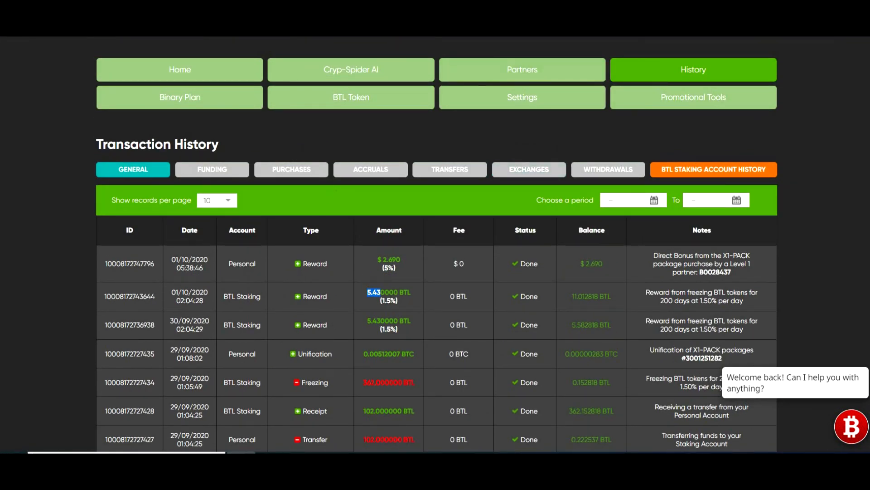
pyautogui.moveTo(503, 154)
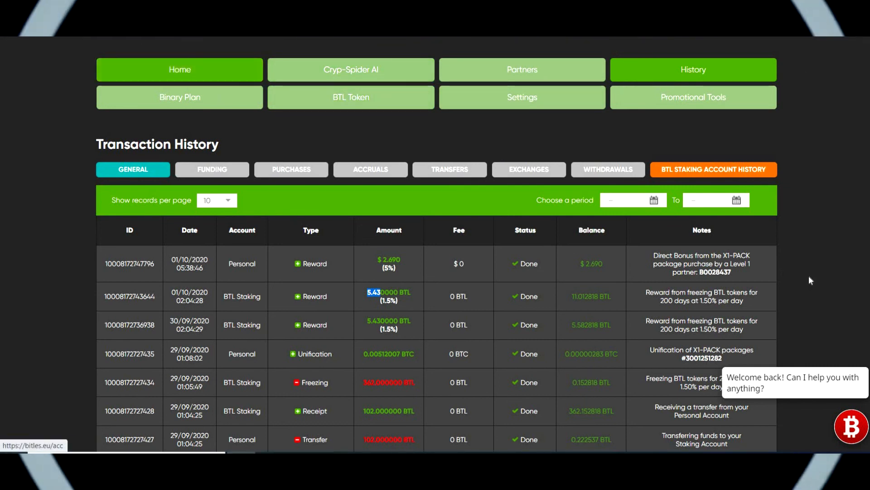
# Step: Review the Bitles user center home with the 362 BTL frozen staking account, then move to the Crypto Music welcome page
pyautogui.click(180, 70)
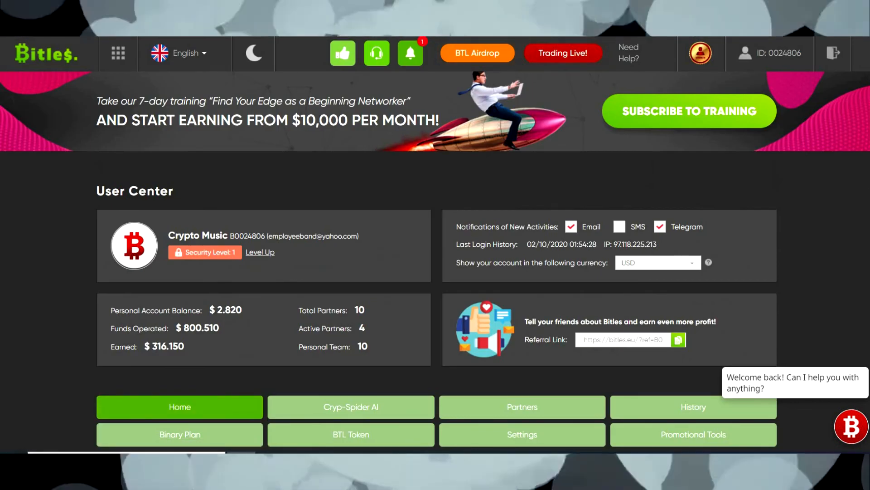
pyautogui.scroll(-3)
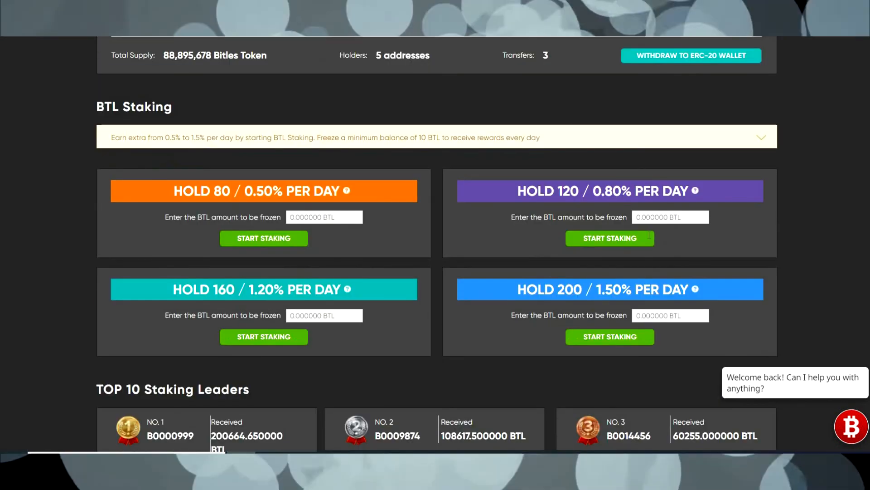
pyautogui.scroll(-3)
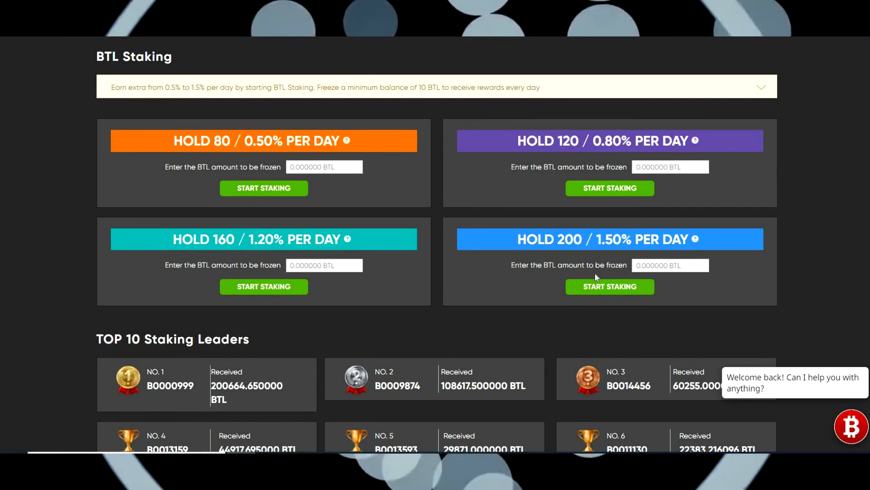
pyautogui.scroll(3)
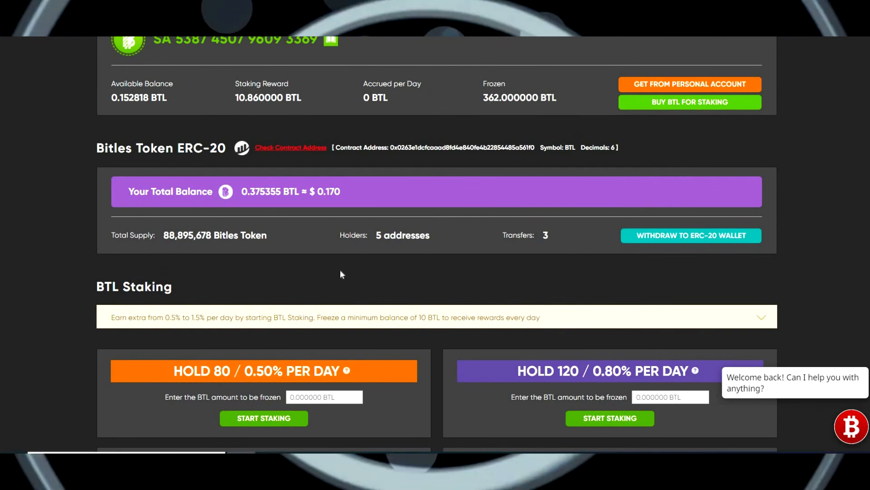
pyautogui.scroll(3)
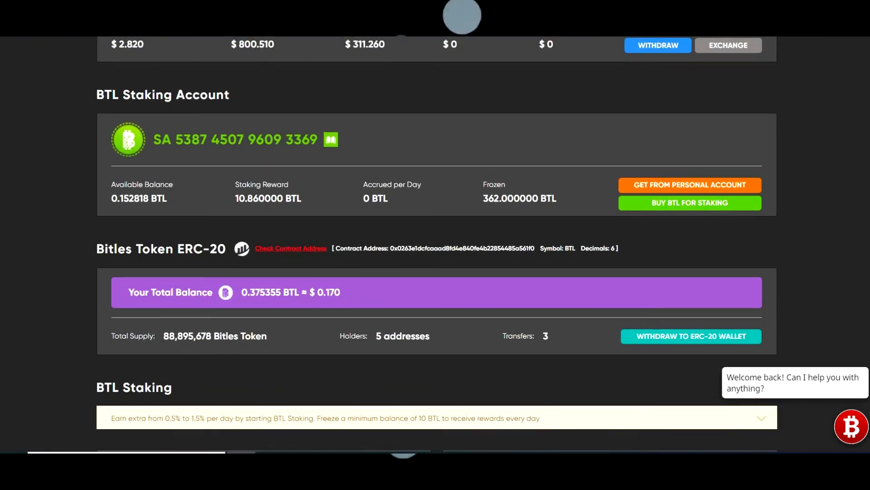
pyautogui.scroll(-3)
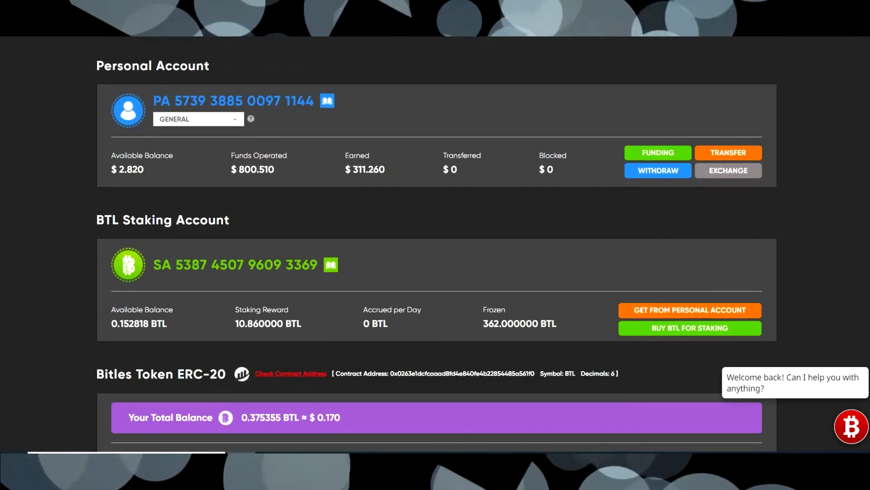
pyautogui.scroll(-3)
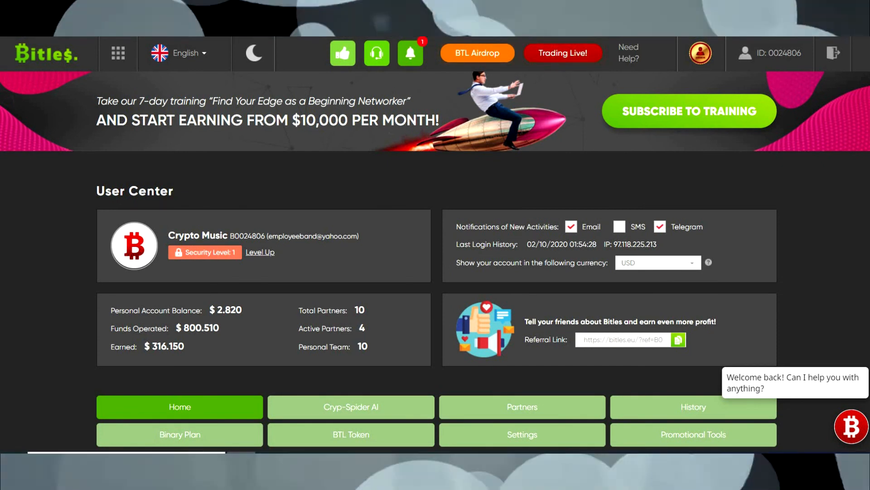
pyautogui.scroll(-3)
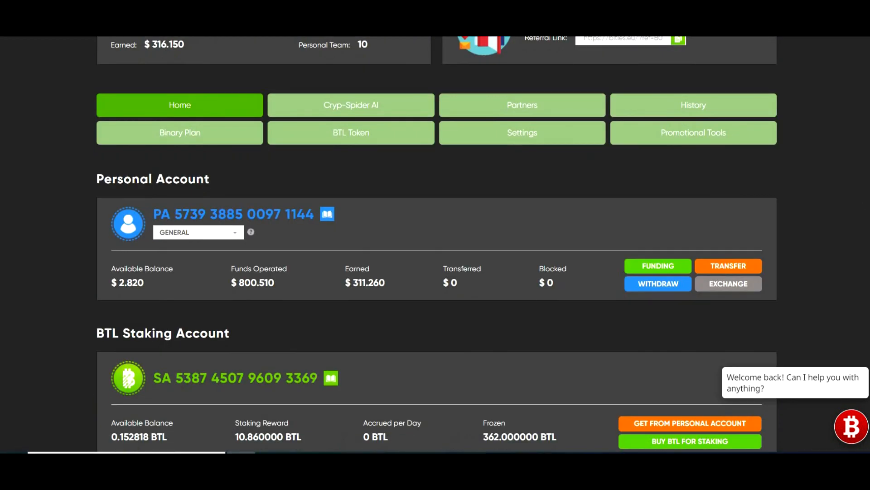
pyautogui.click(350, 132)
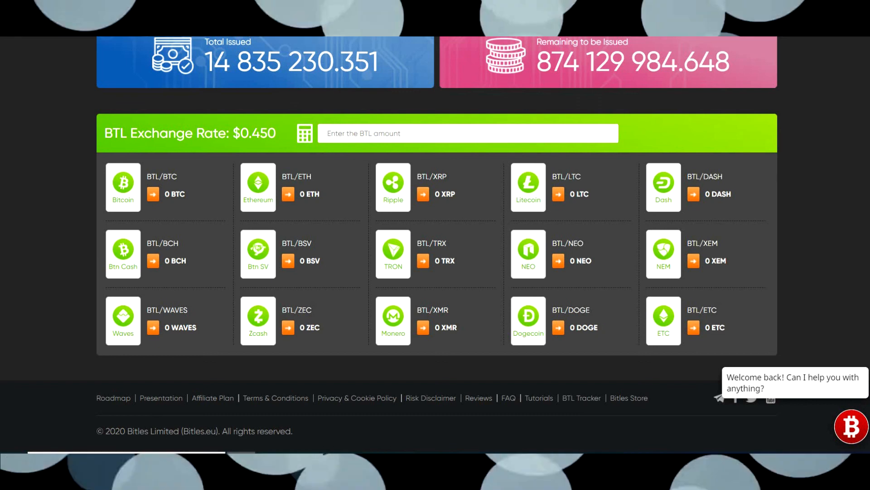
pyautogui.scroll(-3)
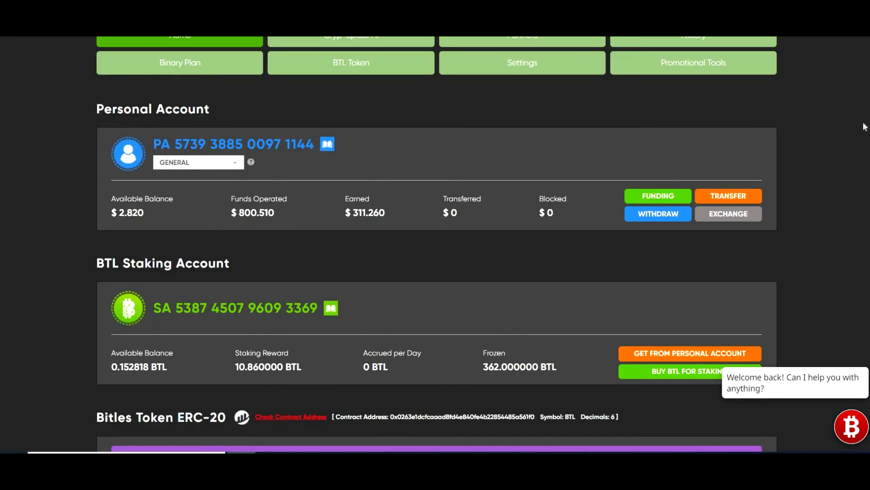
pyautogui.scroll(3)
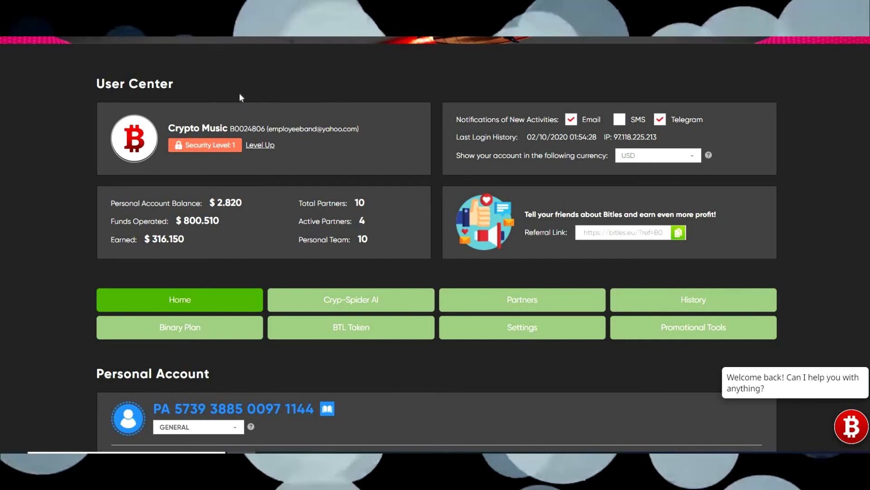
pyautogui.moveTo(63, 196)
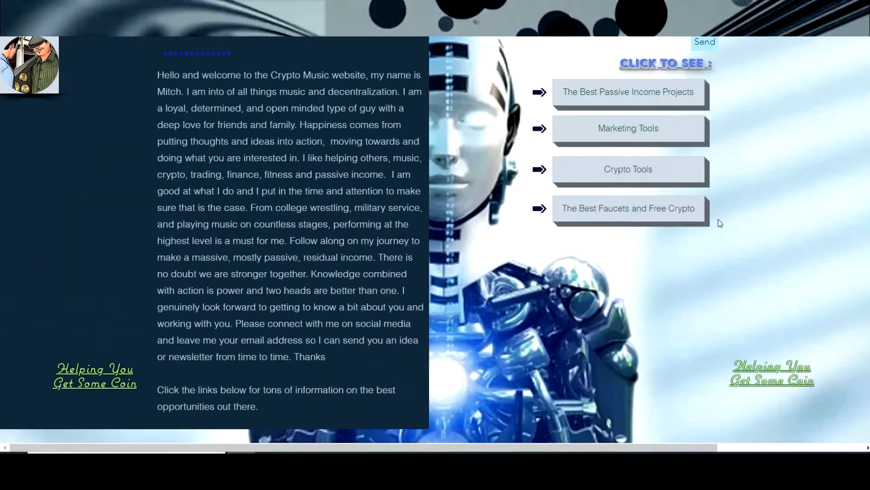
# Step: Browse Crypto Music's Best Passive Income Projects banner list
pyautogui.click(628, 92)
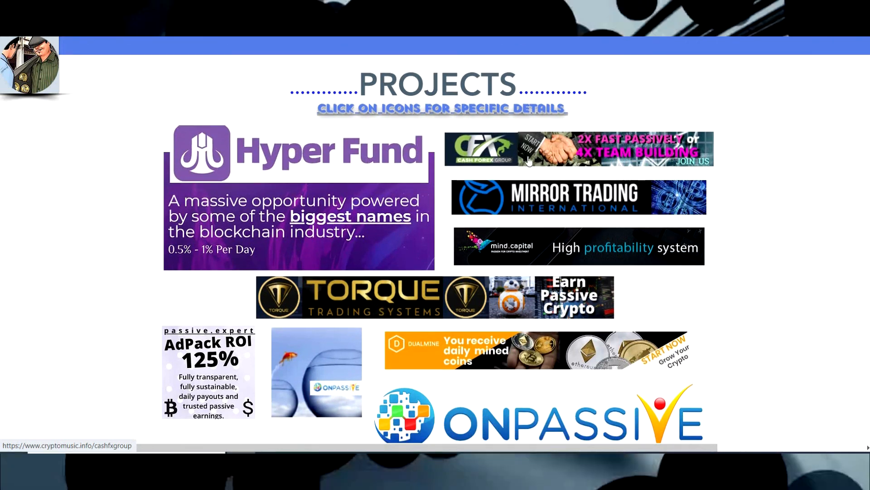
pyautogui.scroll(-3)
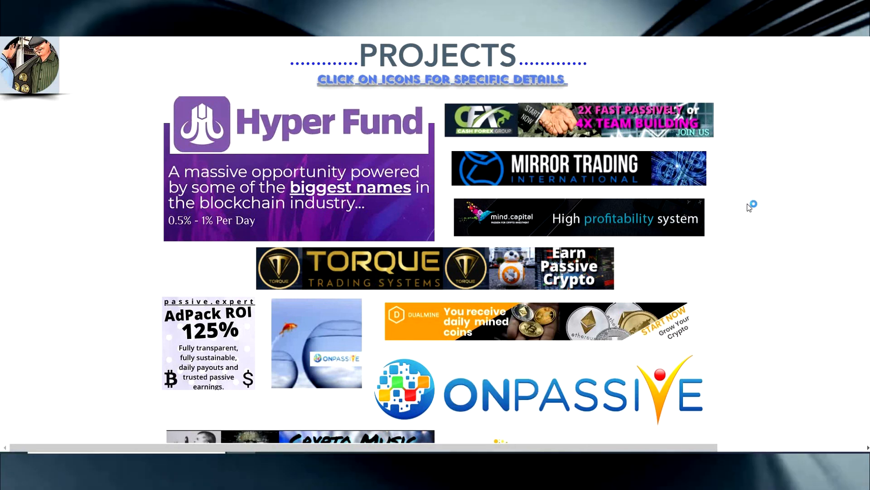
pyautogui.scroll(-3)
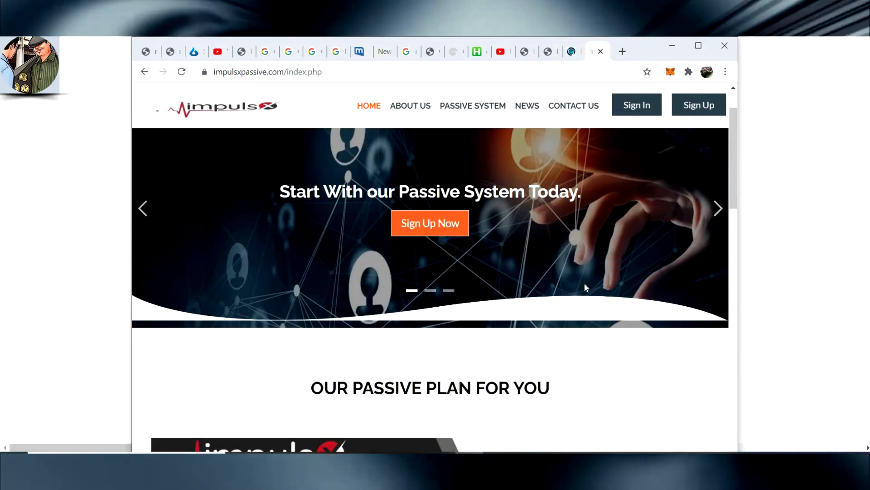
# Step: Scroll the ImpulsX Passive home past the $10 Pack plan to its 396+ clients and 15,430 USD stats
pyautogui.scroll(-3)
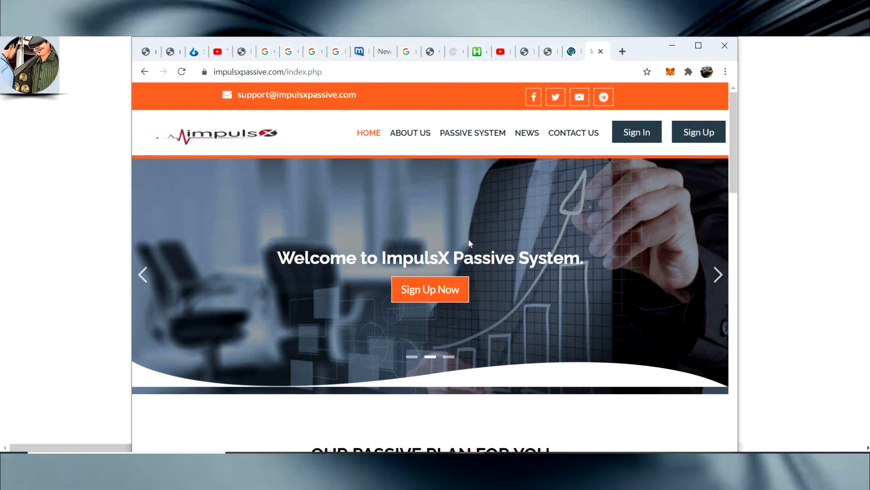
pyautogui.moveTo(569, 211)
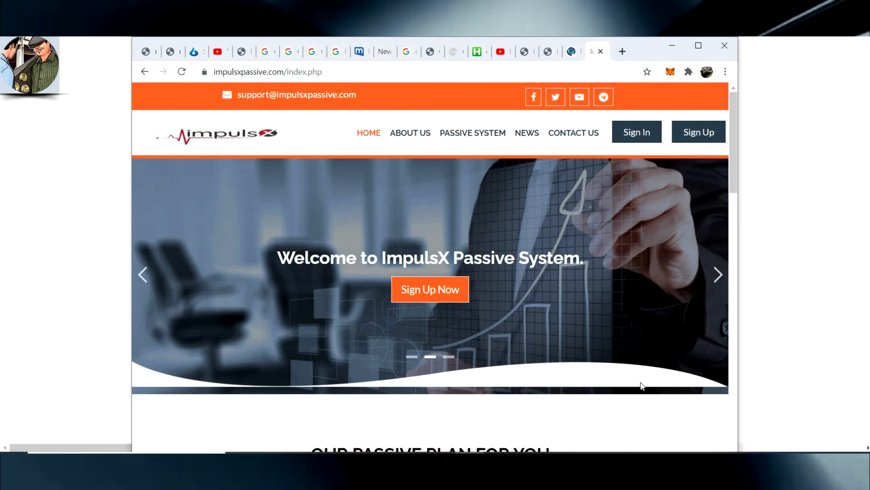
pyautogui.scroll(-3)
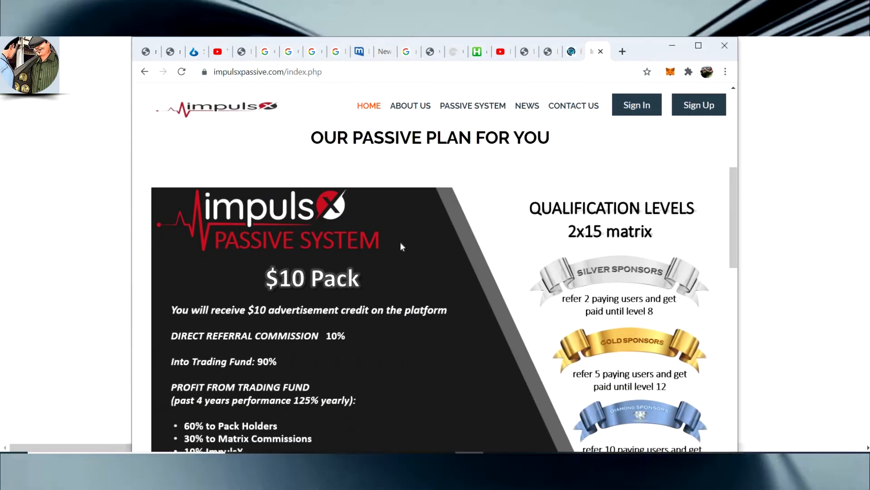
pyautogui.scroll(-3)
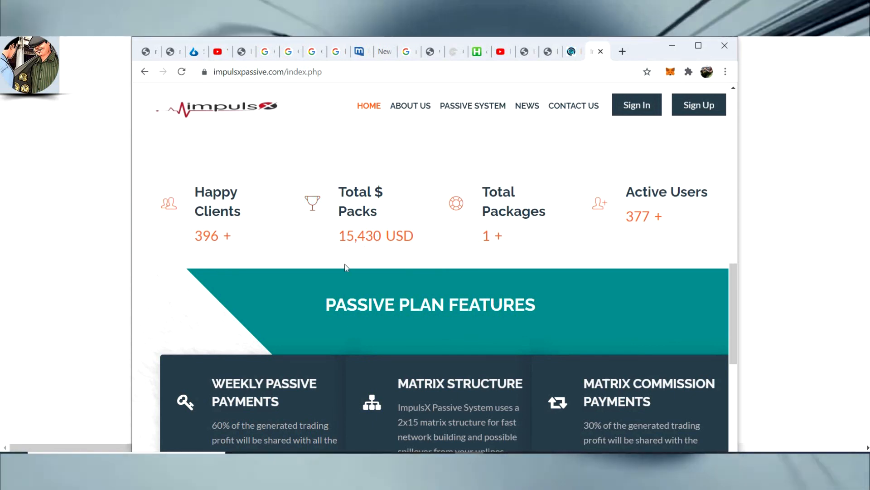
pyautogui.moveTo(394, 218)
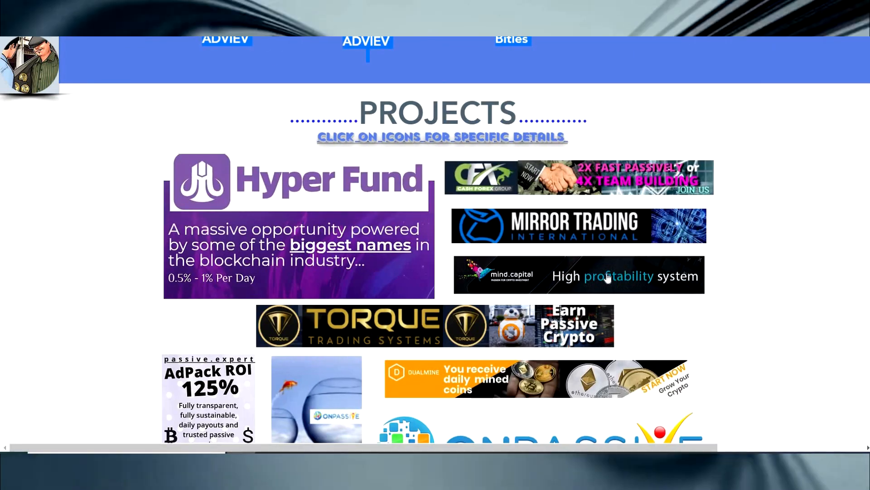
pyautogui.scroll(-3)
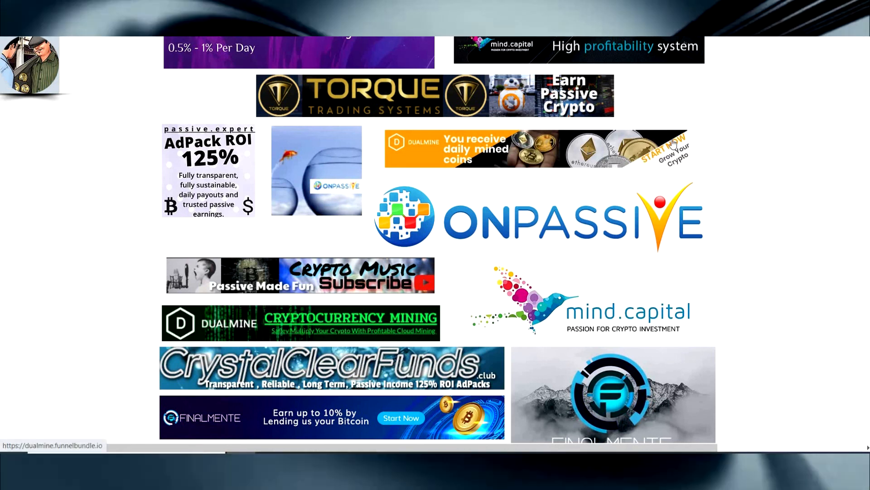
pyautogui.moveTo(644, 173)
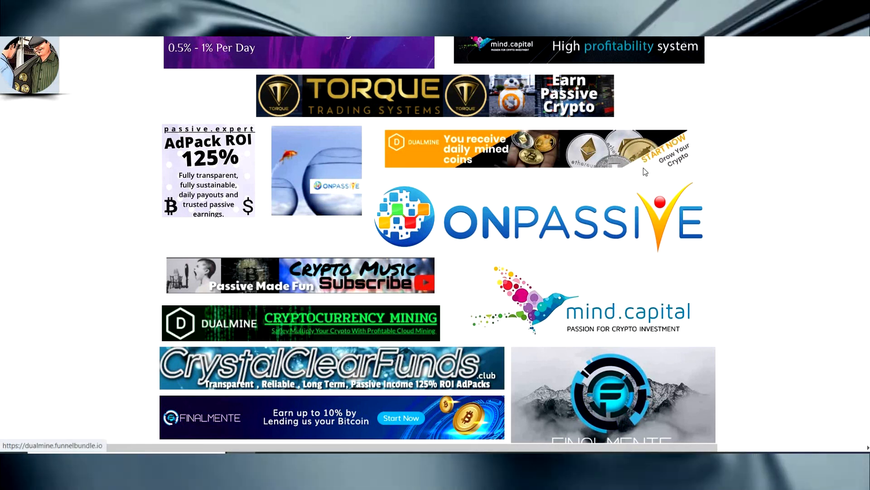
pyautogui.moveTo(758, 168)
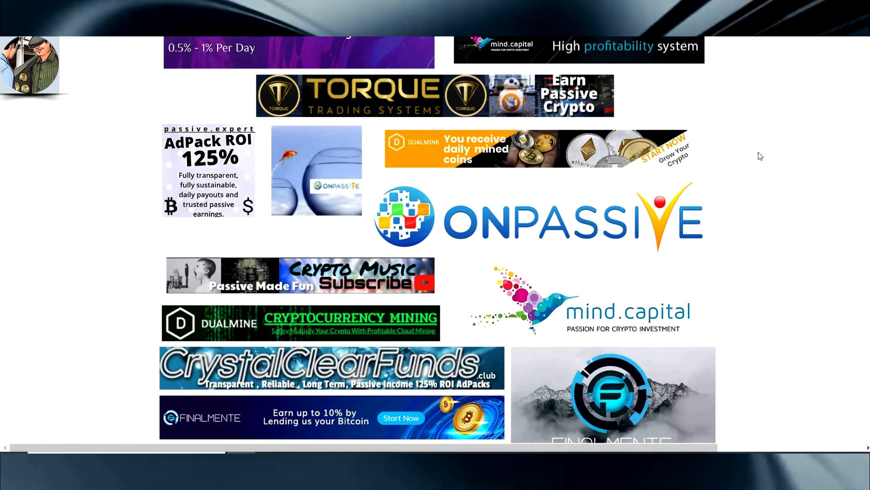
pyautogui.scroll(-3)
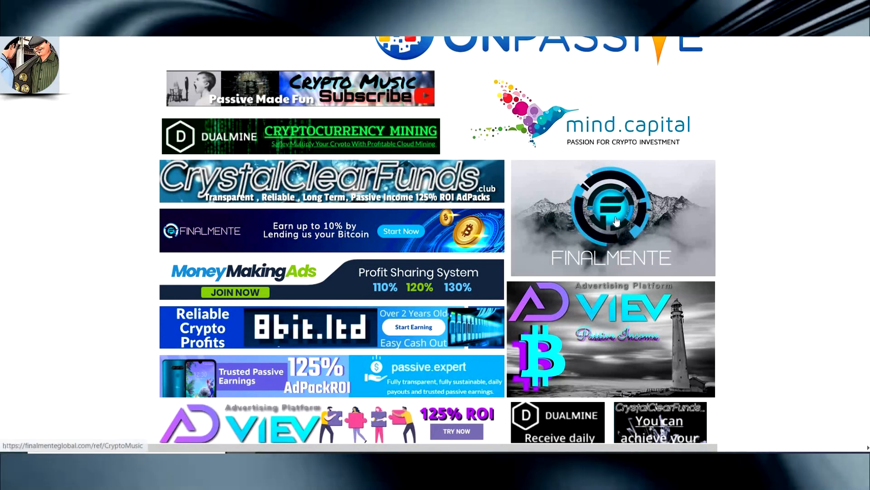
pyautogui.scroll(-3)
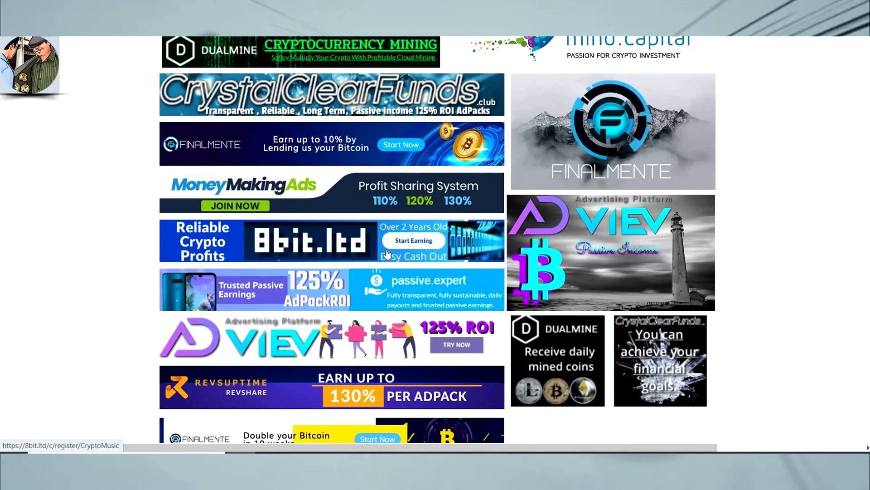
pyautogui.scroll(-3)
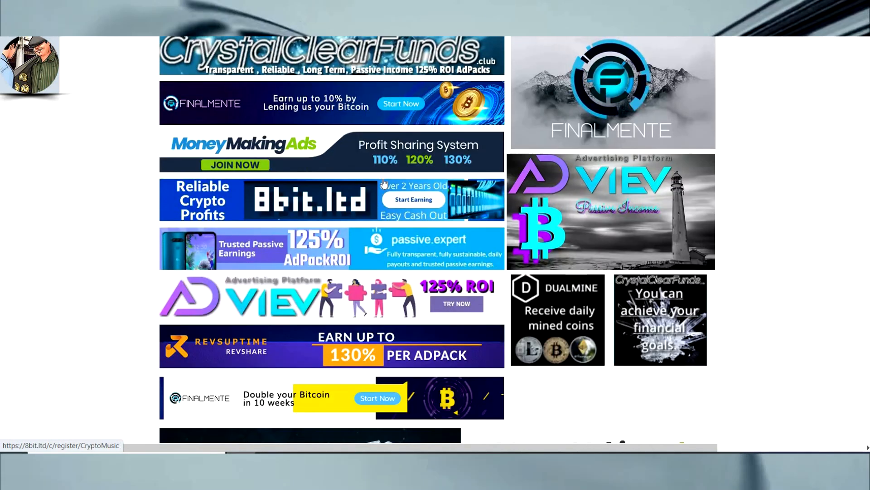
pyautogui.scroll(-3)
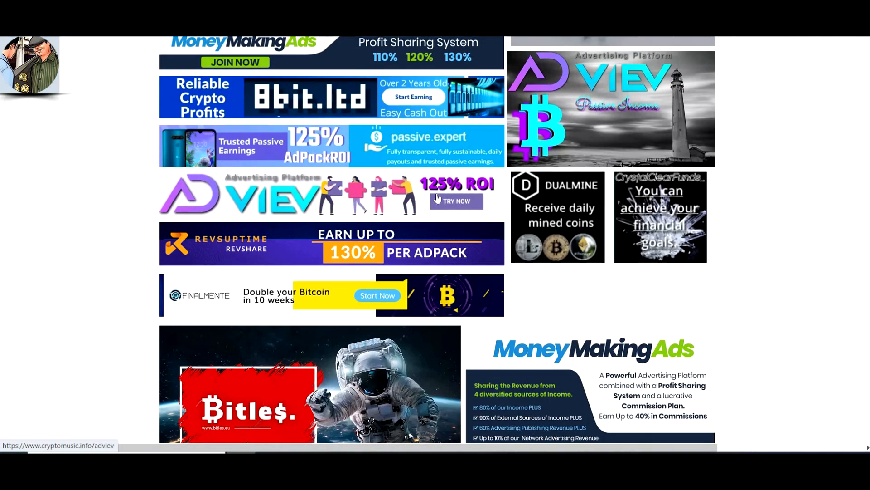
pyautogui.scroll(-3)
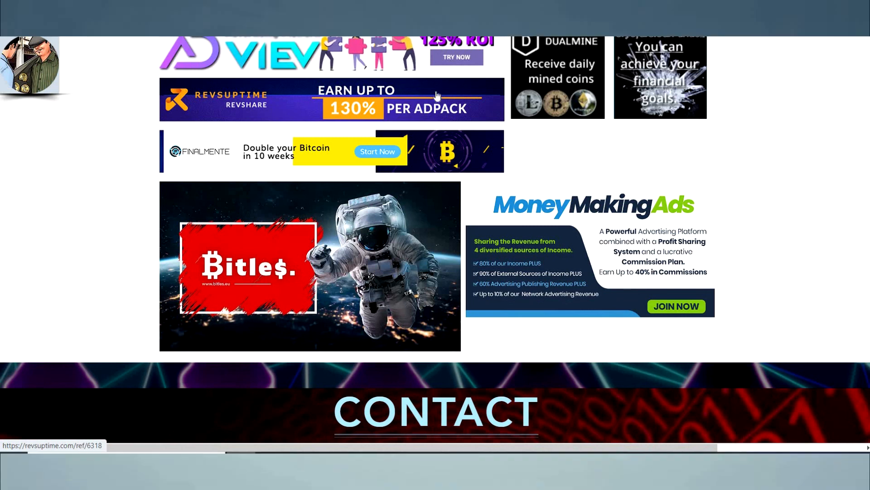
pyautogui.moveTo(481, 110)
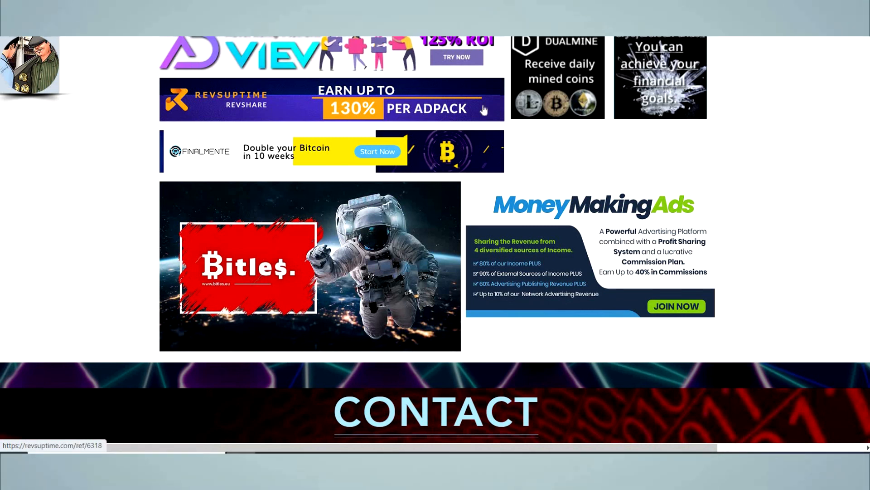
pyautogui.scroll(-3)
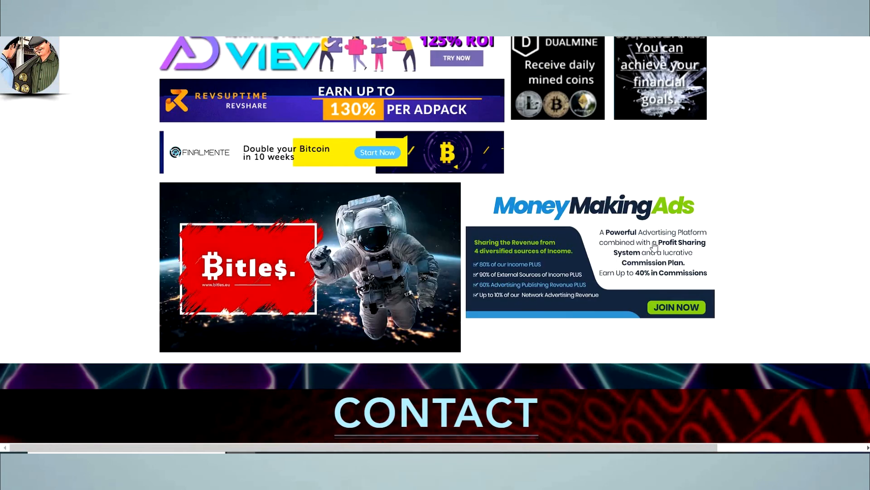
pyautogui.moveTo(653, 246)
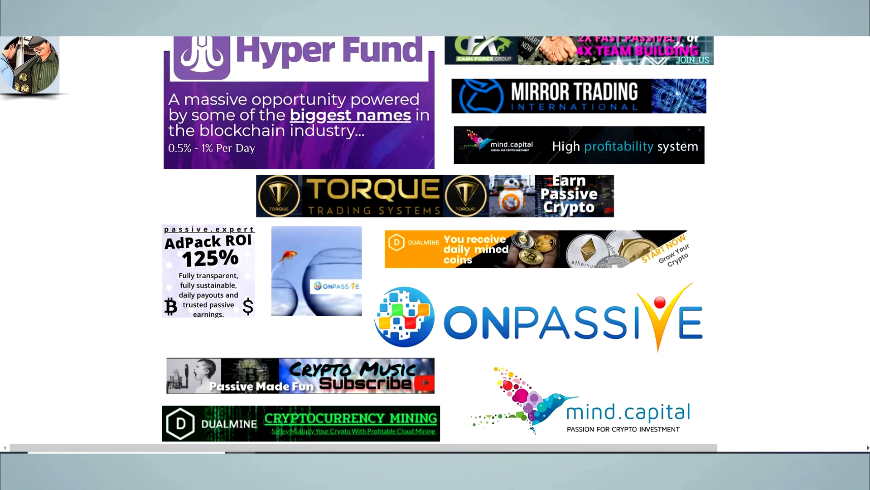
pyautogui.scroll(-3)
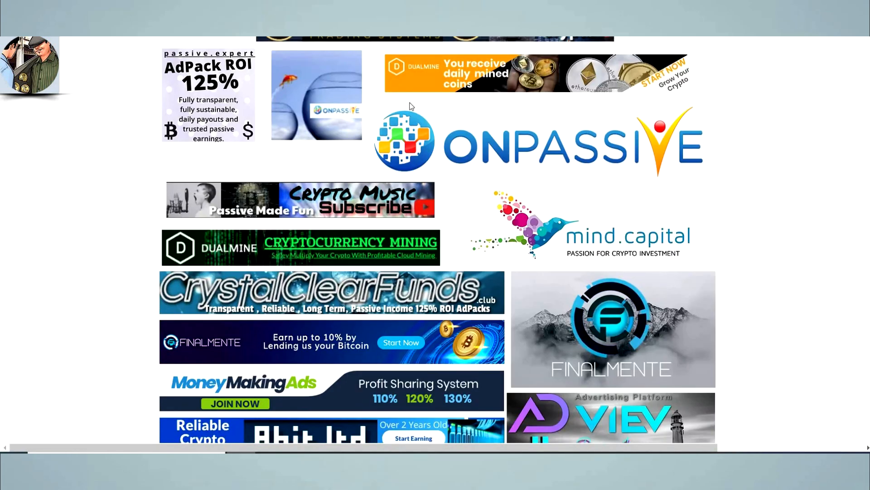
pyautogui.moveTo(609, 170)
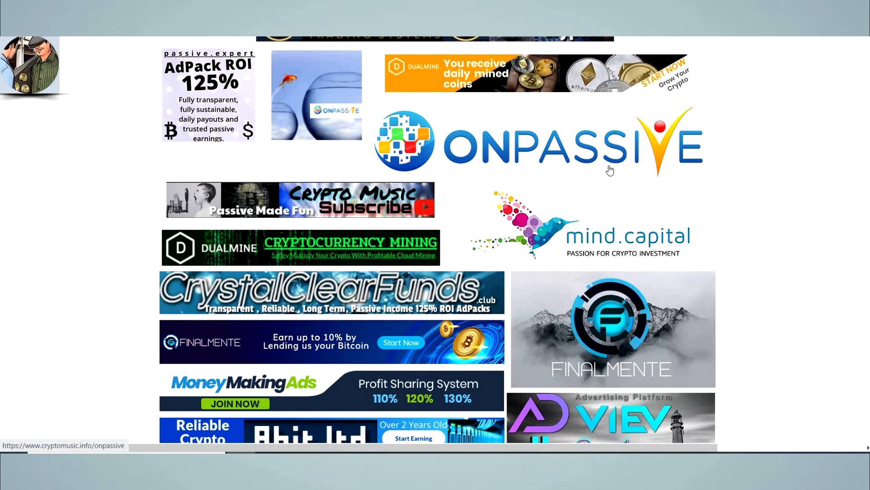
pyautogui.moveTo(627, 207)
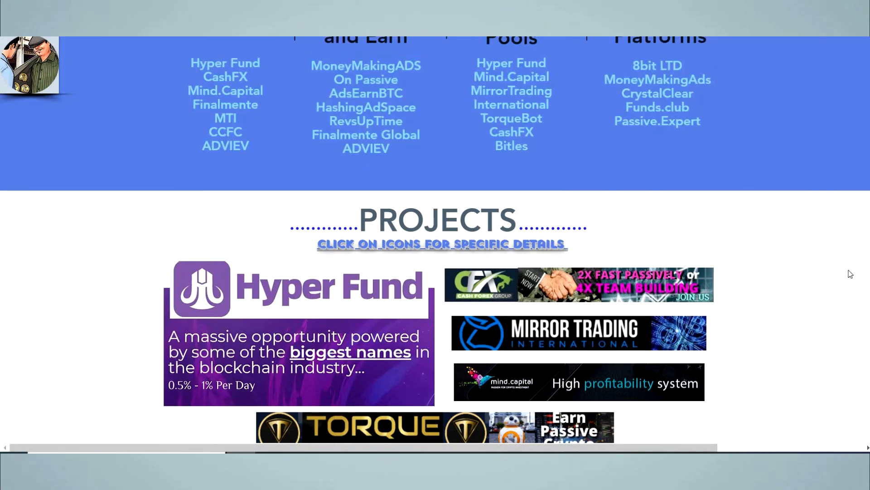
pyautogui.scroll(-3)
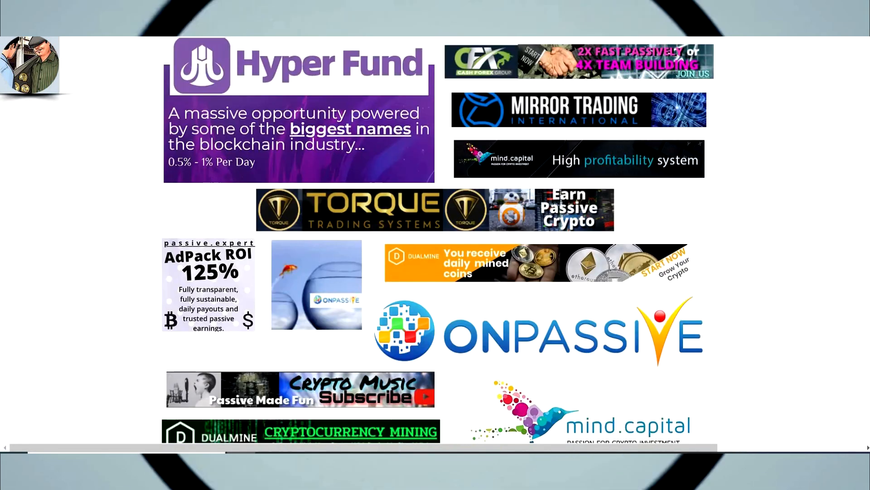
pyautogui.scroll(-3)
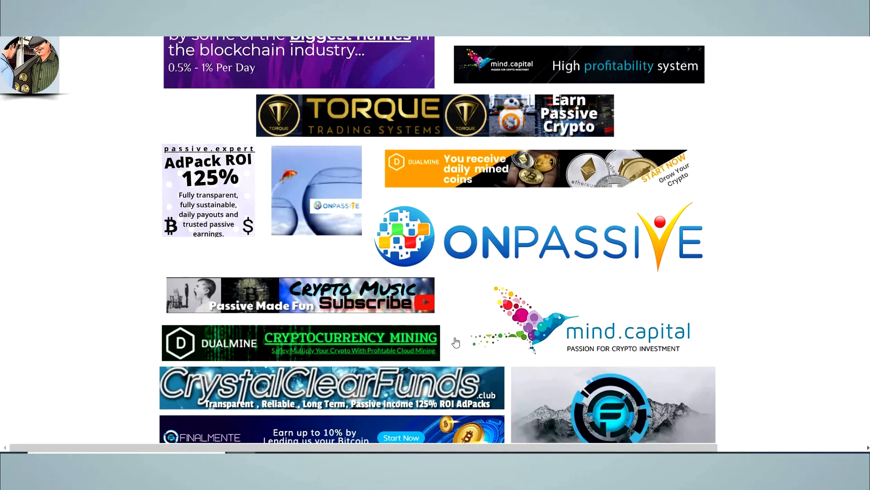
pyautogui.moveTo(410, 238)
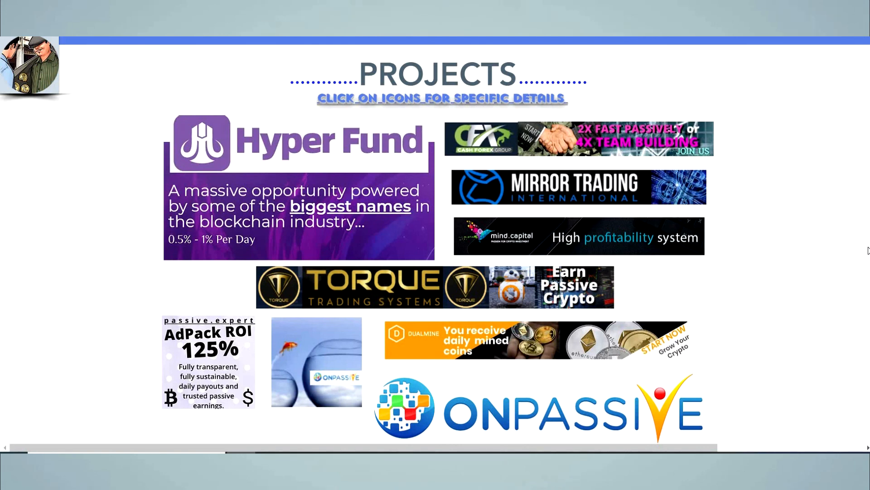
pyautogui.scroll(-3)
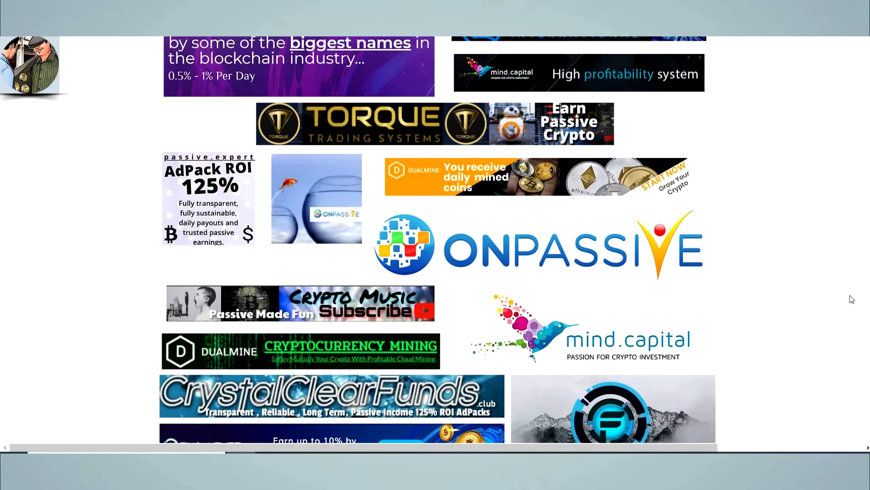
pyautogui.scroll(-3)
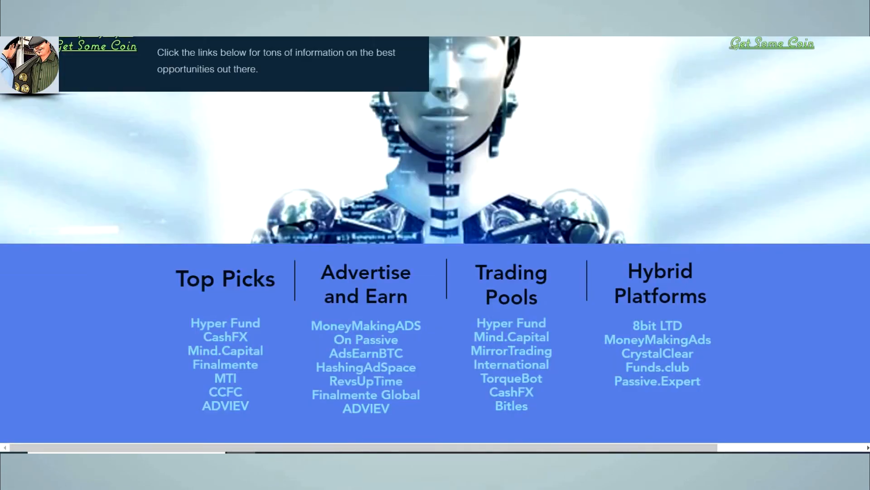
pyautogui.scroll(-3)
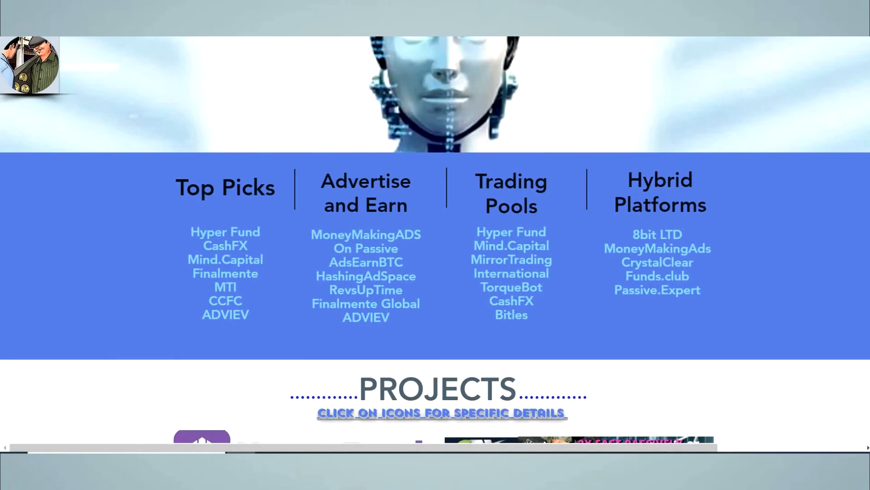